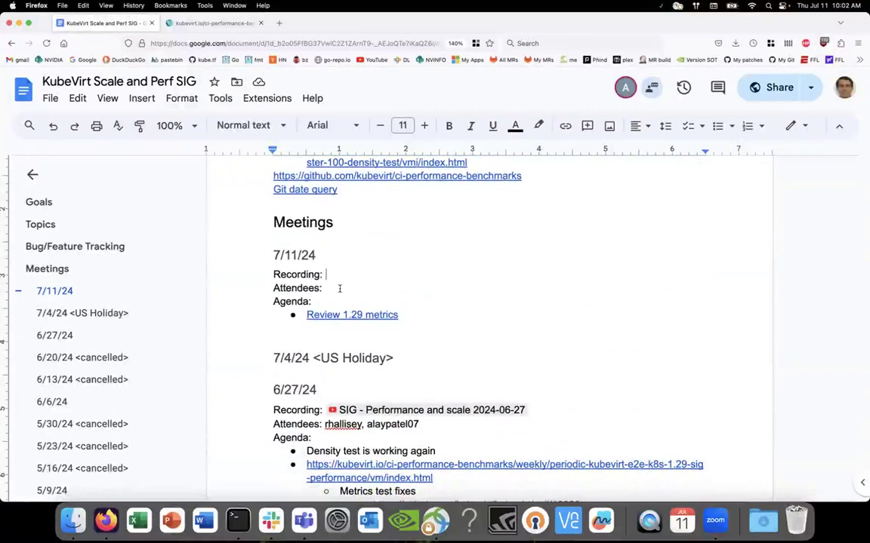
type("rhallisey")
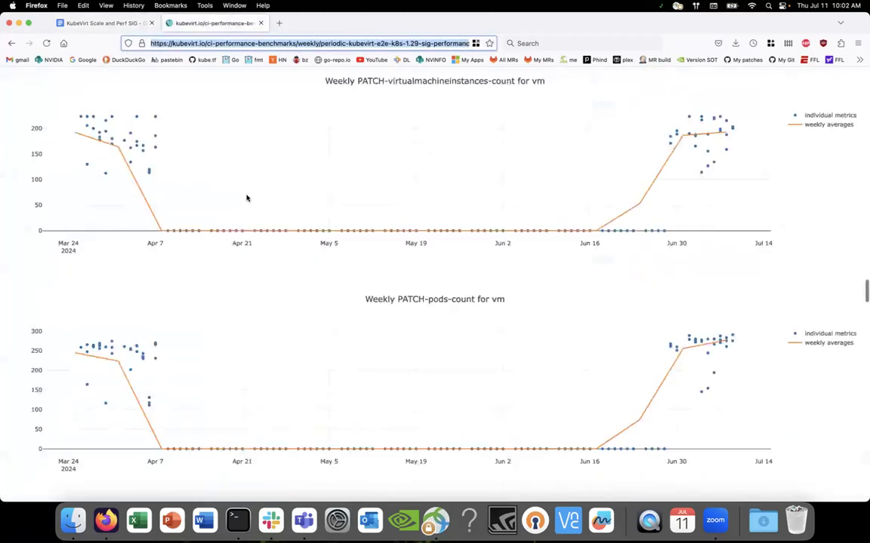
Scan the first weekly VM charts and open the 'Fix missing performance metrics' PR tab.
scroll("down", 3)
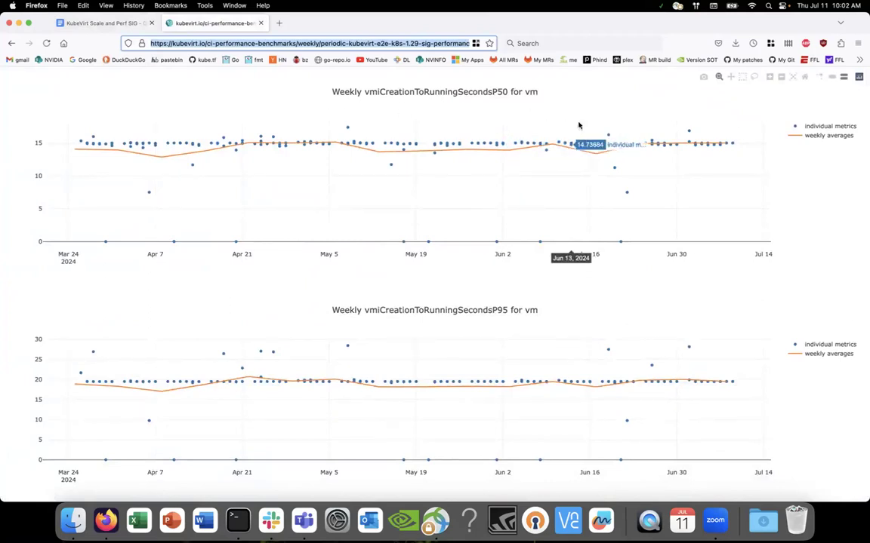
mouse_move(602, 118)
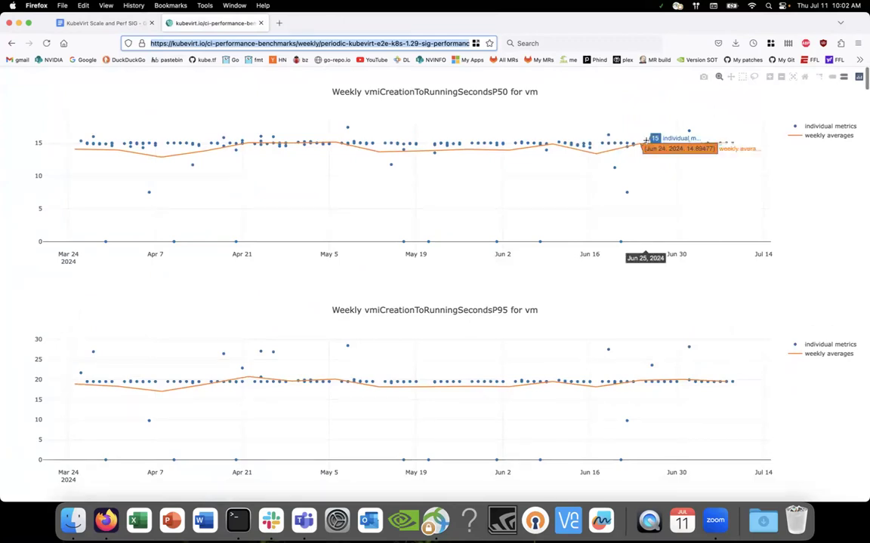
scroll("down", 3)
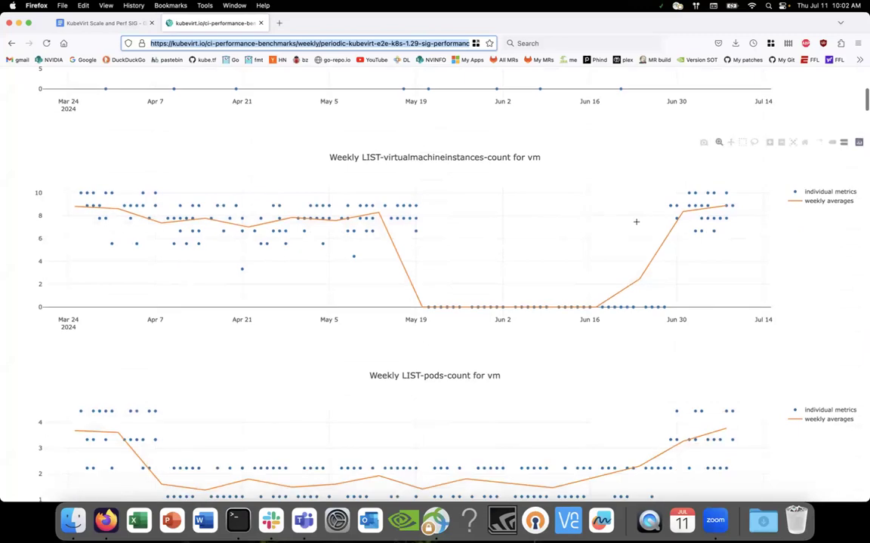
scroll("down", 3)
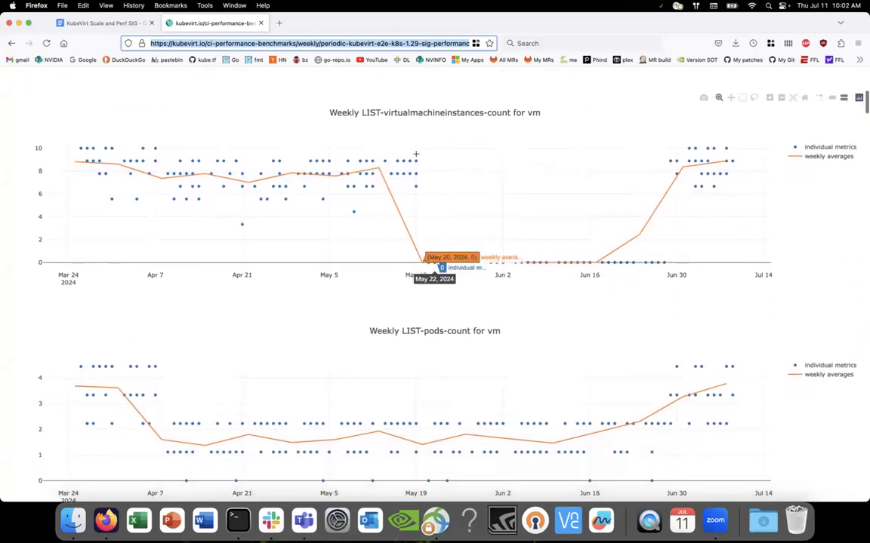
left_click(102, 23)
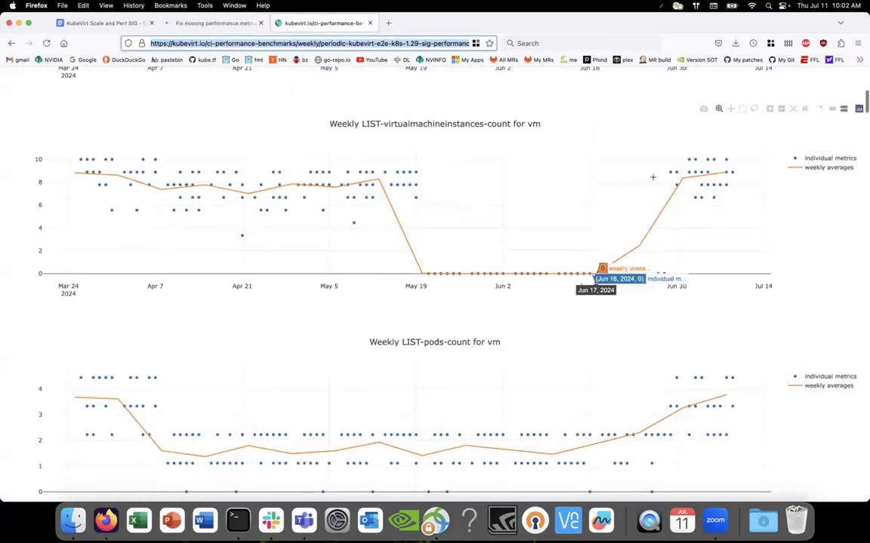
Scroll the remaining charts down to virt-controller memory and CPU usage, looking for zero drops.
scroll("down", 3)
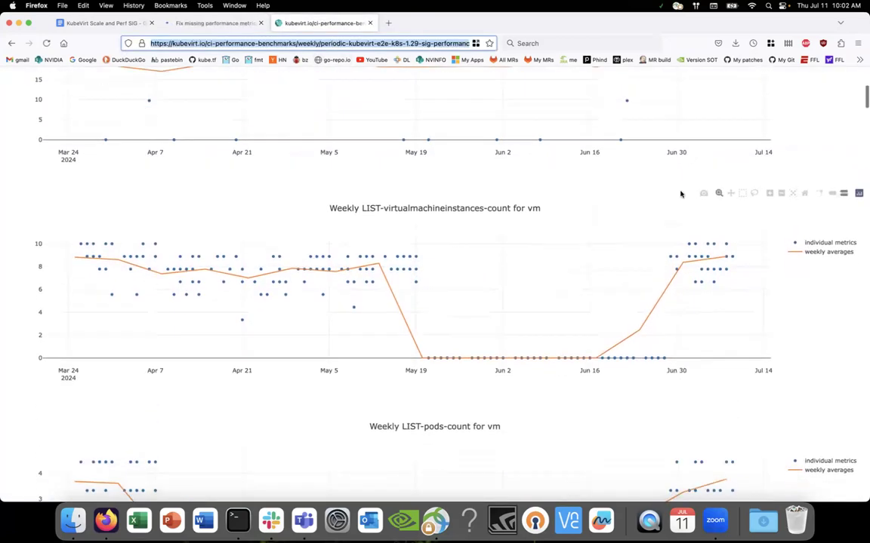
scroll("down", 3)
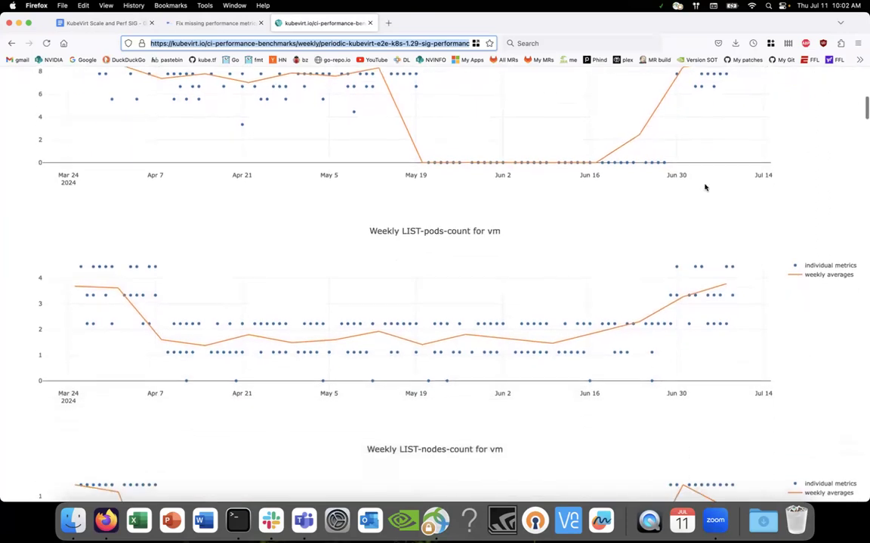
scroll("down", 3)
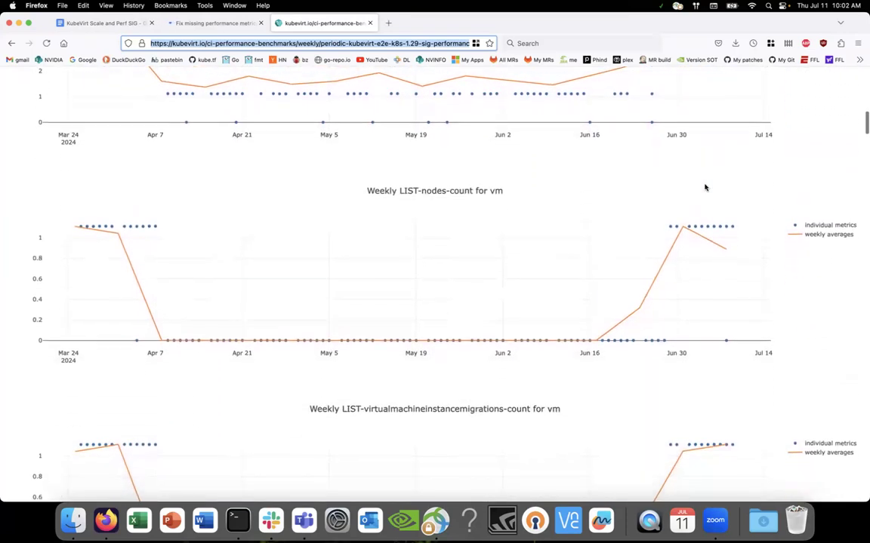
scroll("down", 3)
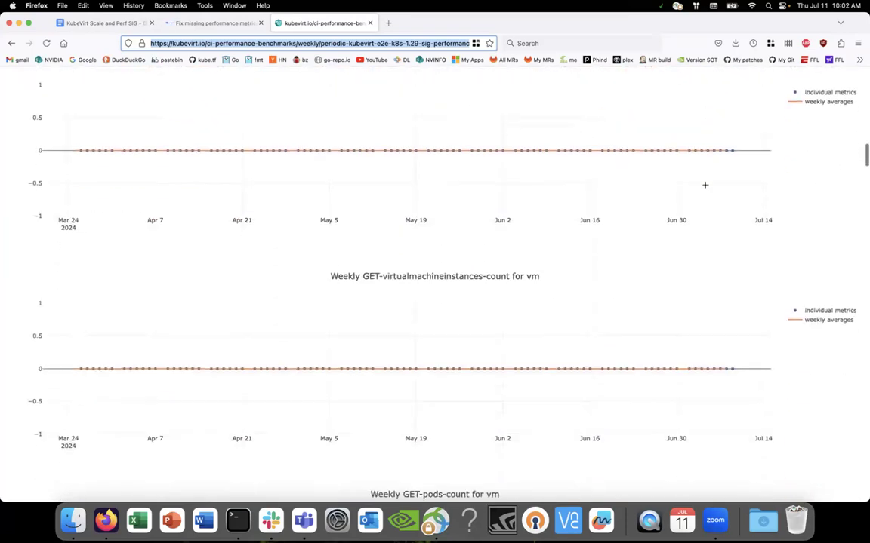
scroll("down", 3)
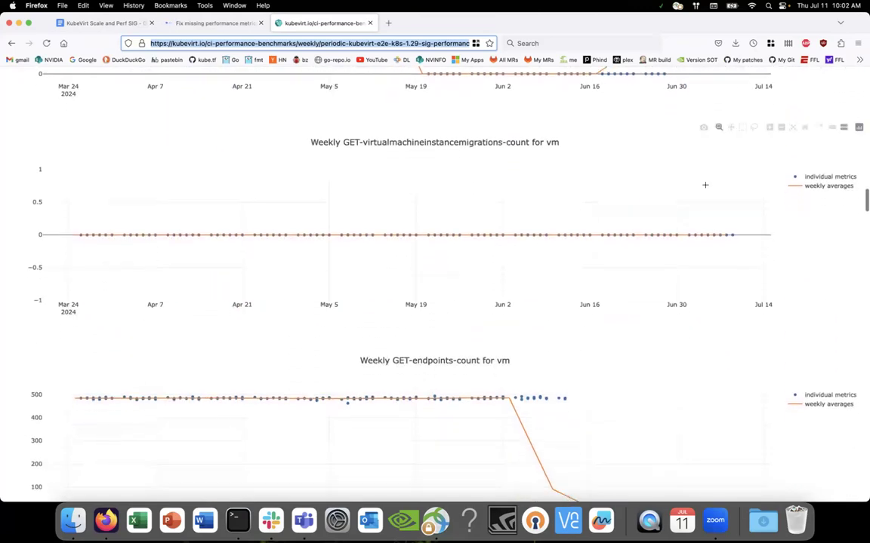
scroll("down", 3)
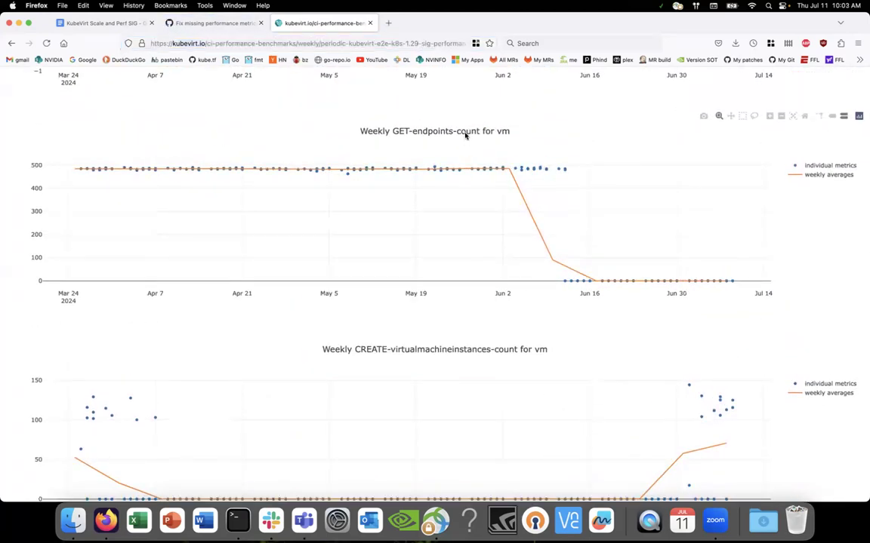
scroll("down", 3)
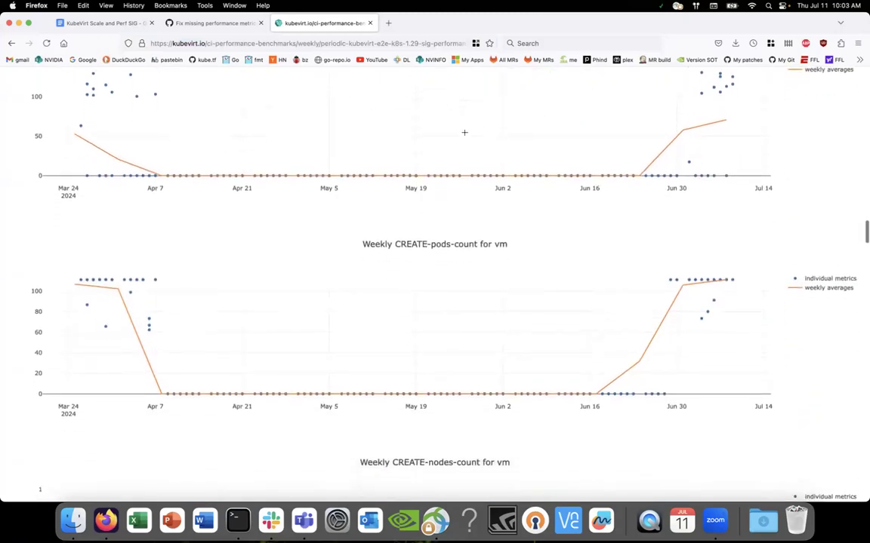
scroll("down", 3)
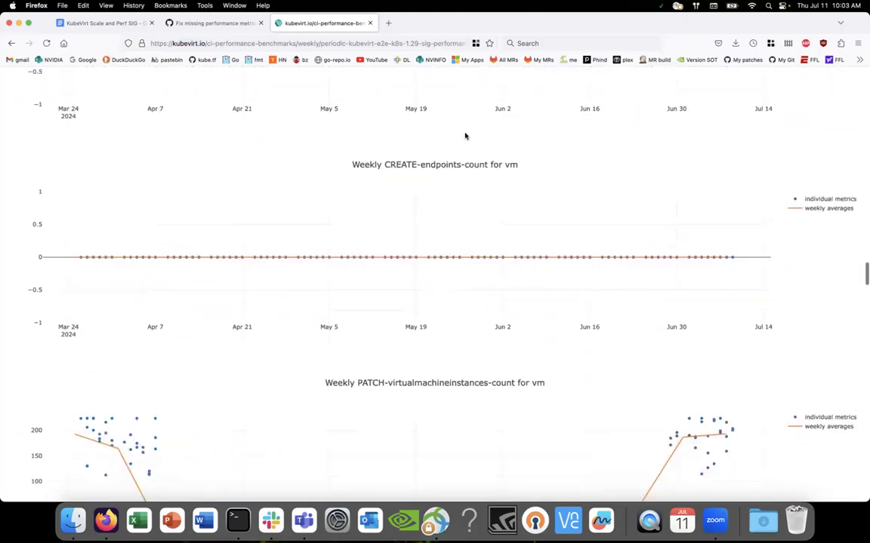
scroll("down", 3)
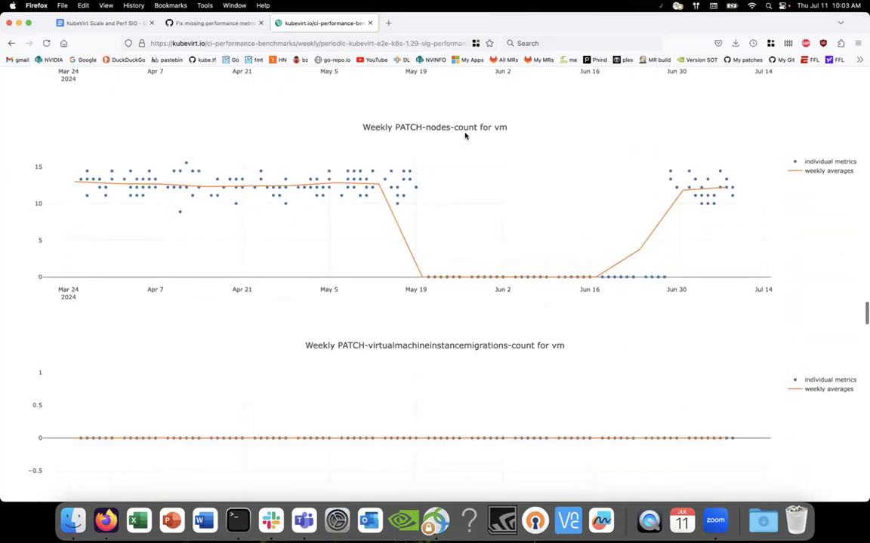
scroll("down", 3)
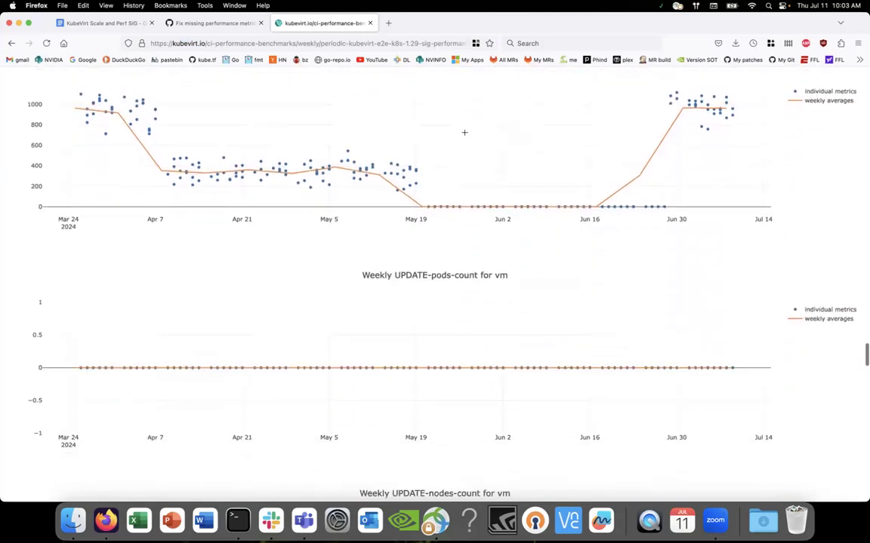
scroll("down", 3)
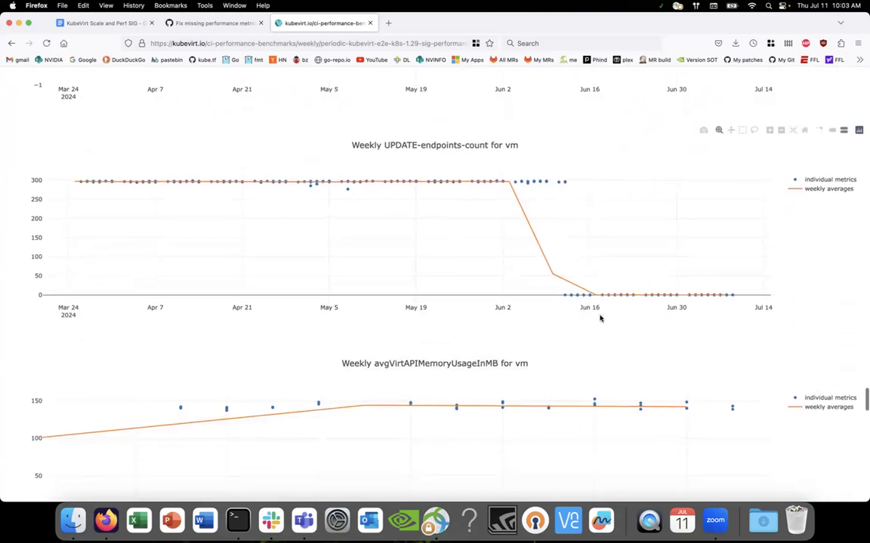
mouse_move(658, 275)
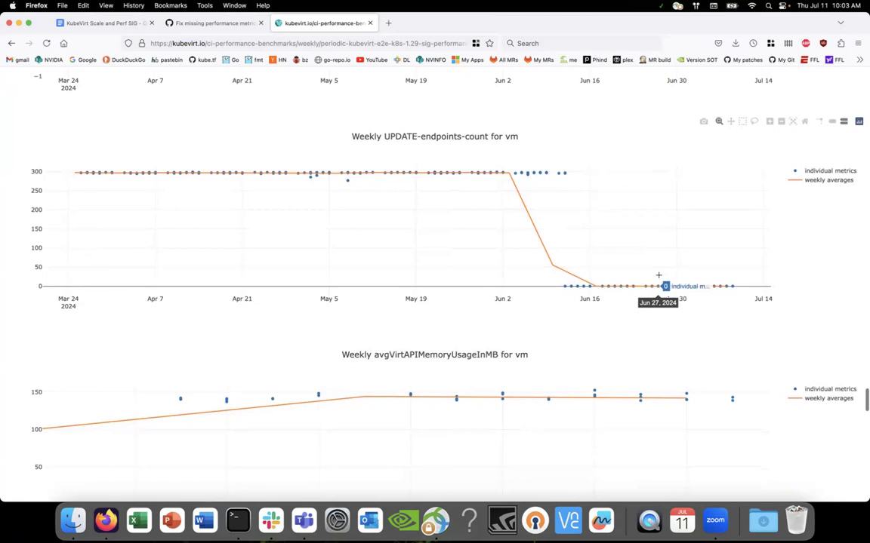
scroll("down", 3)
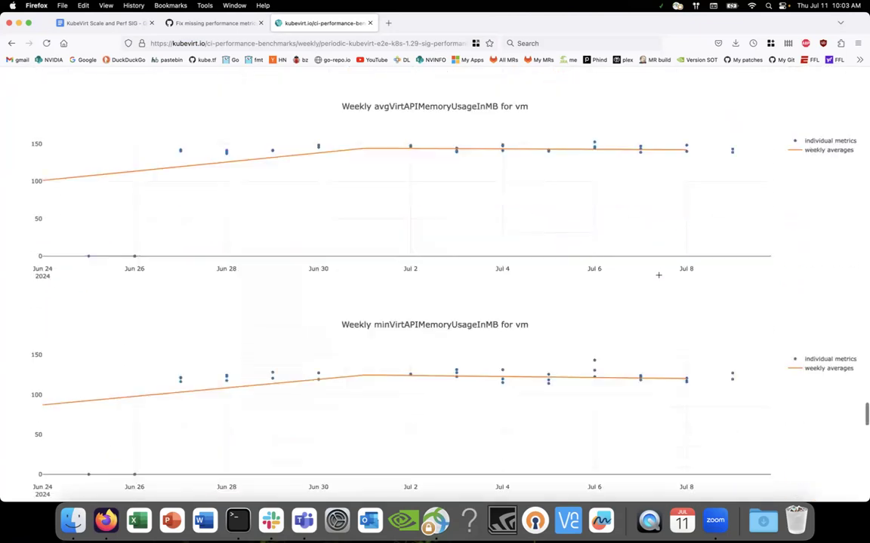
scroll("down", 3)
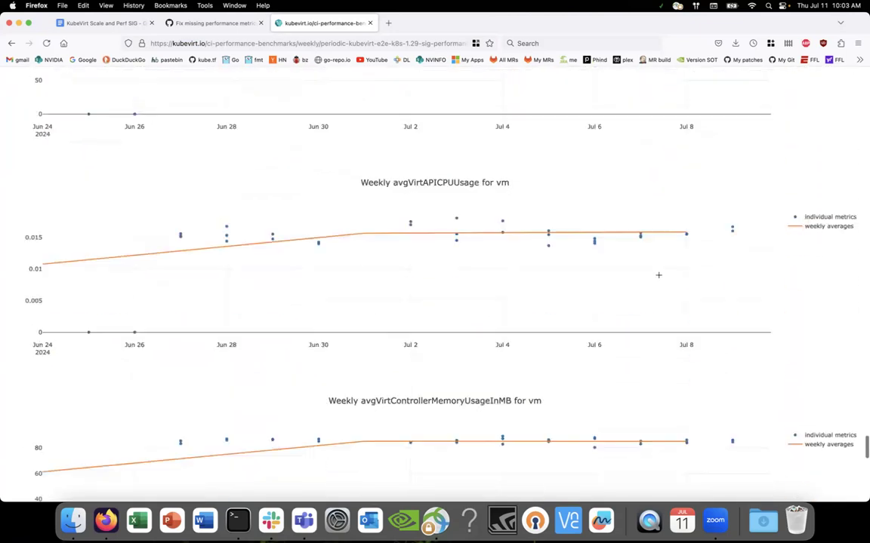
scroll("down", 3)
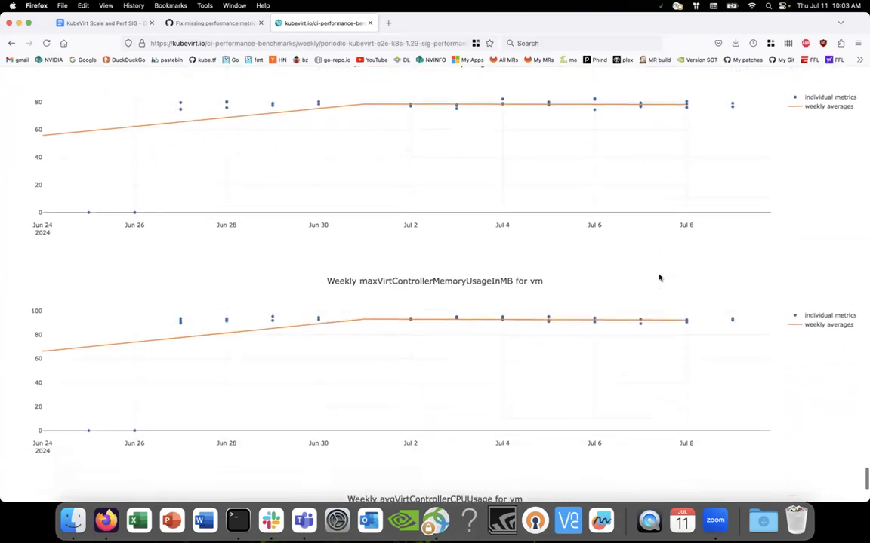
scroll("down", 3)
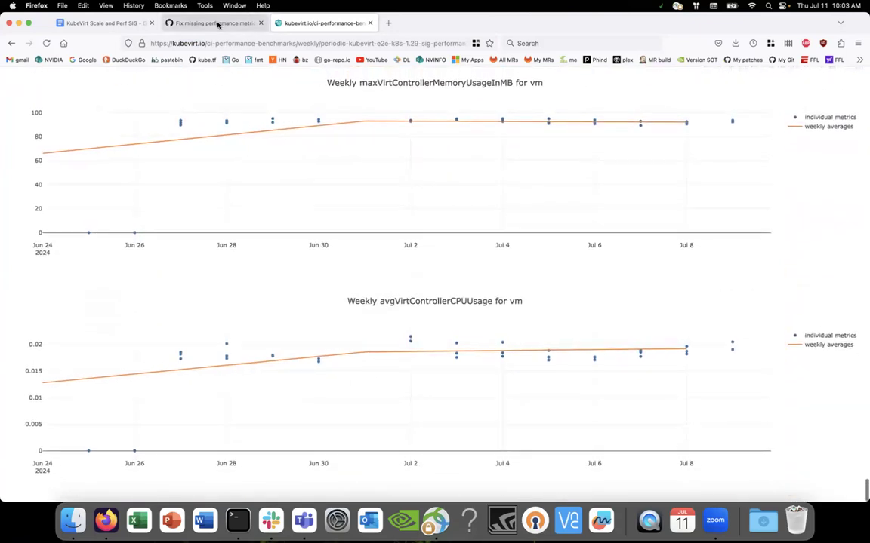
Search pull request #12096 for 'endpo'.
left_click(213, 23)
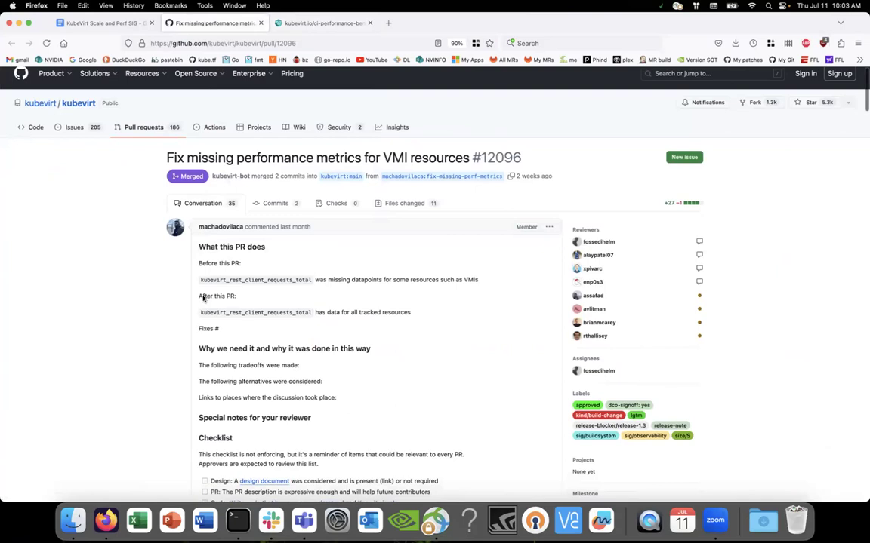
scroll("down", 3)
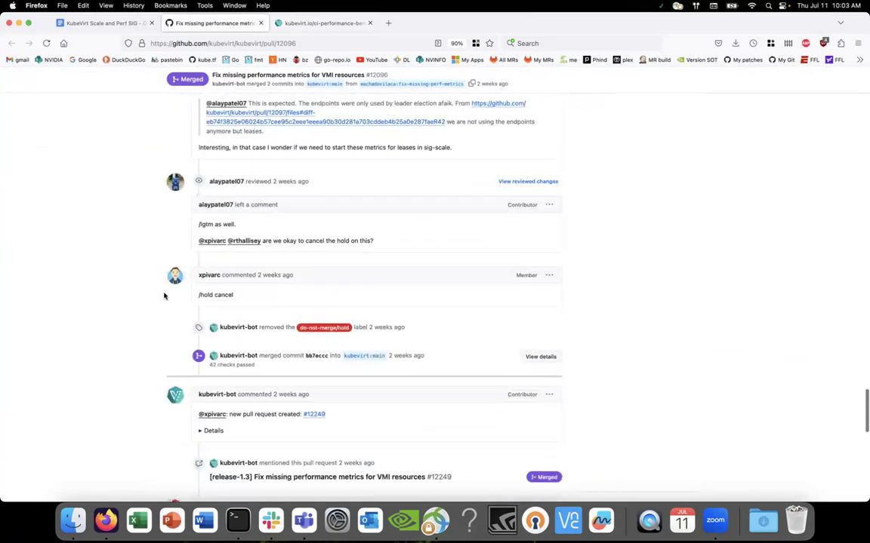
scroll("down", 3)
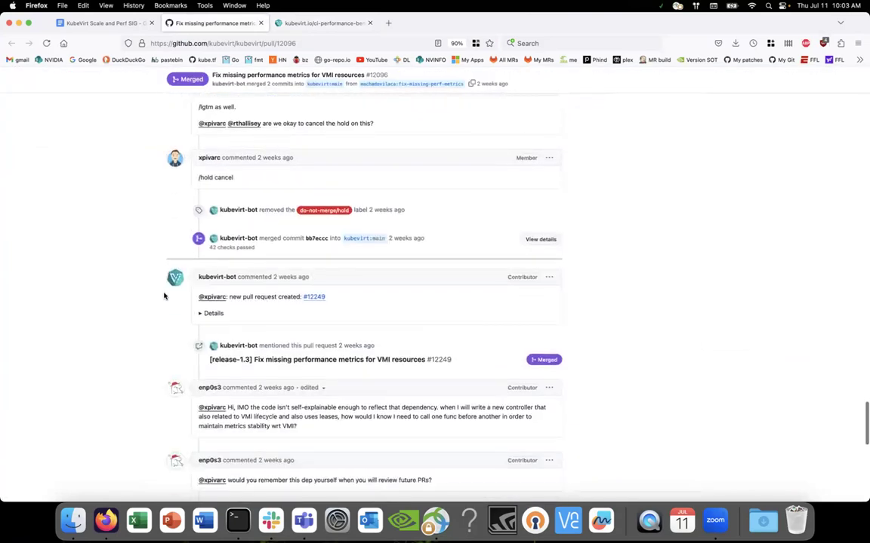
type("endpo")
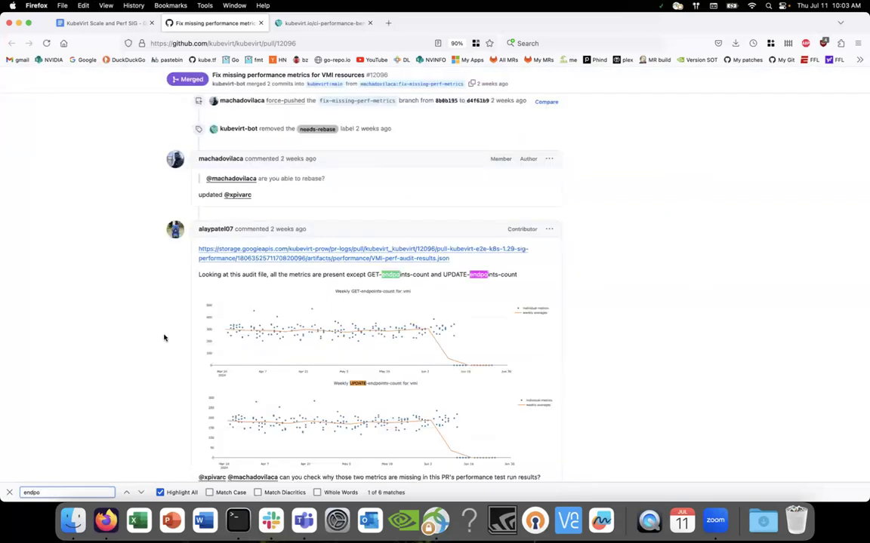
Read the comments explaining endpoints are no longer used and leases replace them.
scroll("down", 3)
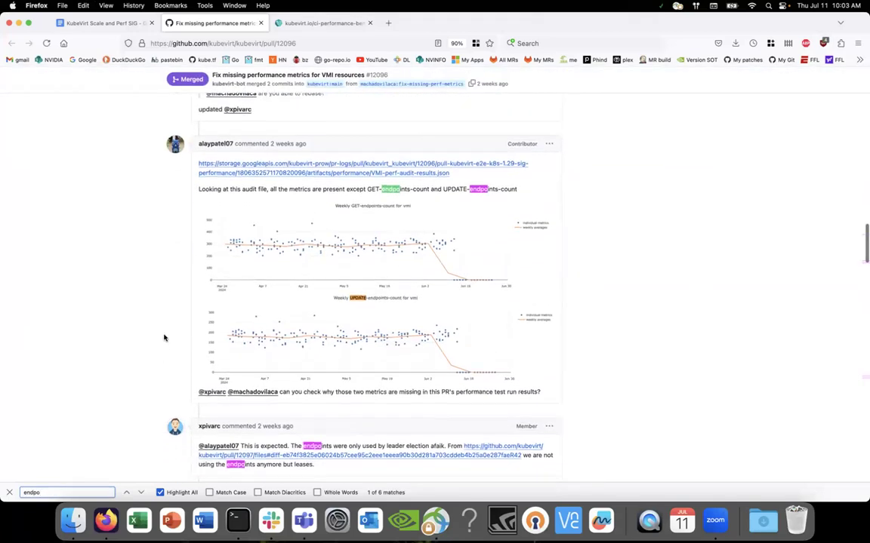
scroll("down", 3)
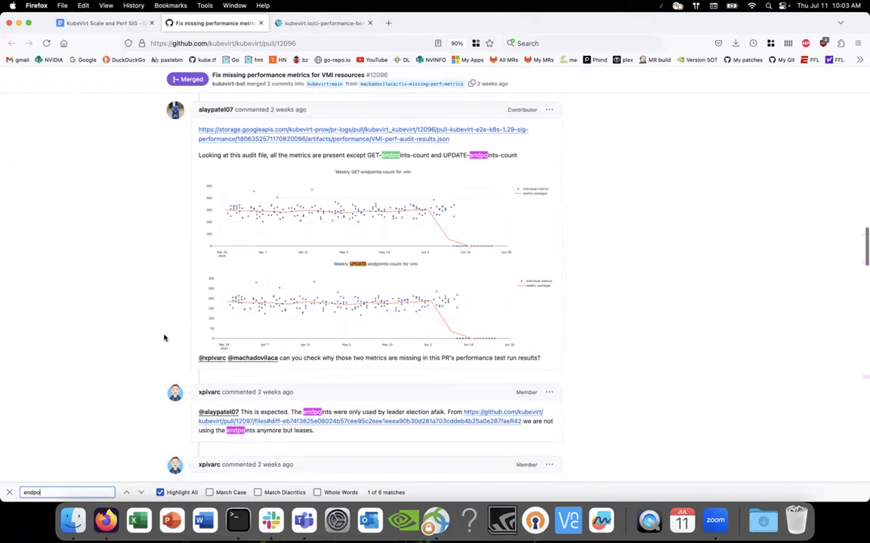
scroll("down", 3)
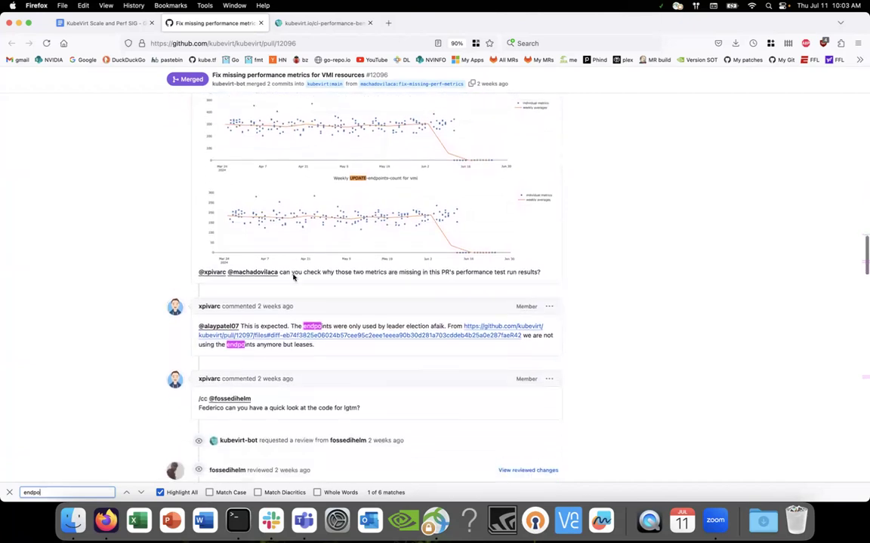
scroll("down", 3)
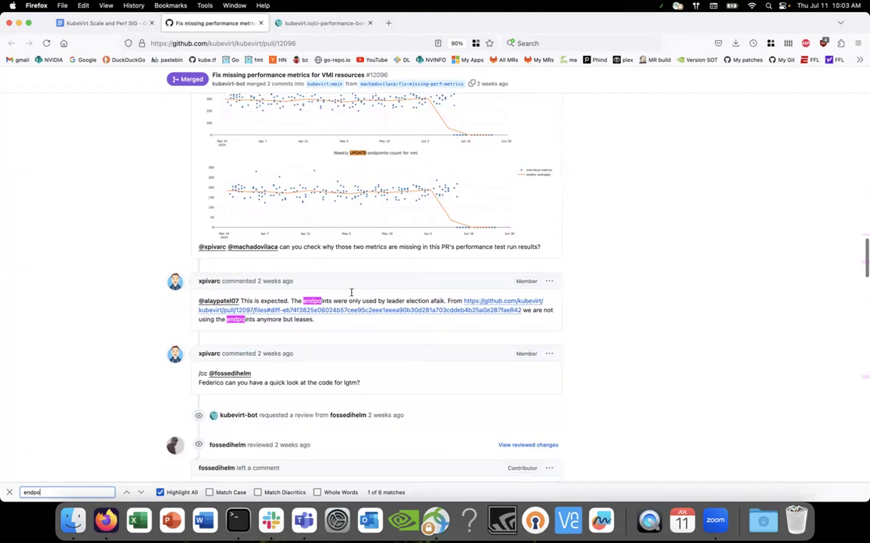
mouse_move(346, 340)
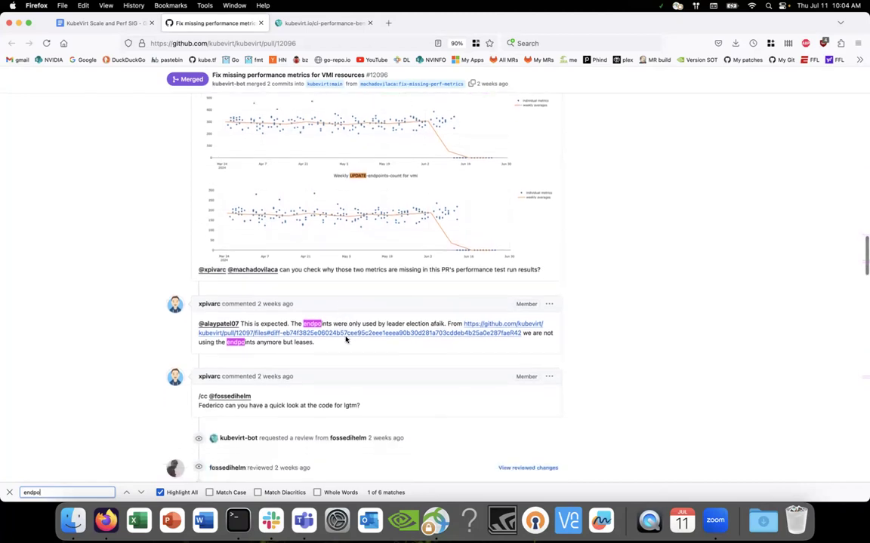
scroll("down", 3)
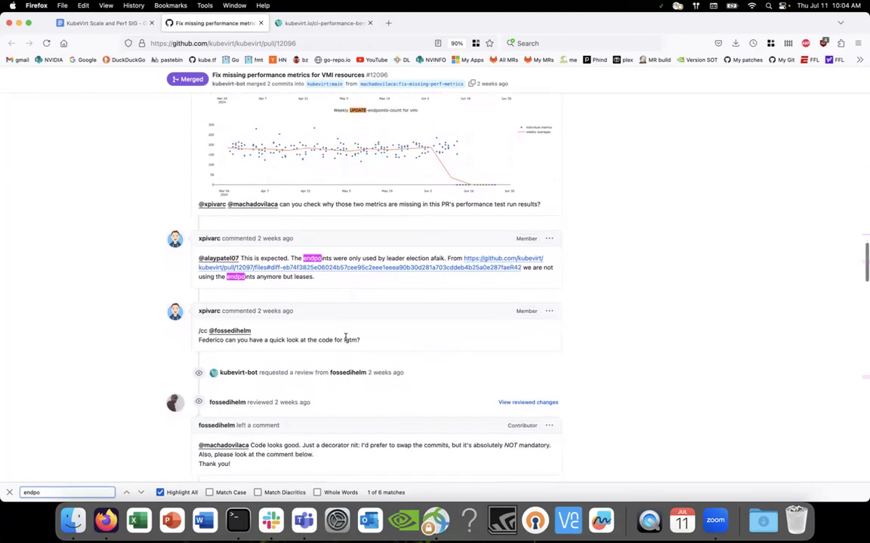
scroll("down", 3)
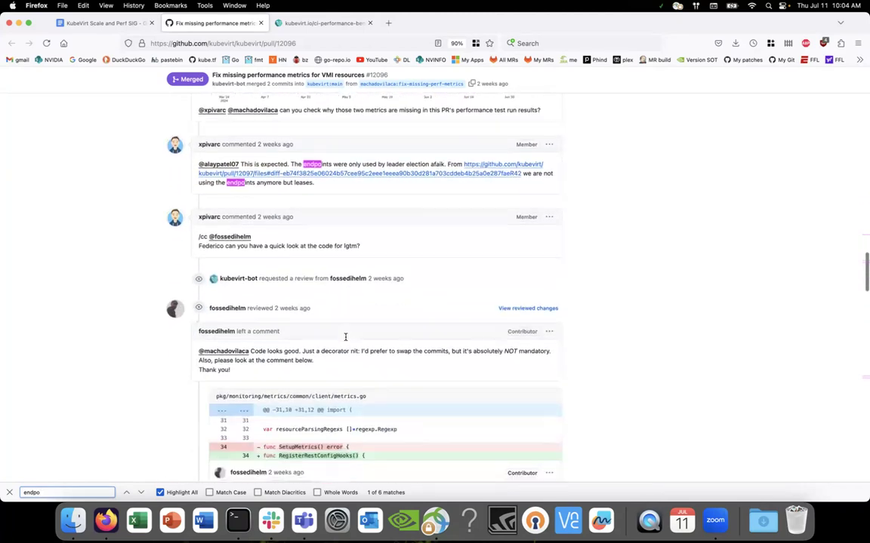
scroll("down", 3)
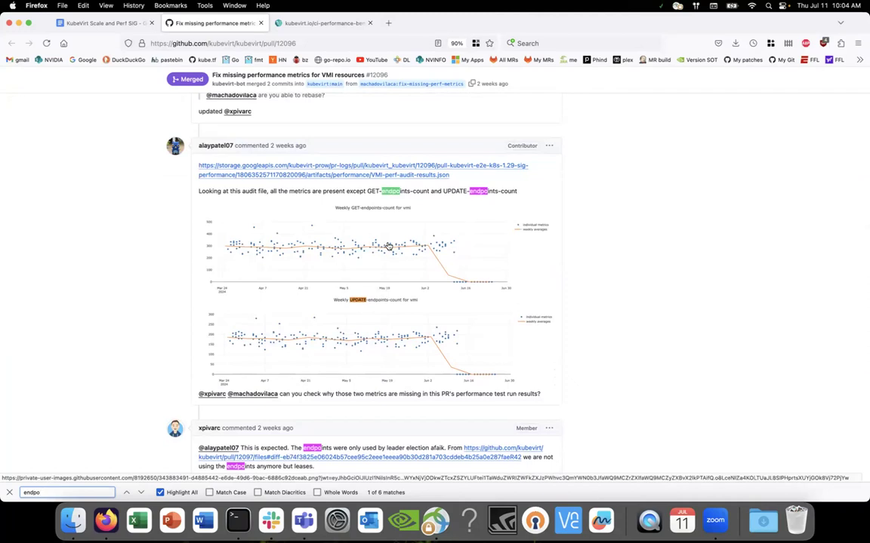
scroll("down", 3)
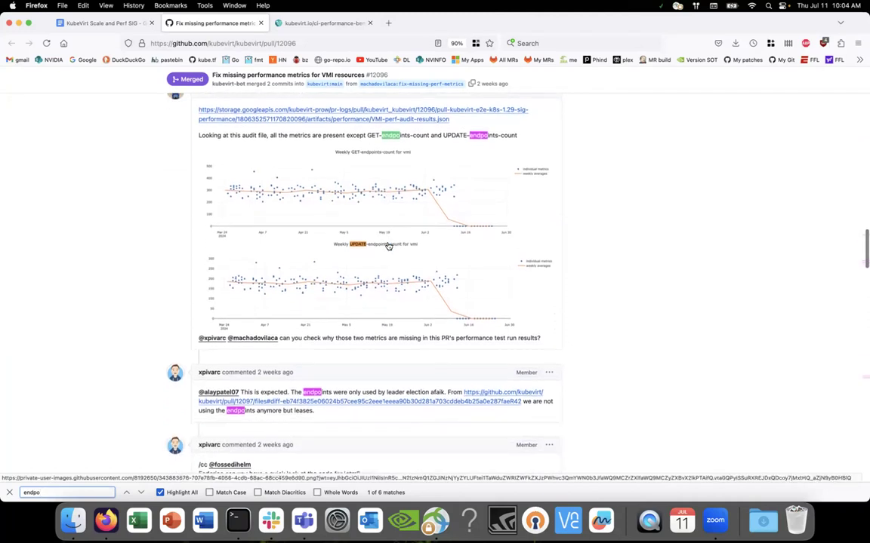
scroll("down", 3)
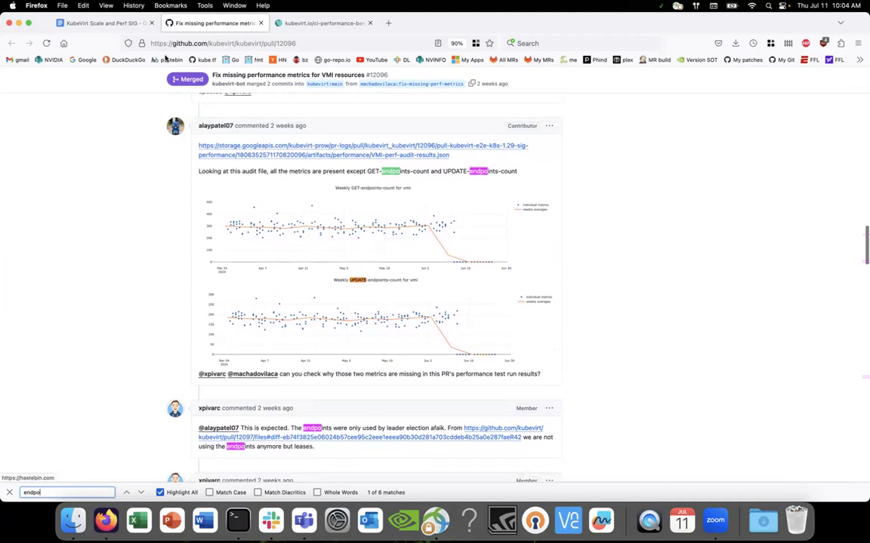
left_click(105, 23)
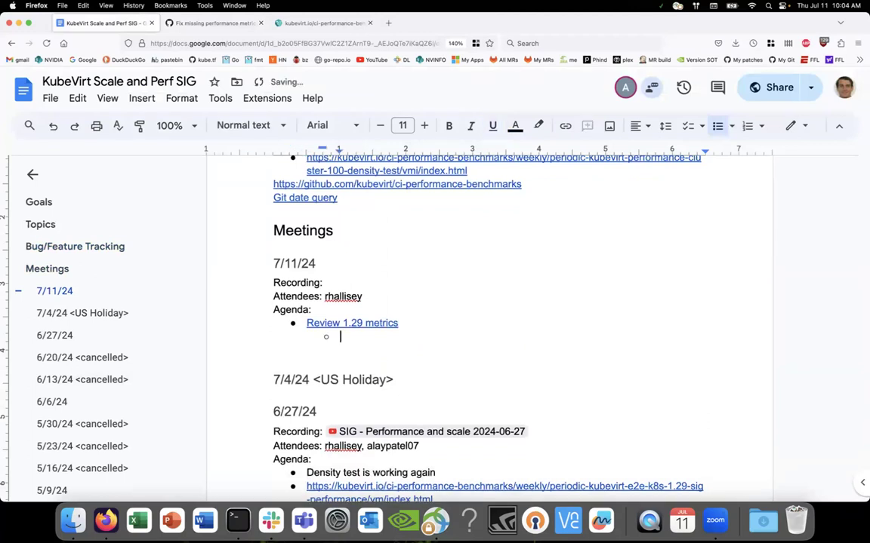
Add the sub-bullet 'Stop tracking endpoints API calls' under Review 1.29 metrics.
type("Drop")
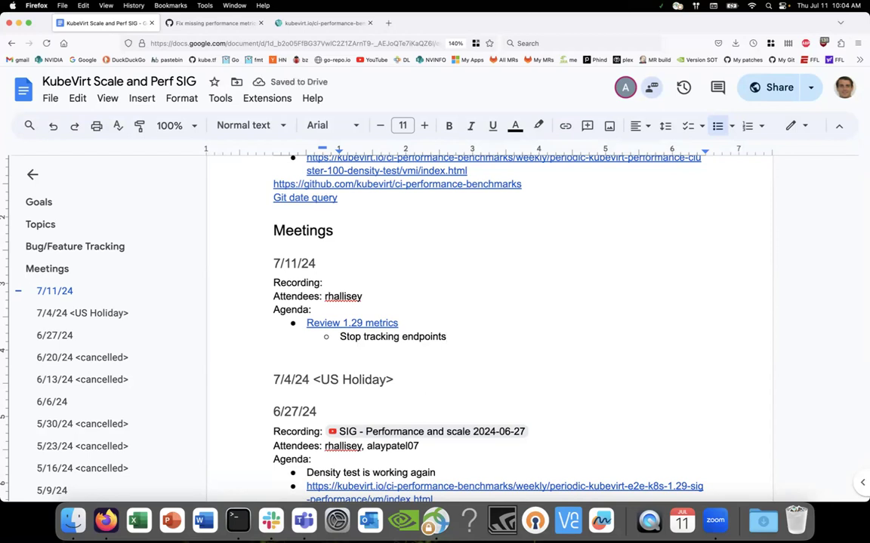
type("API")
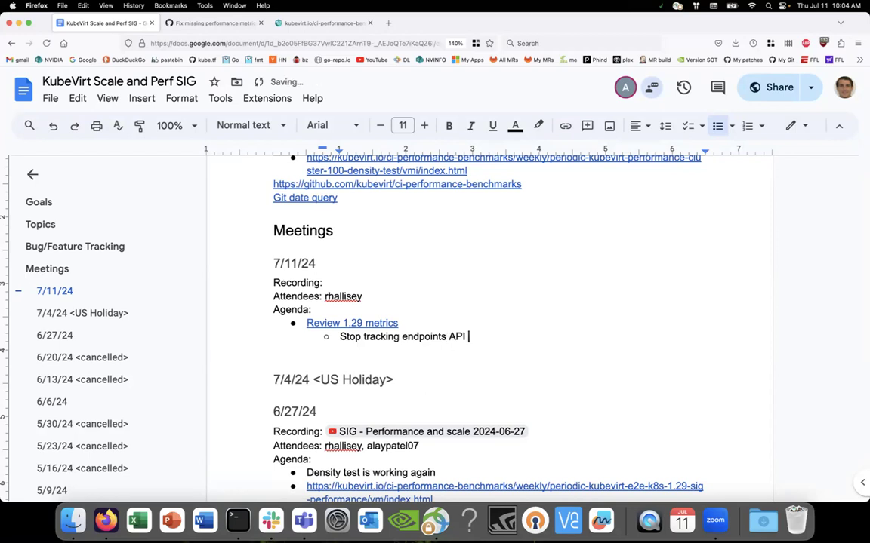
type("calls")
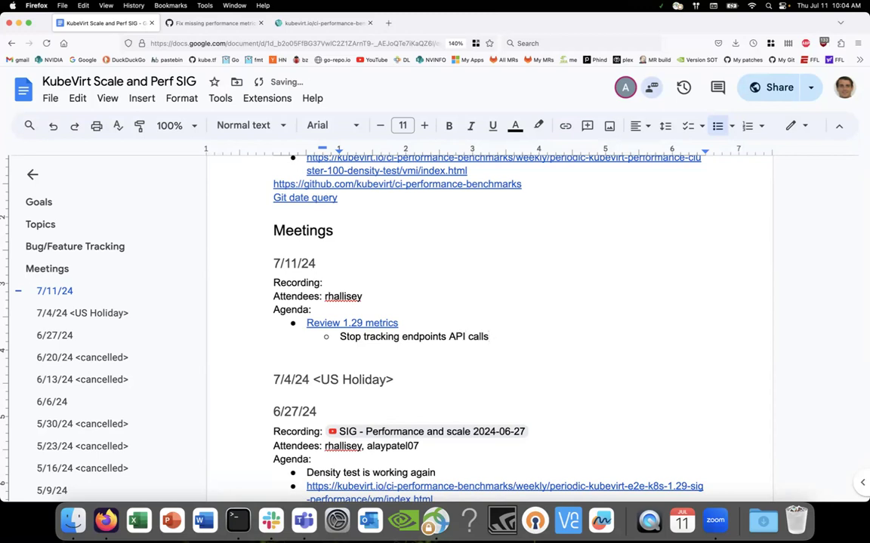
key("enter")
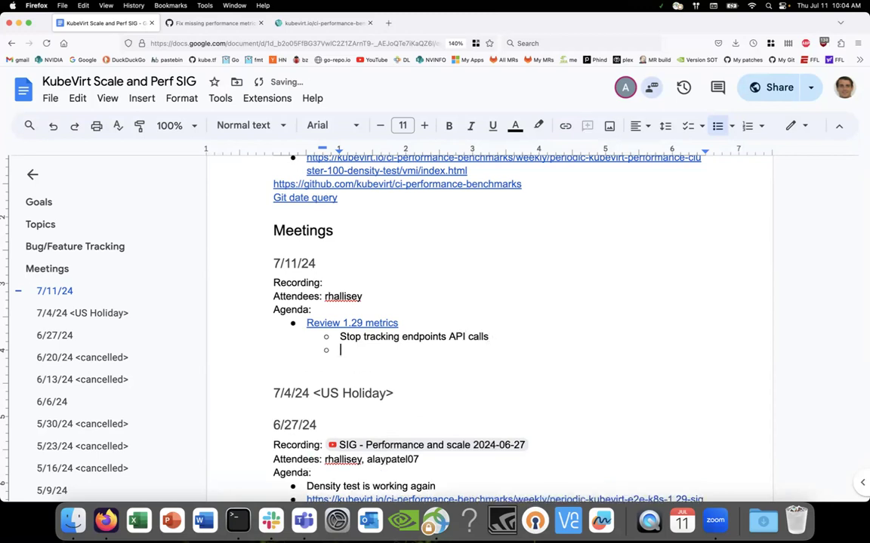
Add a second sub-bullet 'Switch to tracking leases' and select both new bullets.
left_click(493, 125)
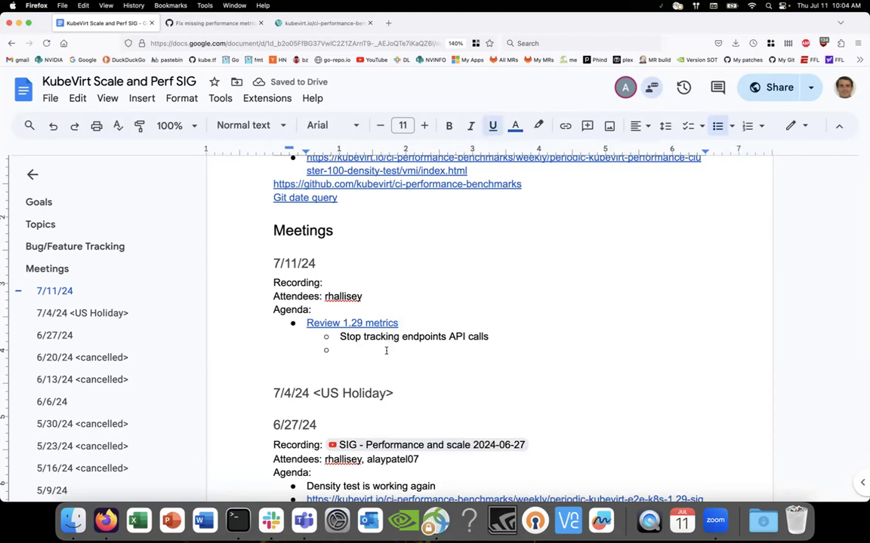
type("Switch to")
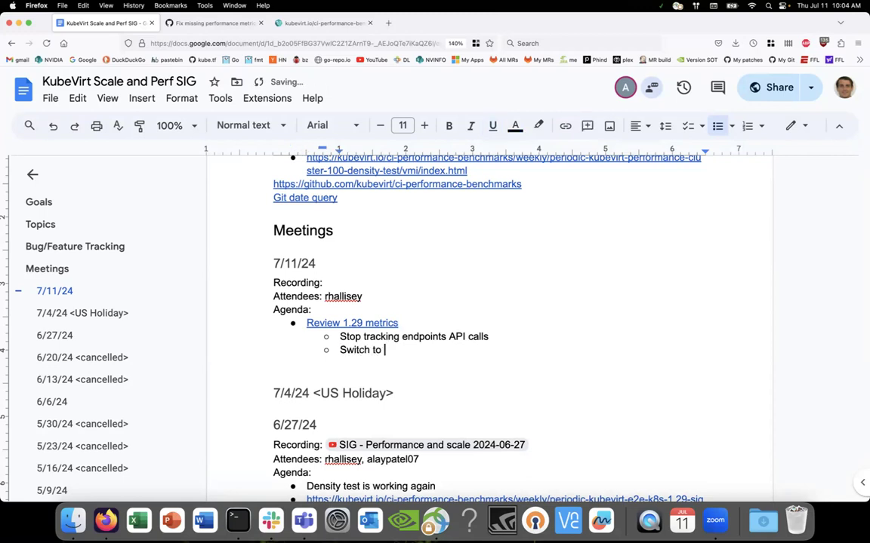
type("rac")
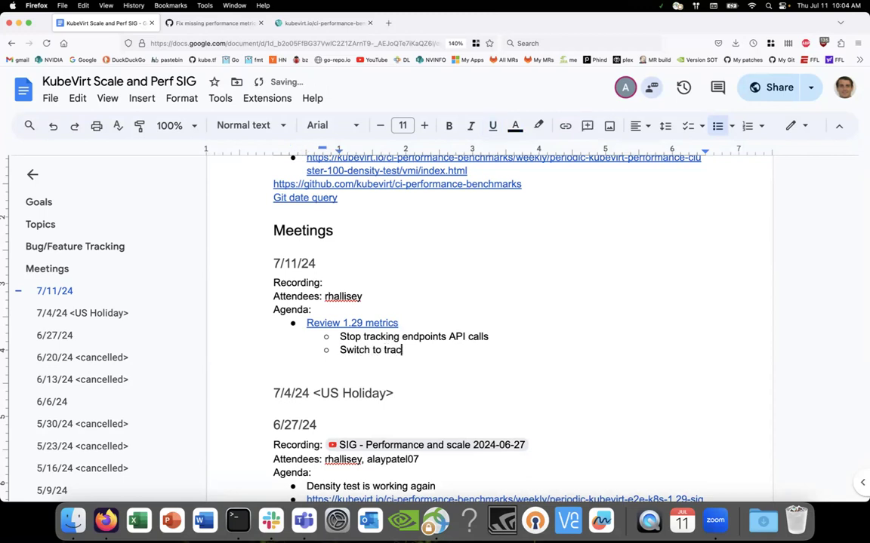
type("king leases")
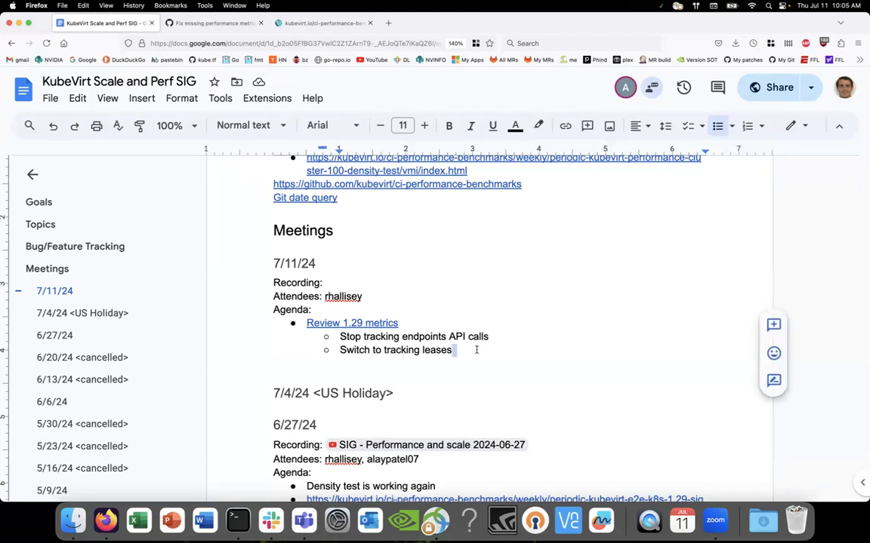
left_click_drag(339, 337, 453, 349)
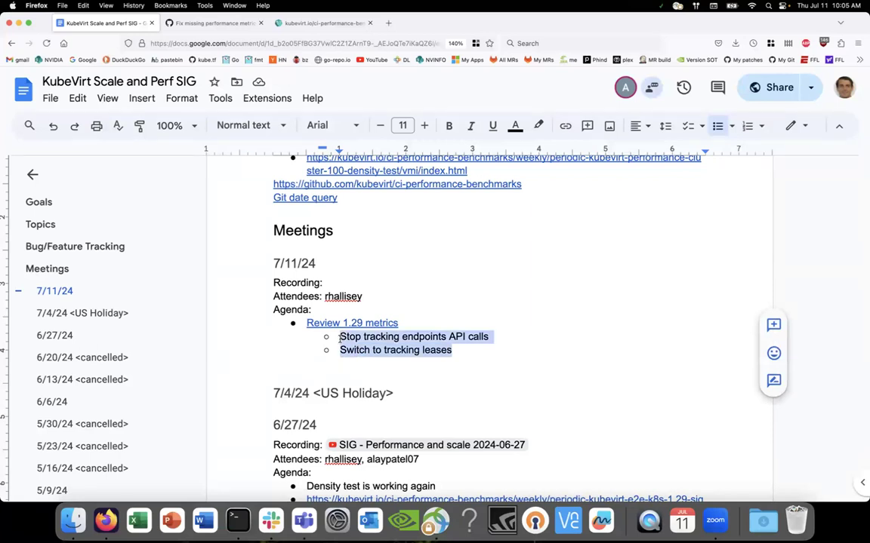
left_click(461, 350)
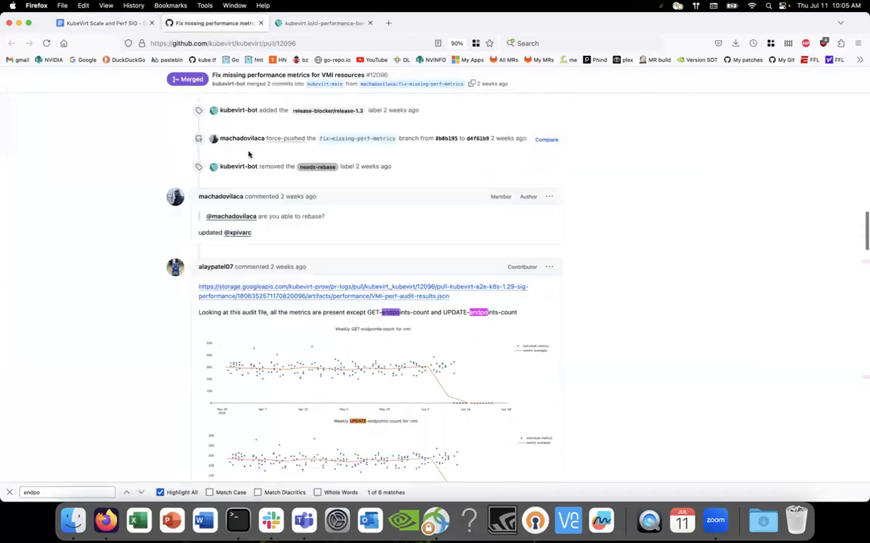
Go from the kubevirt/kubevirt repo into docs and open perf-scale-benchmarks.md.
scroll("down", 3)
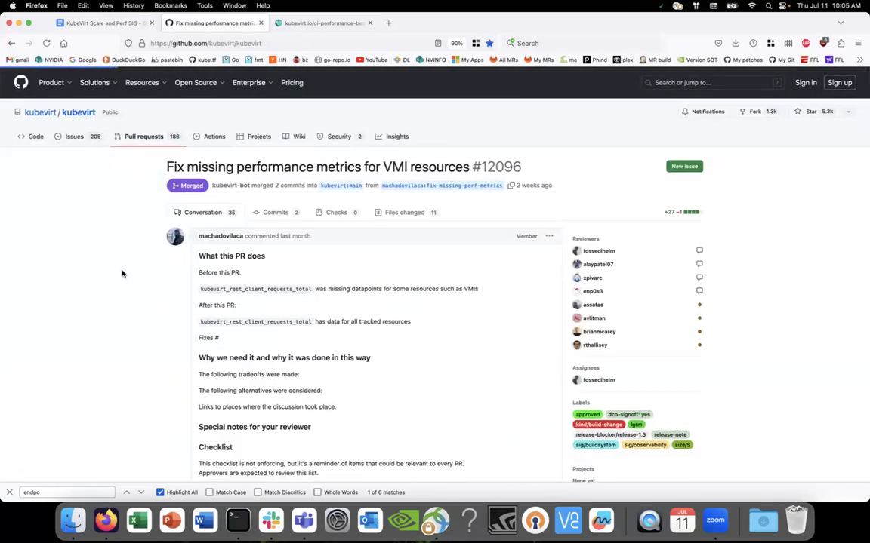
left_click(34, 137)
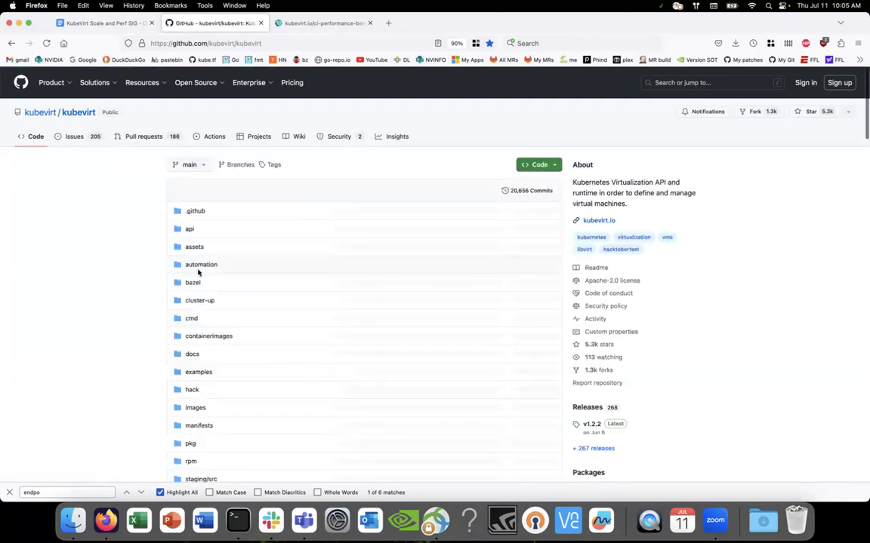
scroll("down", 3)
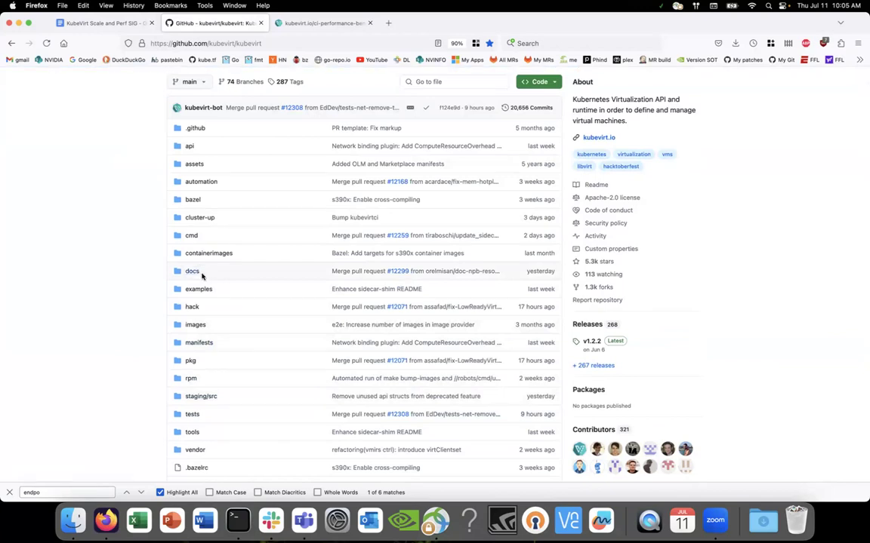
left_click(192, 271)
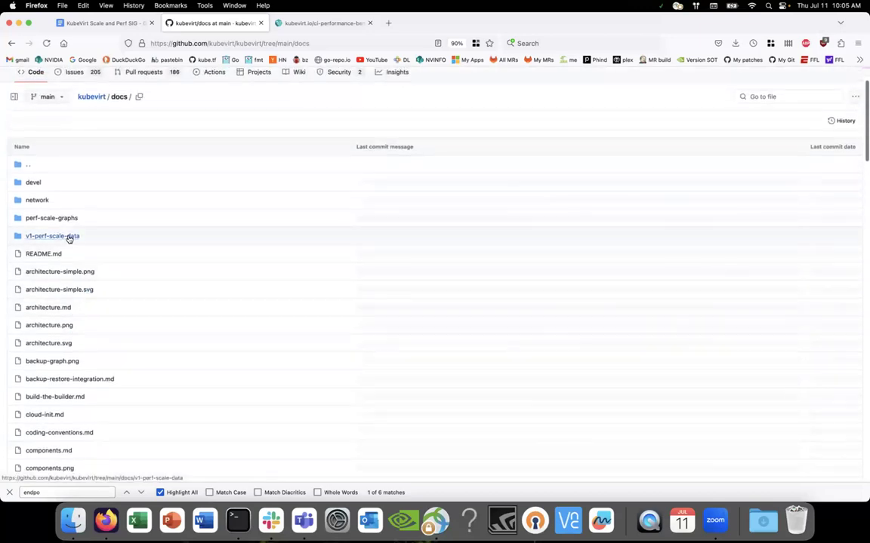
mouse_move(182, 227)
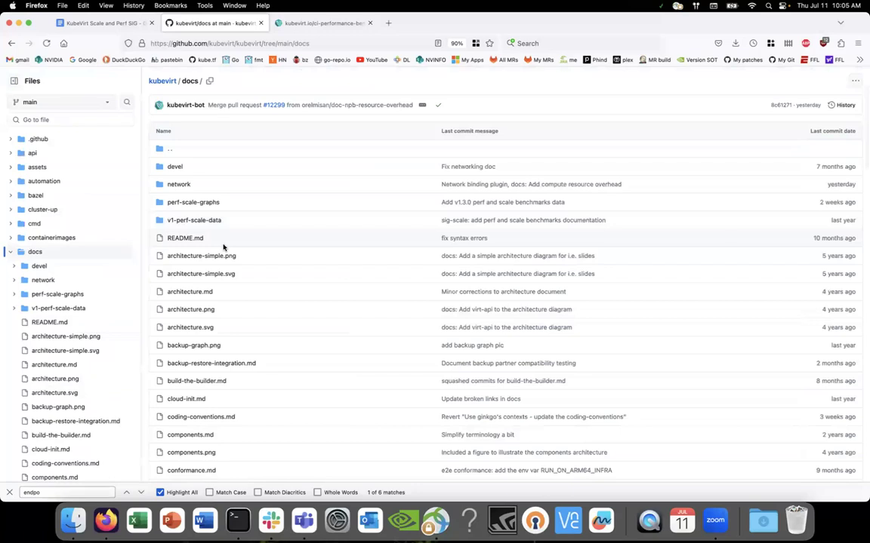
scroll("down", 3)
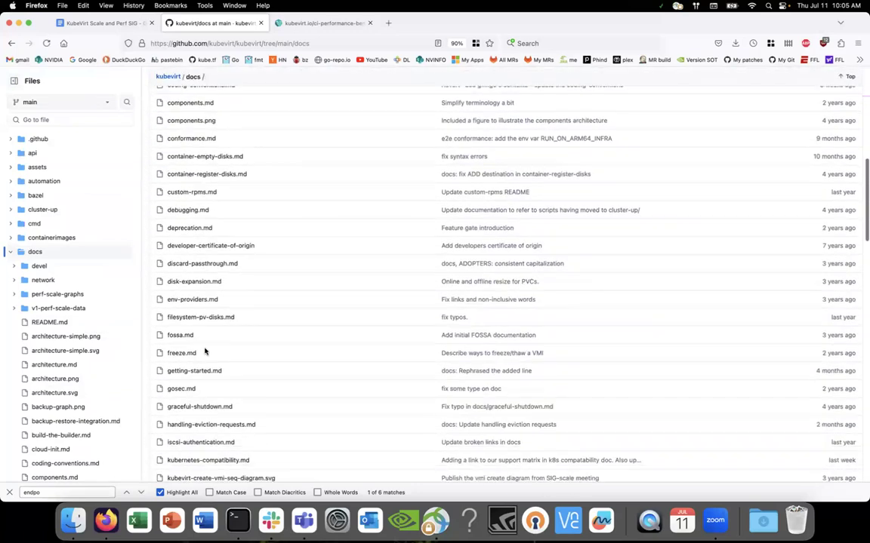
left_click(58, 308)
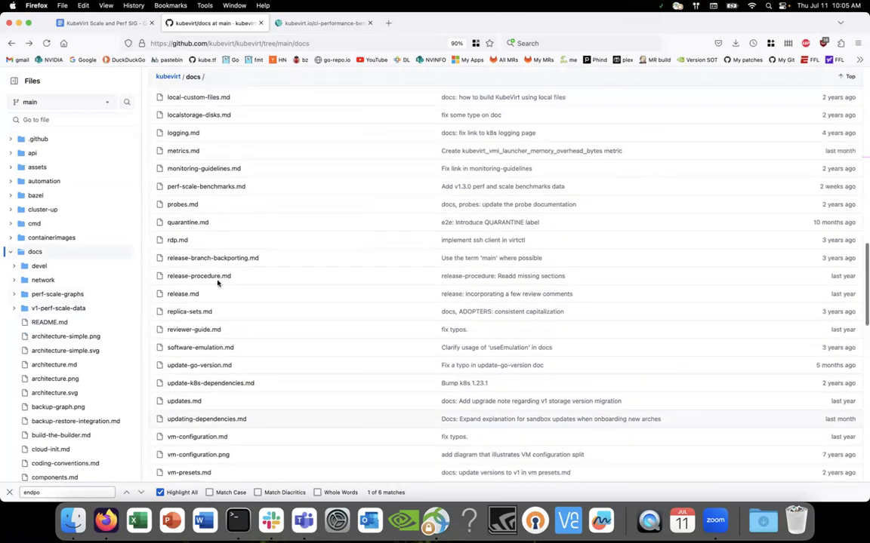
left_click(206, 186)
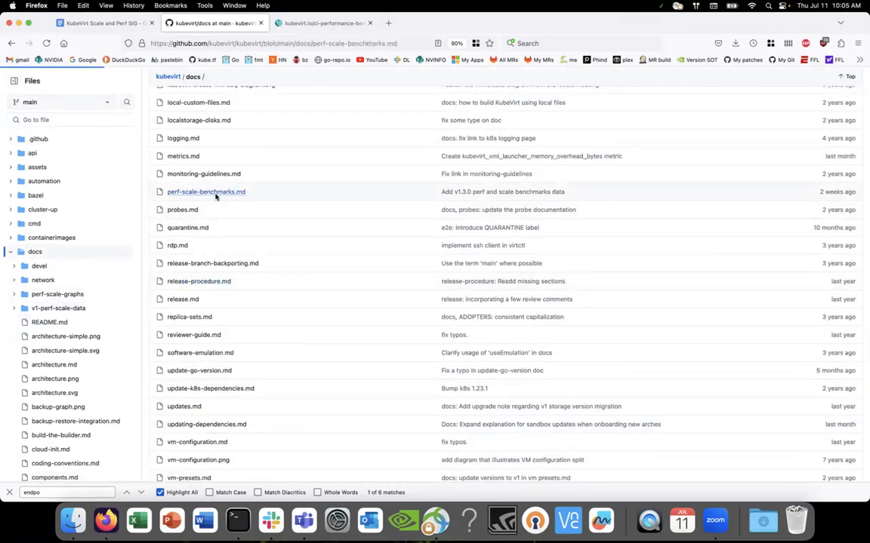
left_click(205, 191)
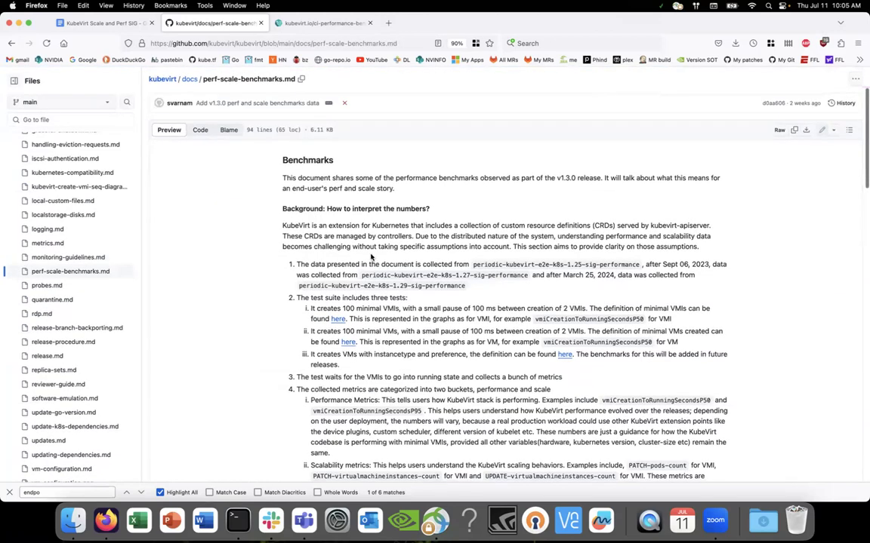
scroll("down", 3)
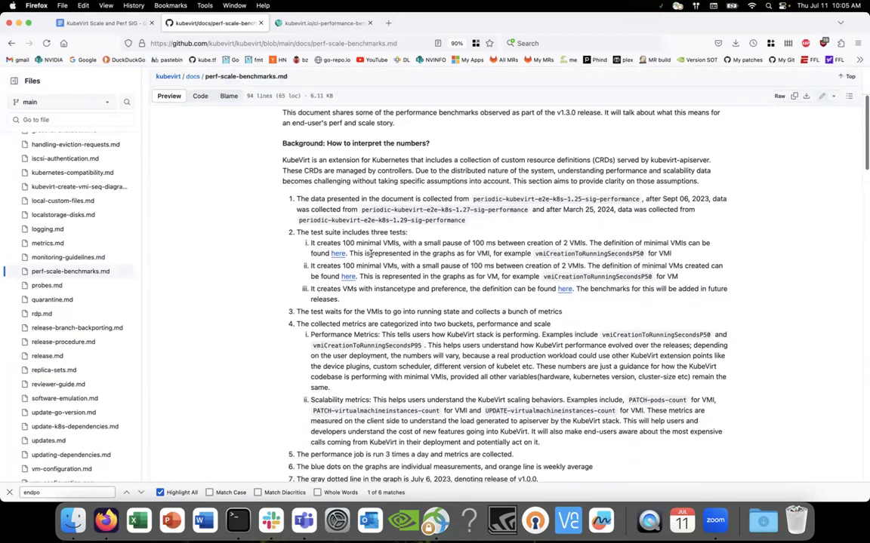
scroll("down", 3)
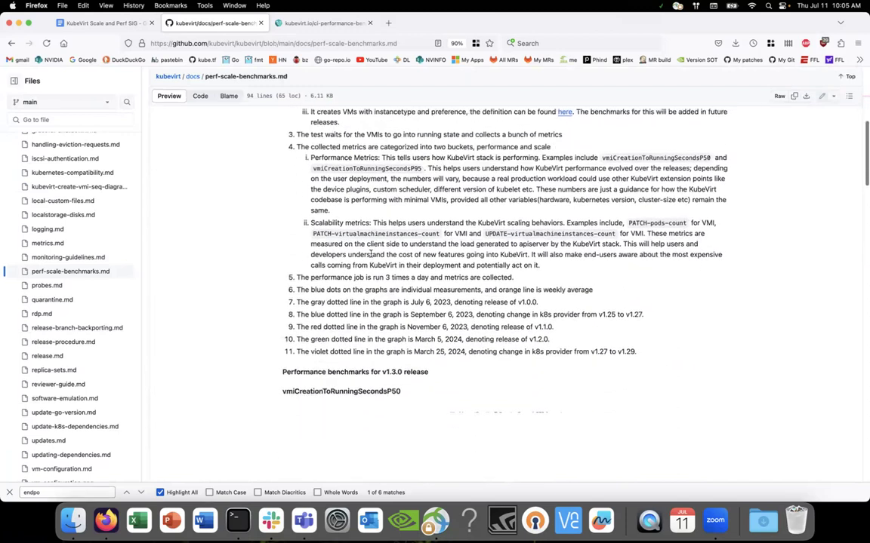
scroll("down", 3)
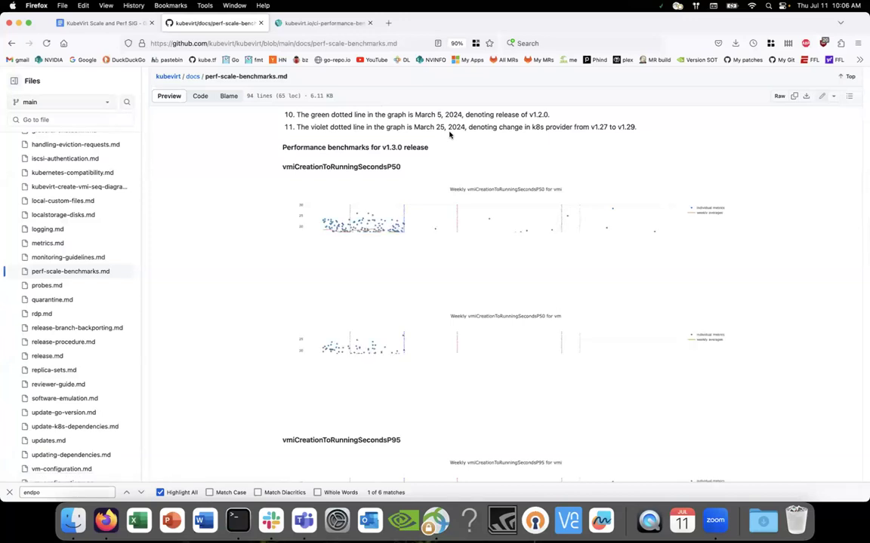
scroll("down", 3)
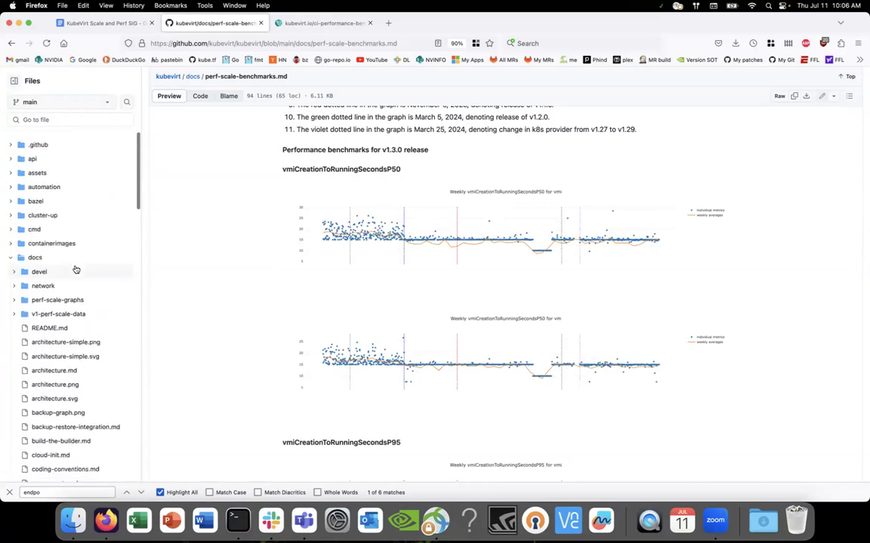
scroll("down", 3)
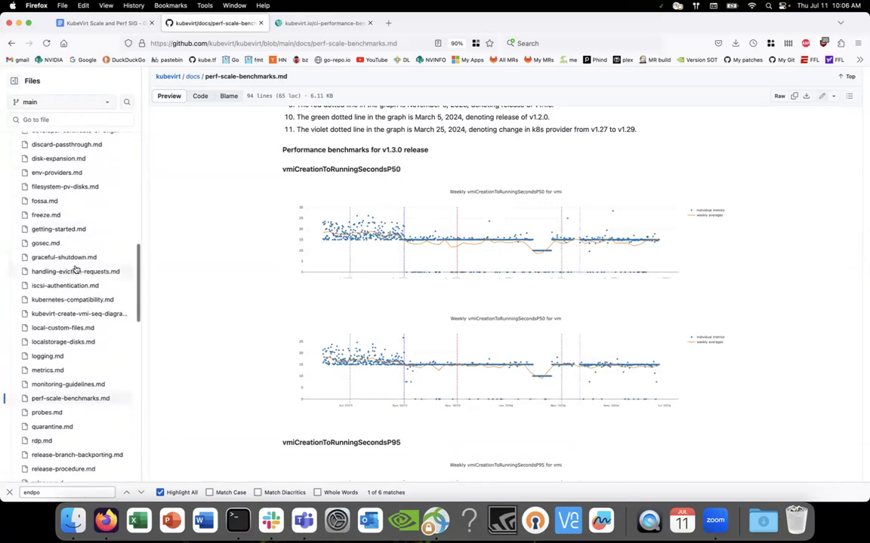
scroll("down", 3)
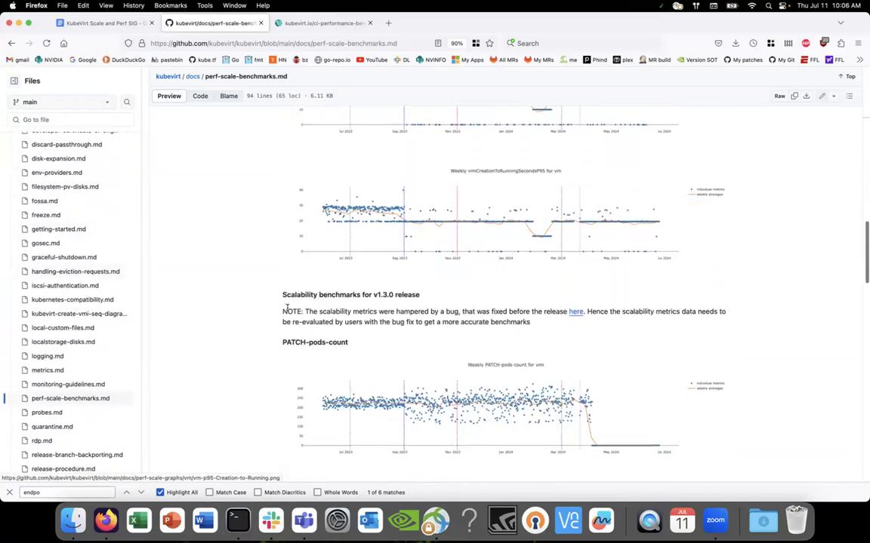
scroll("down", 3)
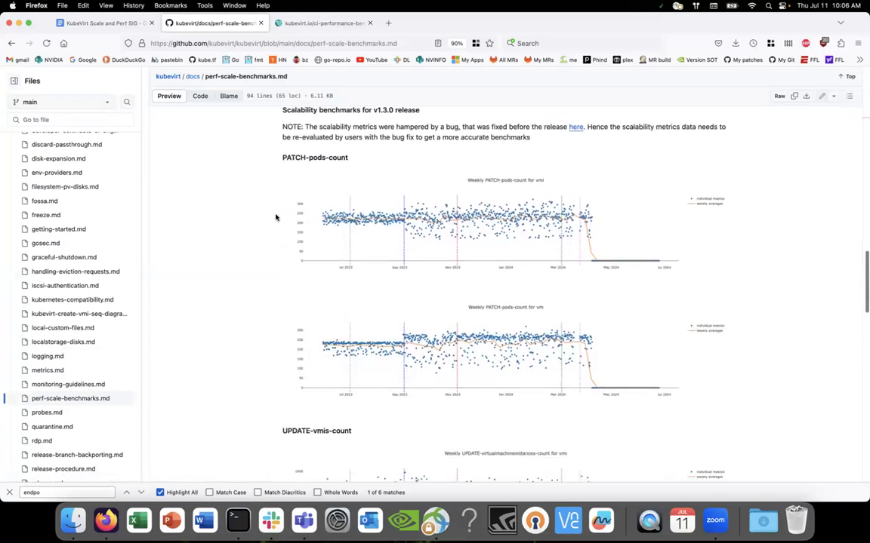
scroll("down", 3)
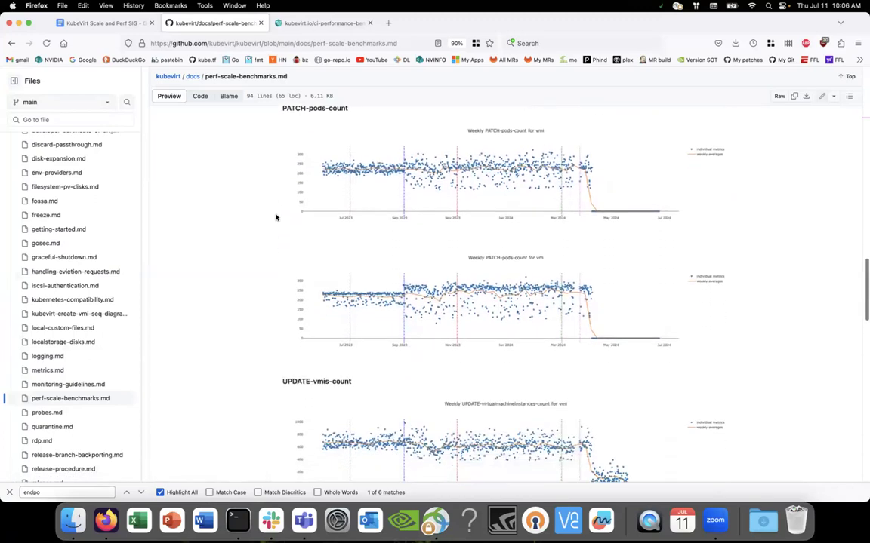
scroll("down", 3)
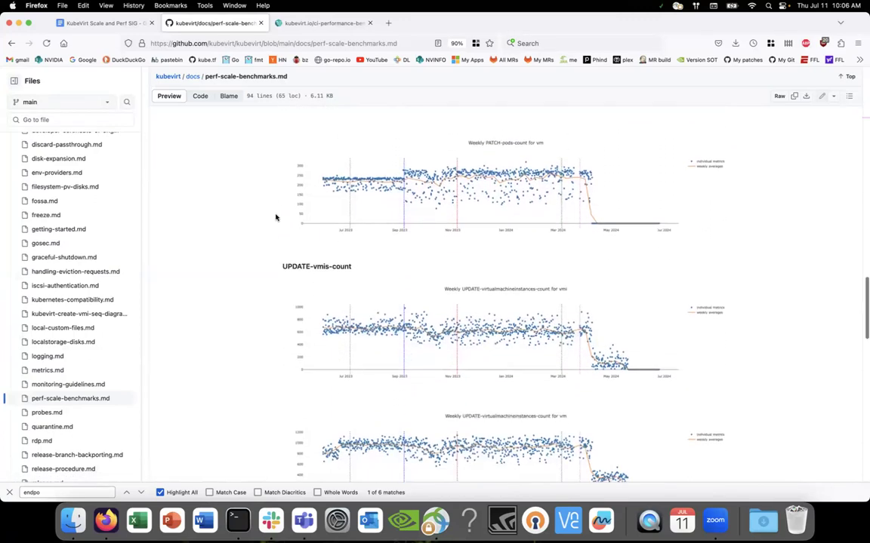
scroll("down", 3)
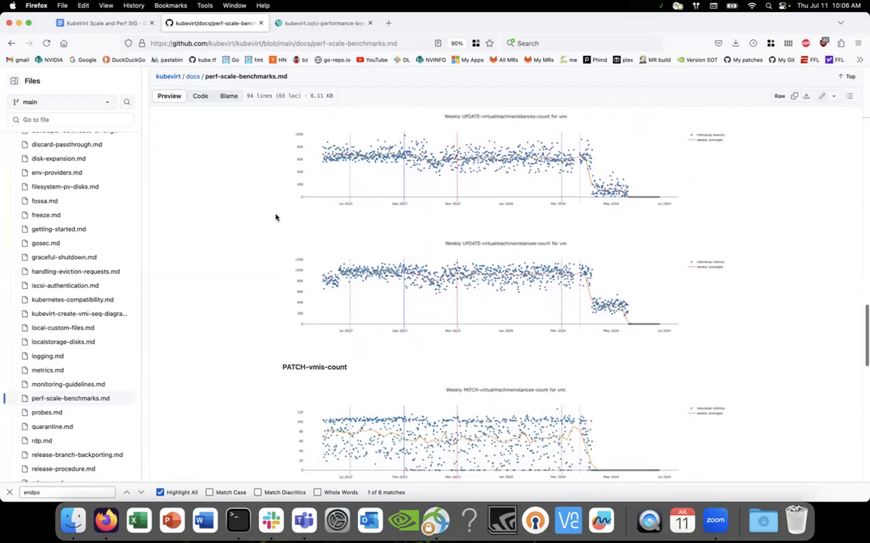
scroll("down", 3)
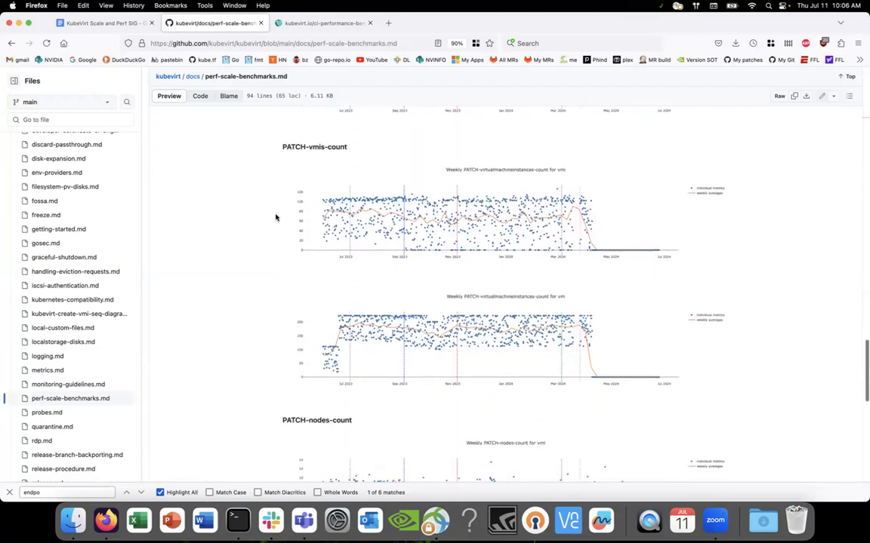
scroll("down", 3)
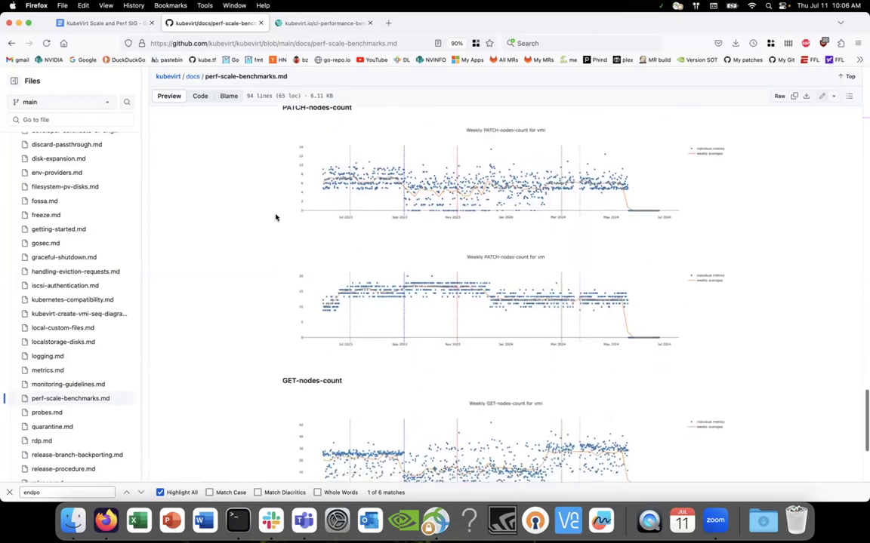
scroll("down", 3)
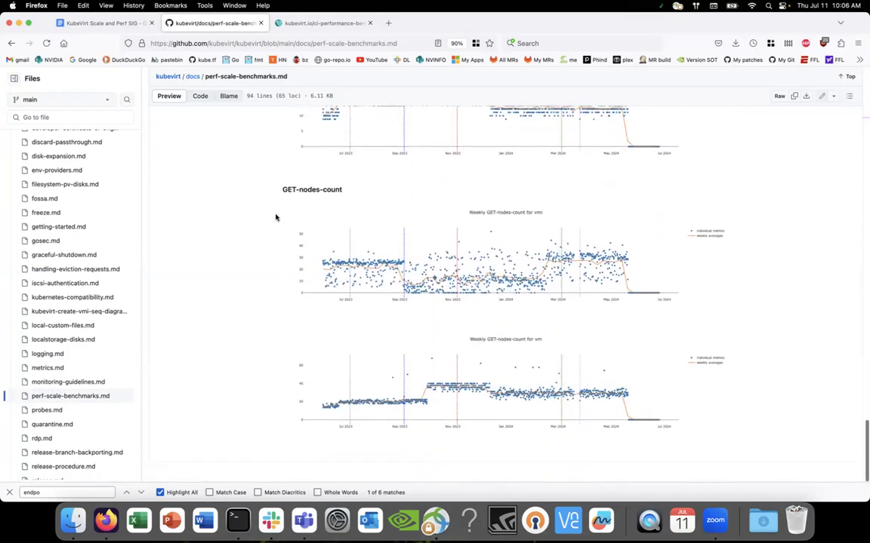
scroll("down", 3)
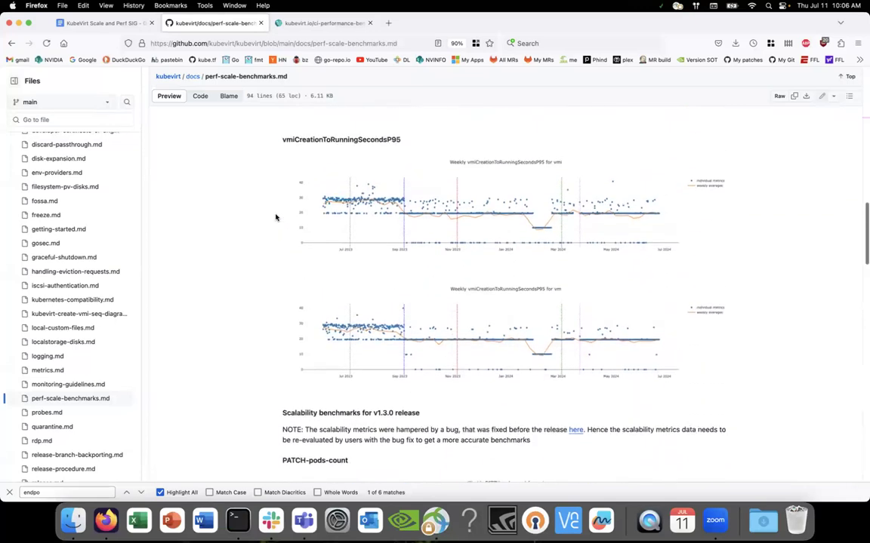
scroll("down", 3)
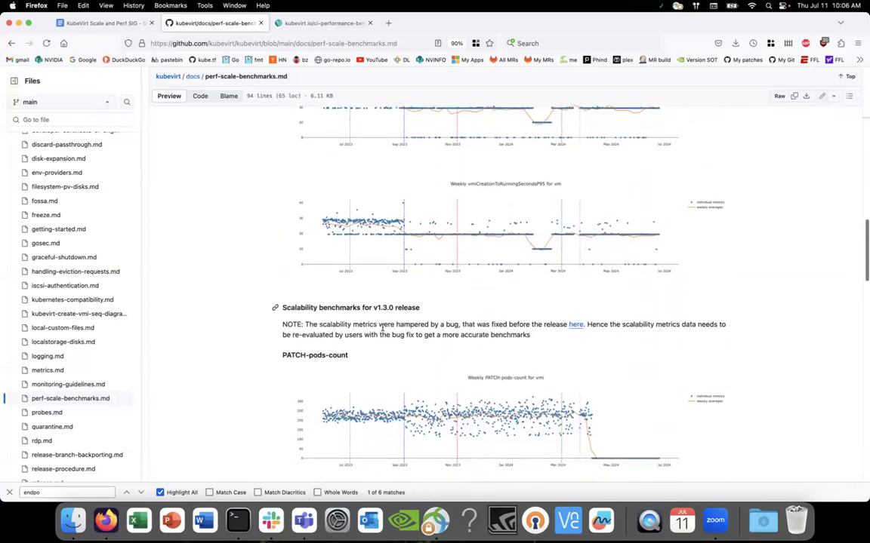
scroll("down", 3)
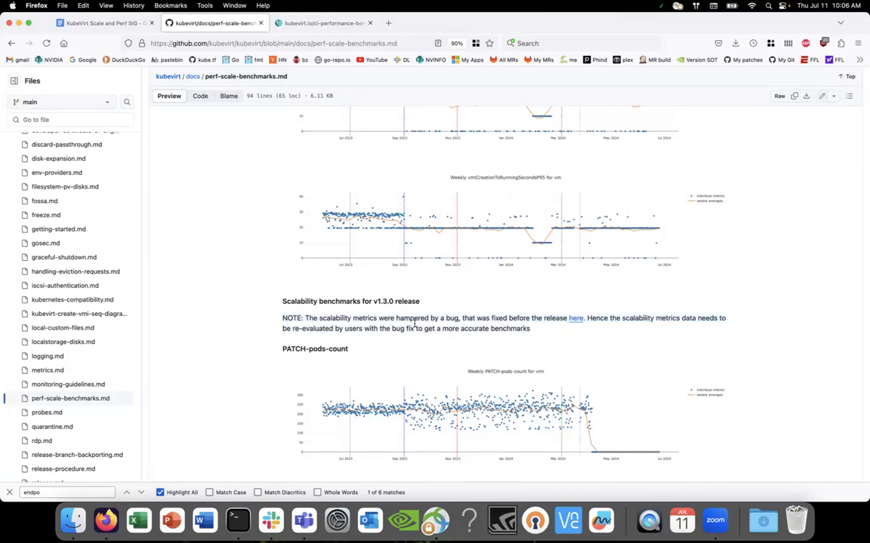
scroll("down", 3)
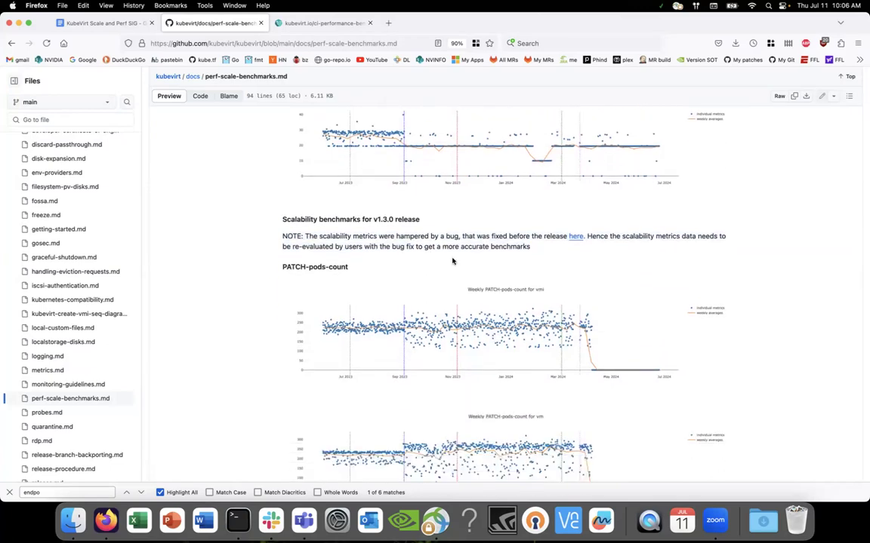
scroll("down", 3)
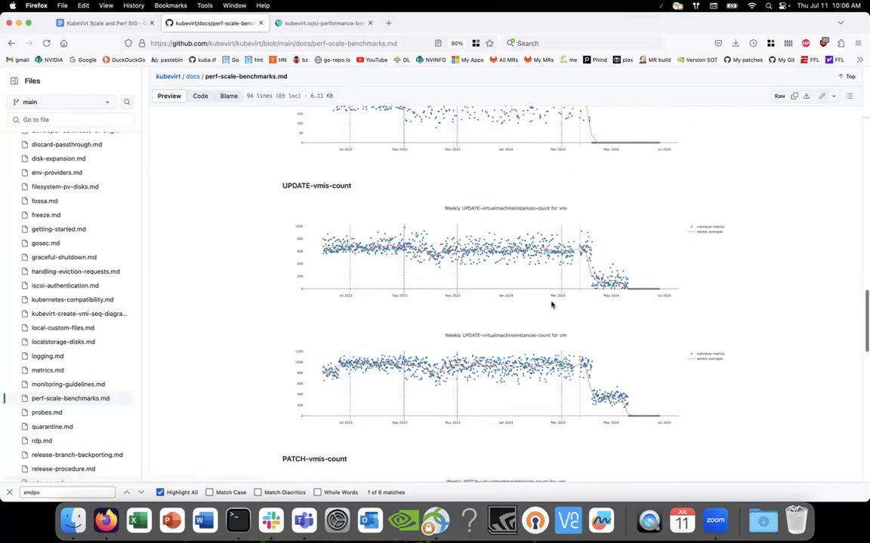
scroll("down", 3)
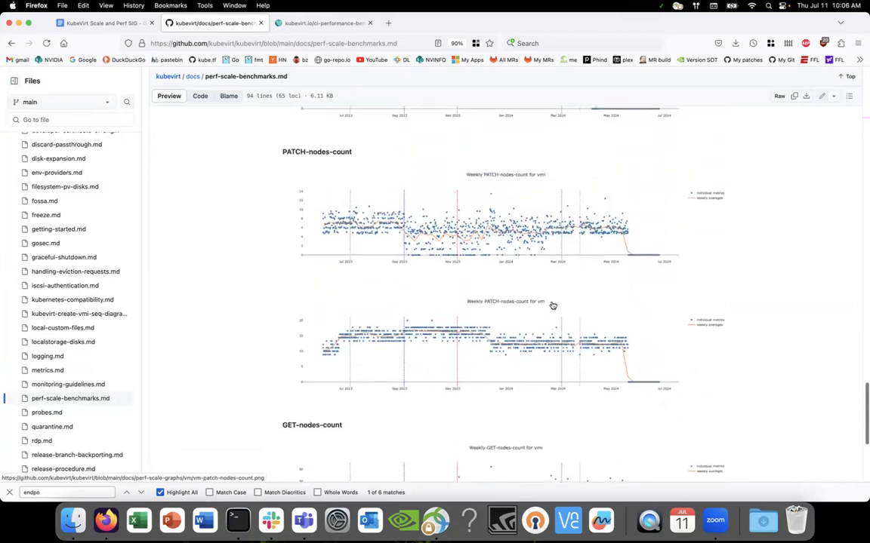
scroll("down", 3)
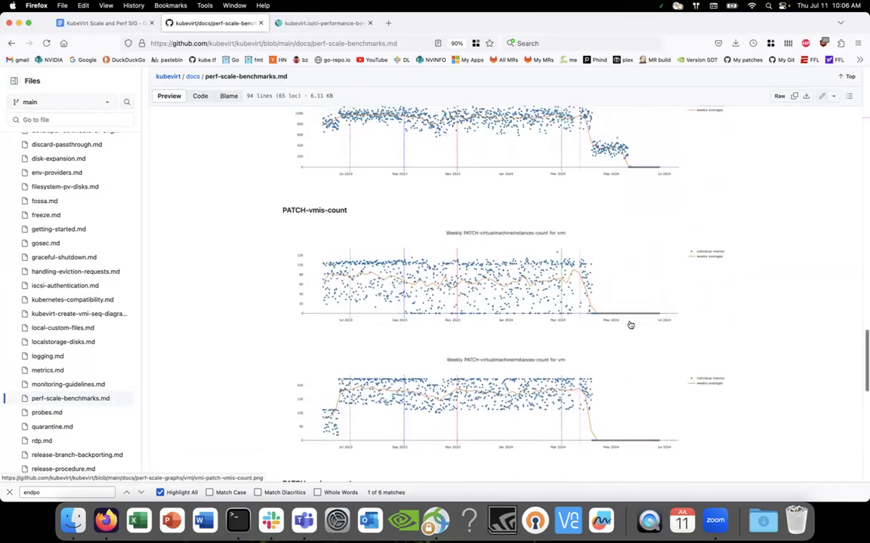
scroll("down", 3)
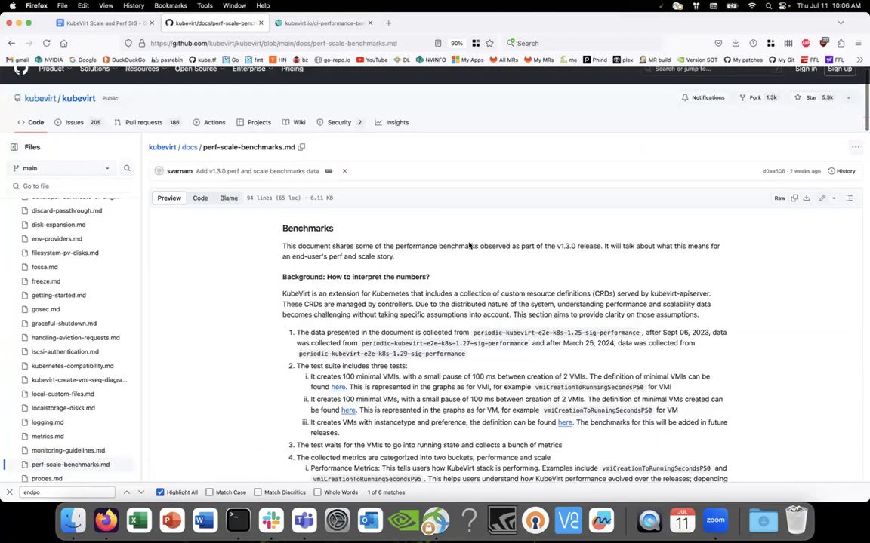
scroll("down", 3)
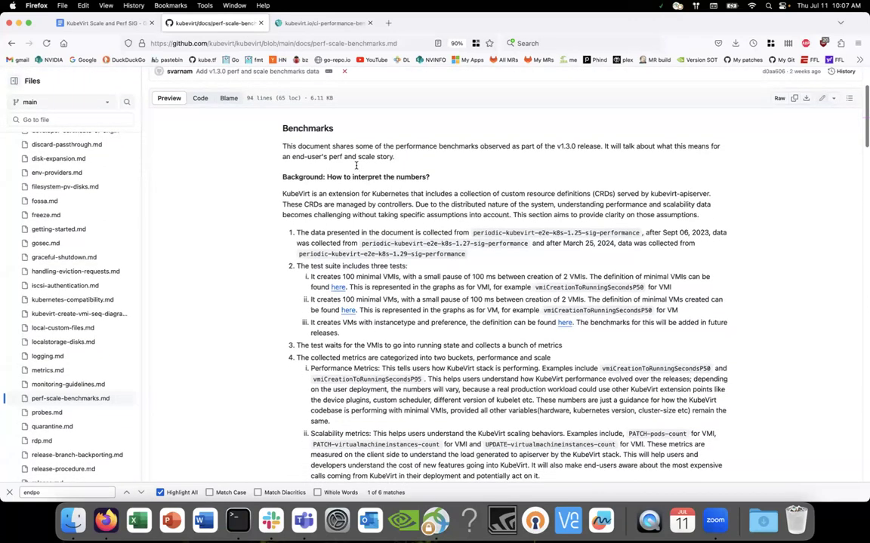
scroll("down", 3)
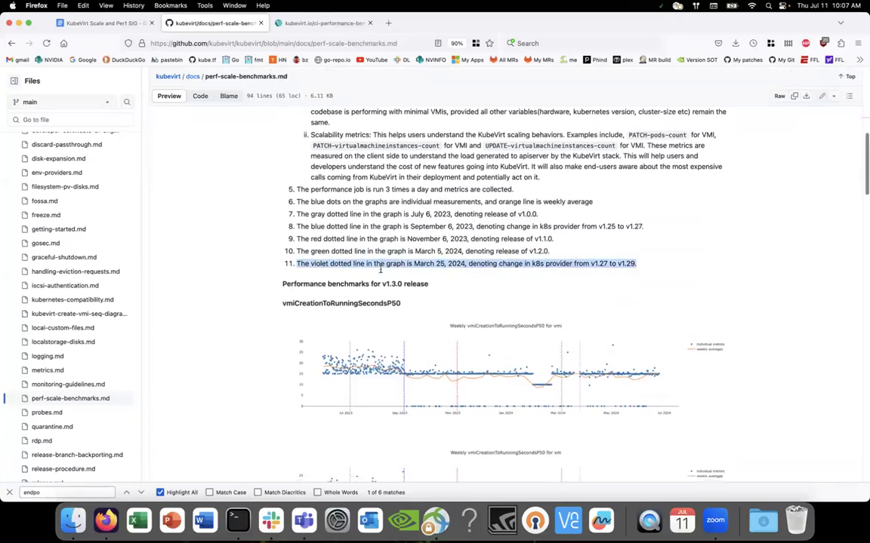
scroll("down", 3)
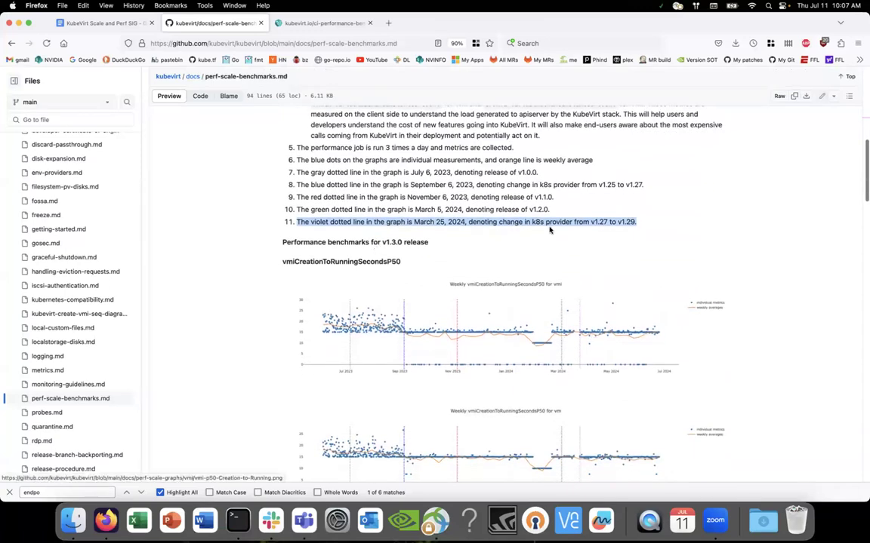
mouse_move(654, 348)
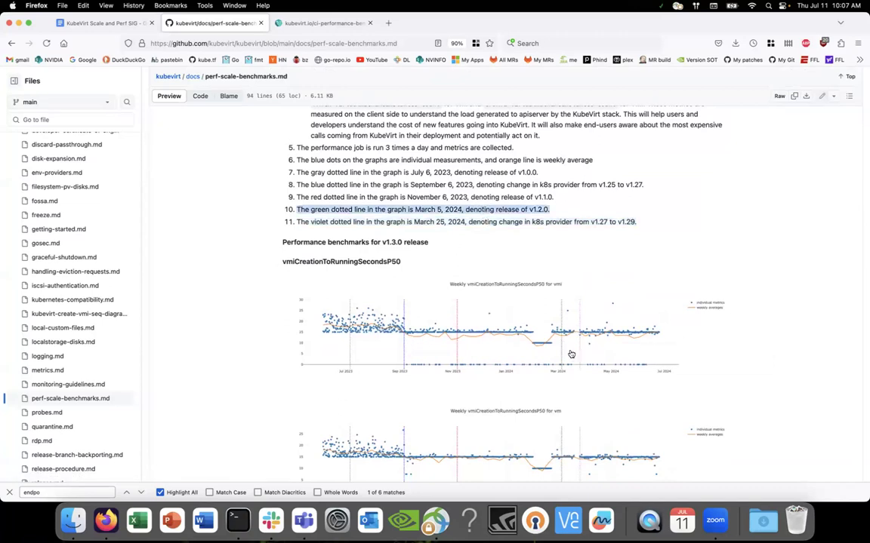
mouse_move(582, 372)
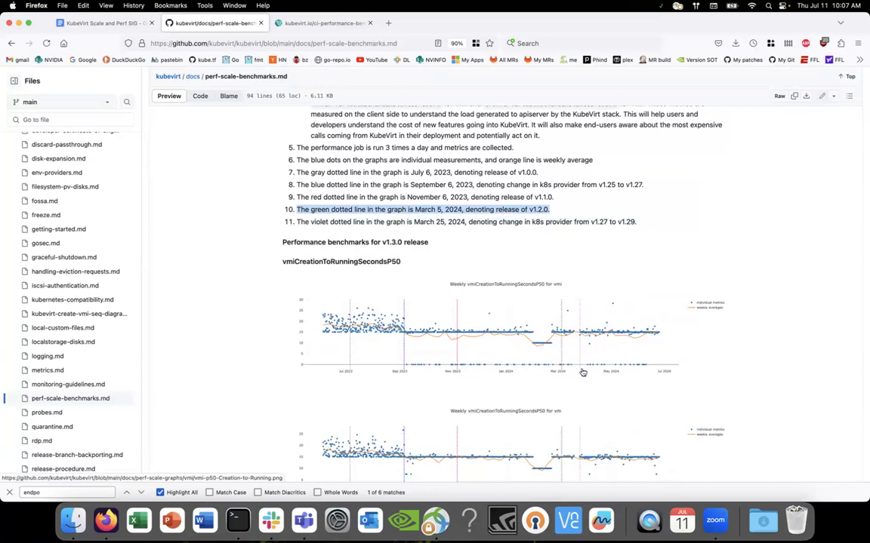
scroll("down", 3)
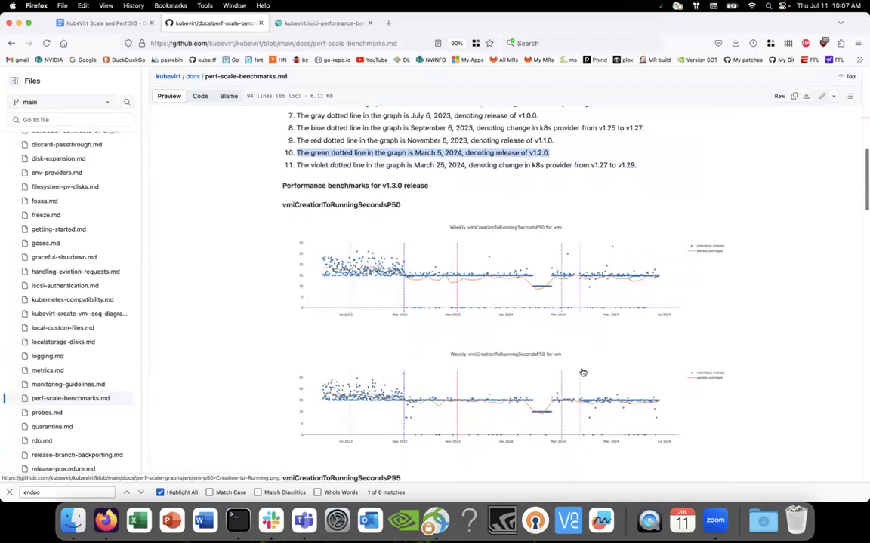
scroll("down", 3)
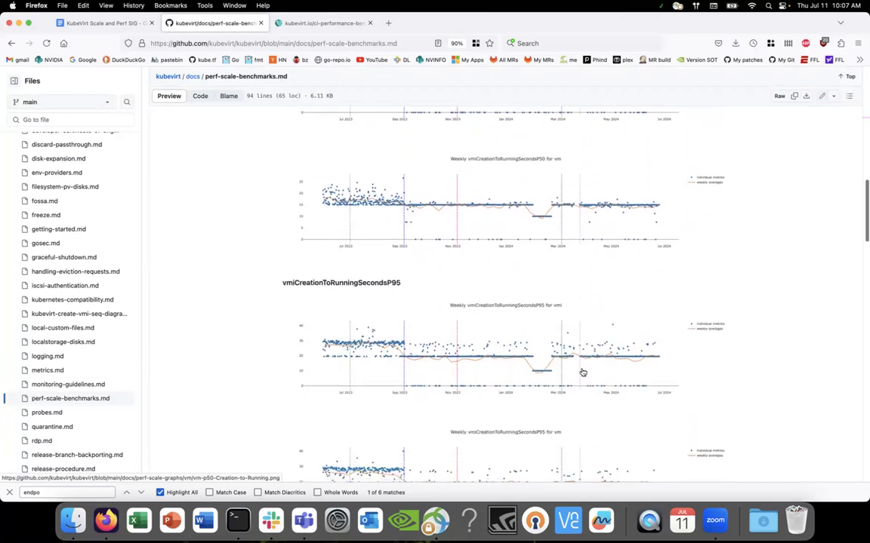
scroll("down", 3)
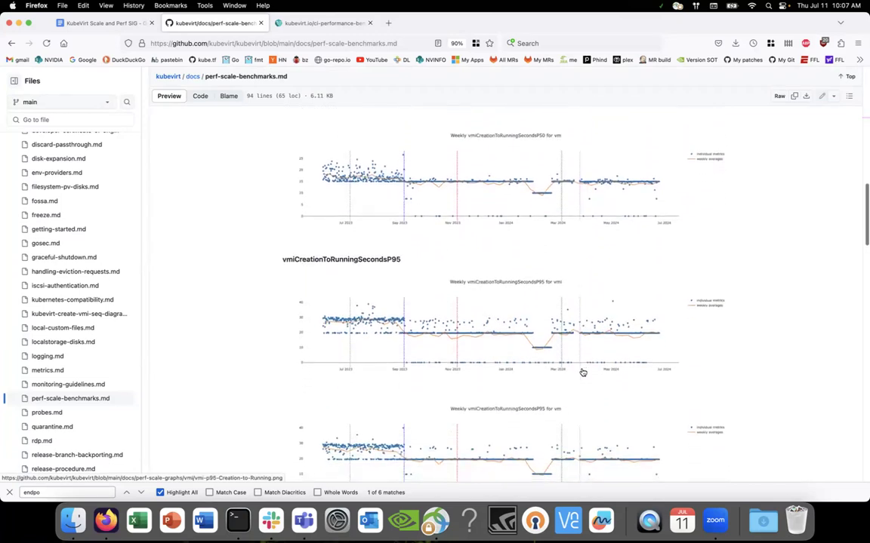
scroll("down", 3)
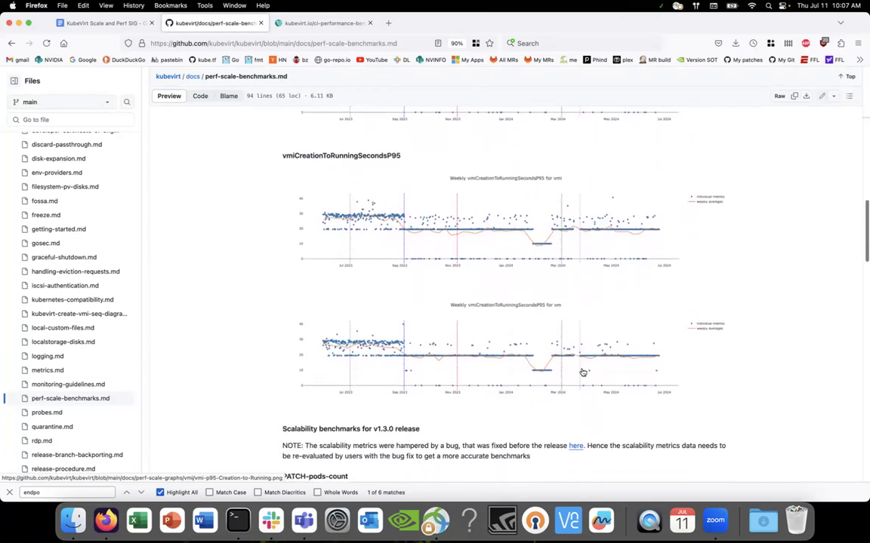
scroll("down", 3)
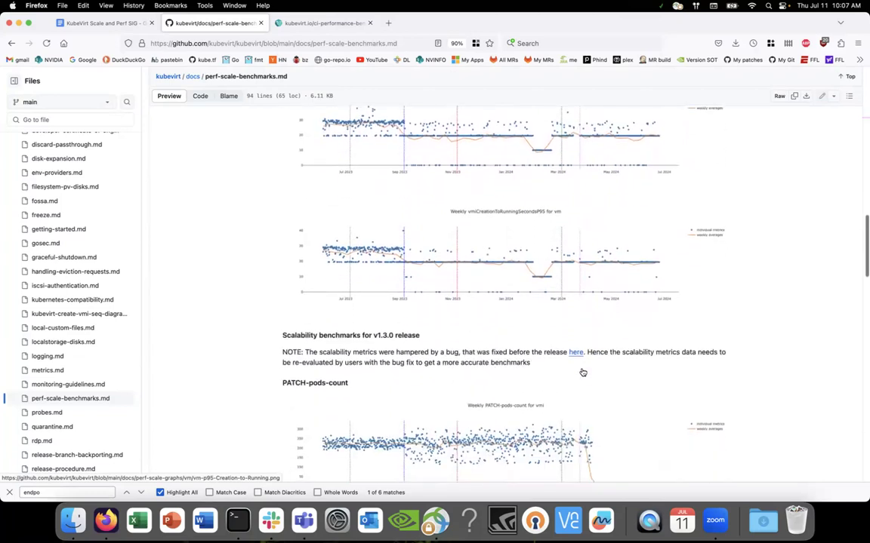
scroll("down", 3)
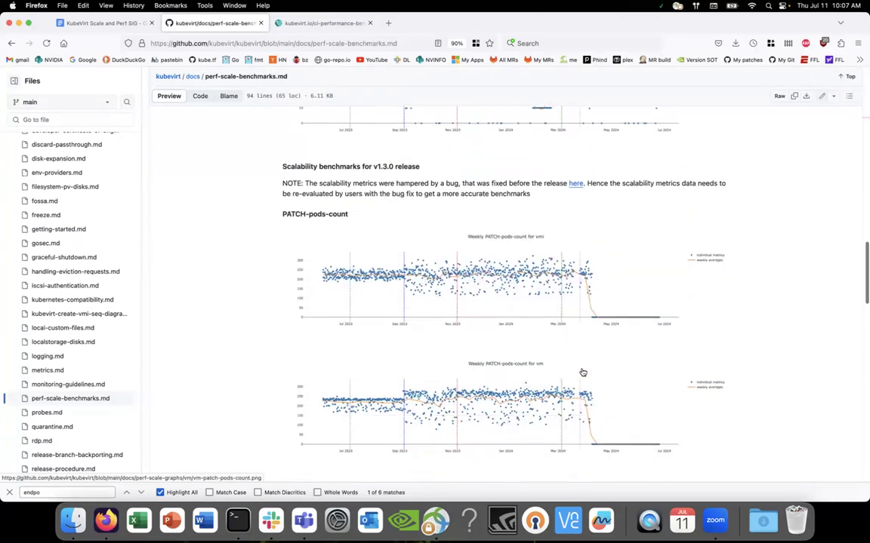
scroll("down", 3)
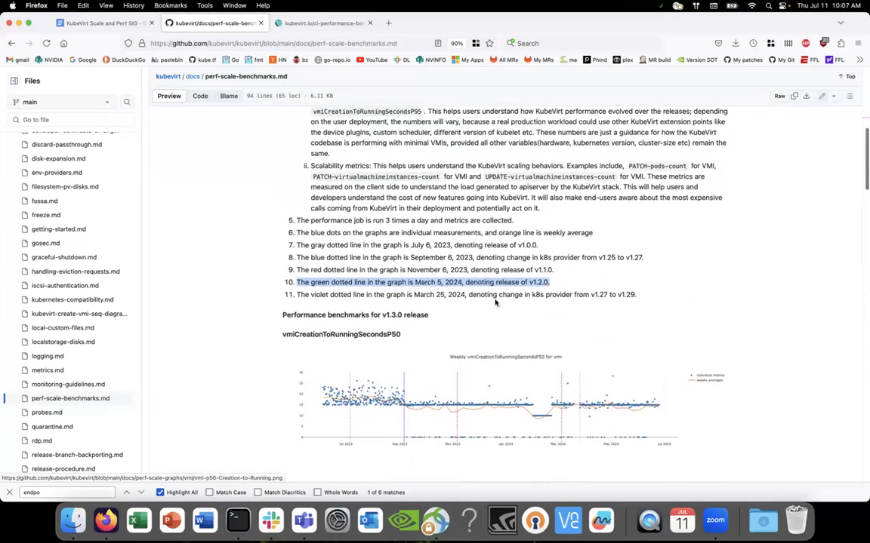
scroll("down", 3)
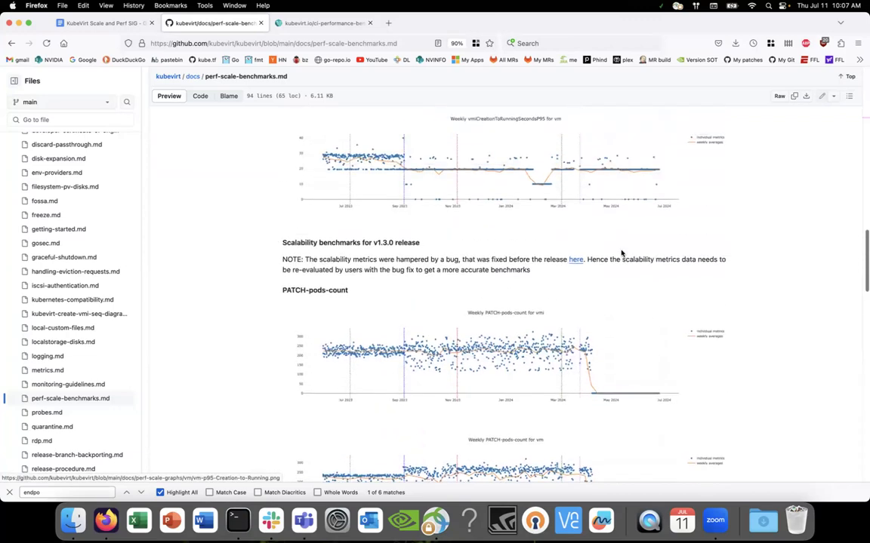
scroll("up", 3)
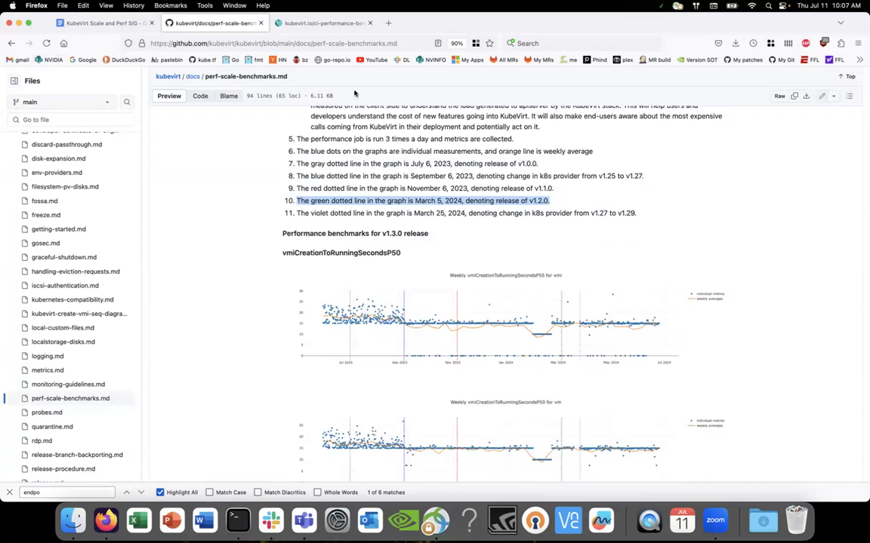
left_click(105, 22)
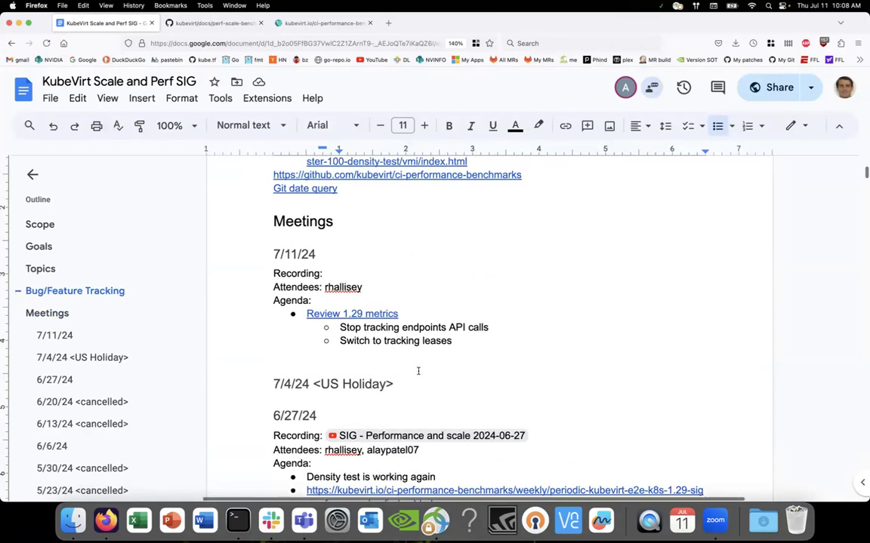
mouse_move(491, 95)
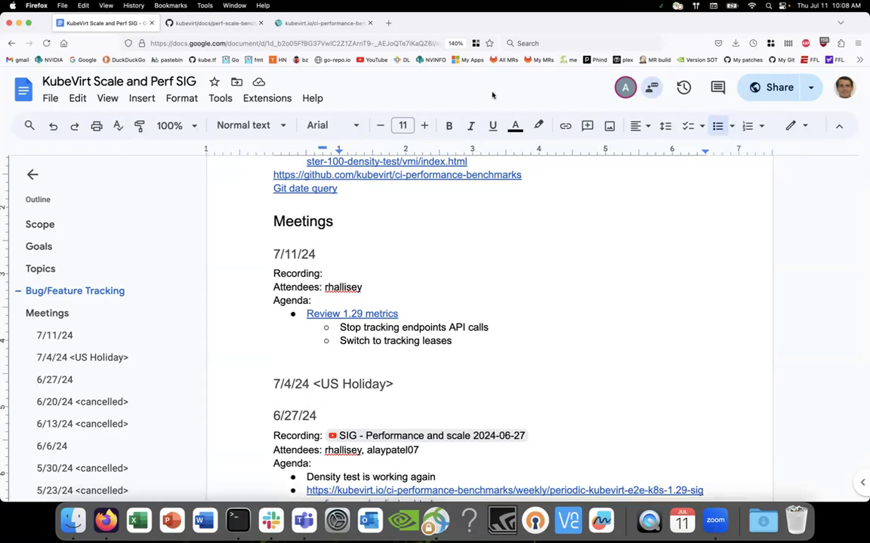
mouse_move(671, 195)
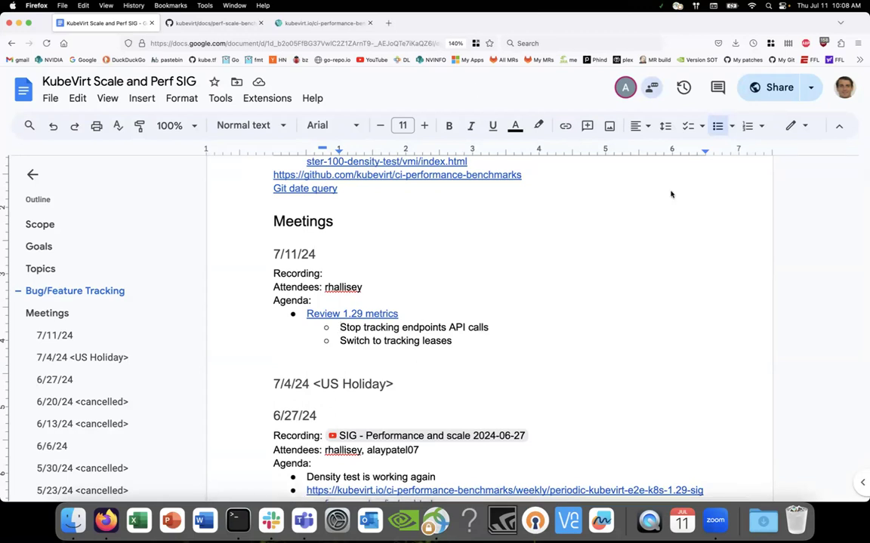
mouse_move(622, 304)
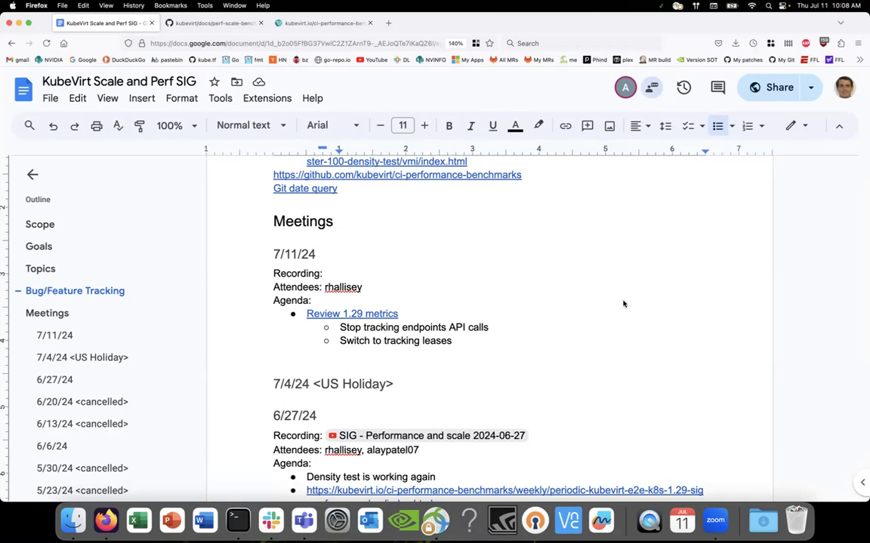
mouse_move(594, 362)
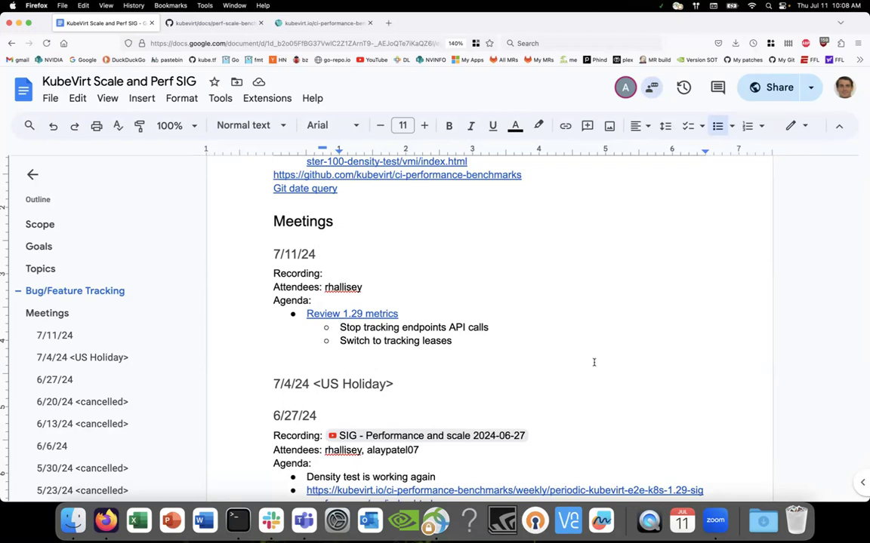
mouse_move(600, 258)
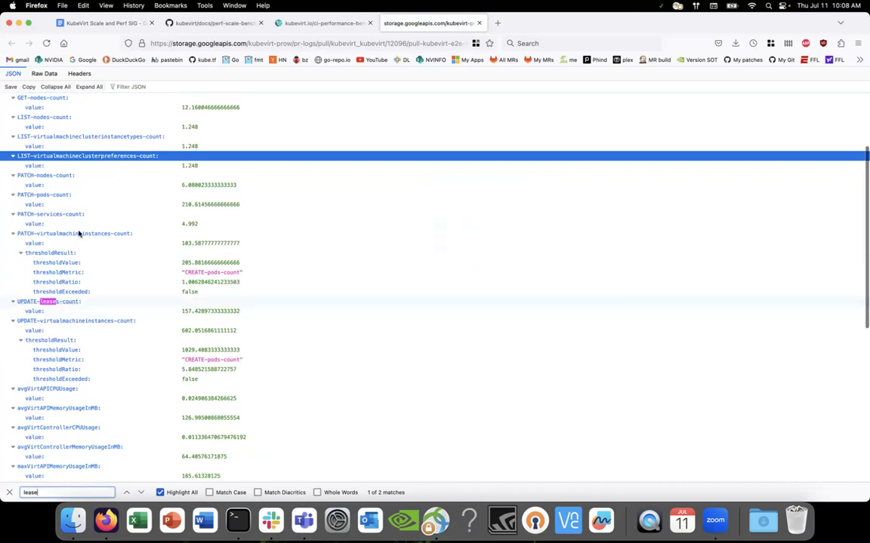
Step through the 'lease' matches in the job's metrics JSON, finding GET-leases-count near 97.
scroll("down", 3)
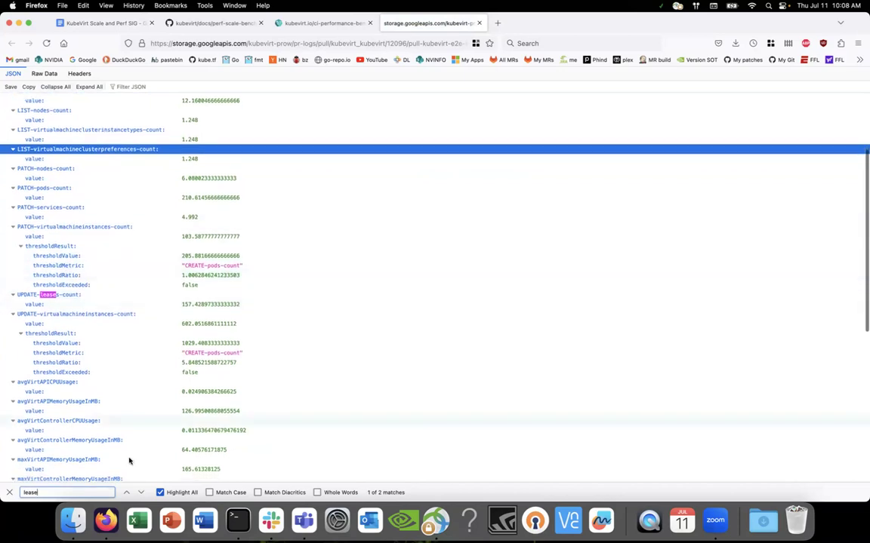
left_click(140, 492)
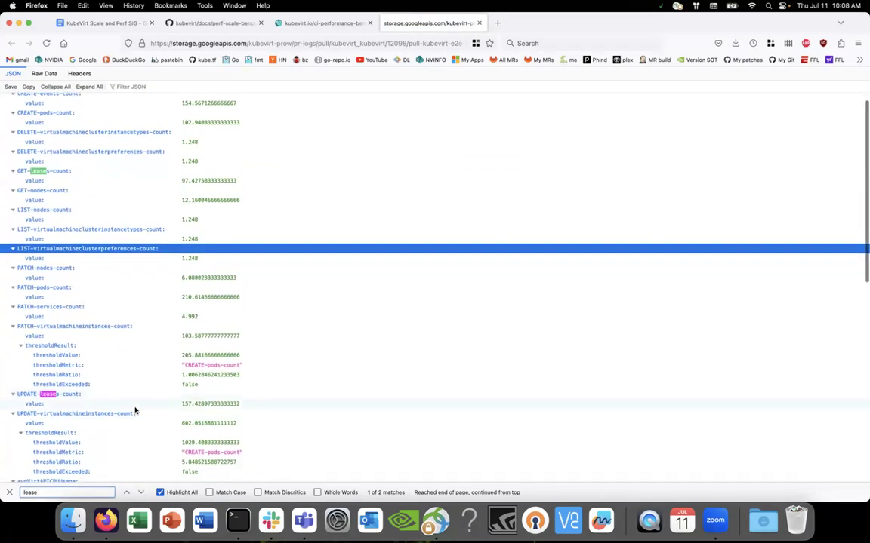
scroll("down", 3)
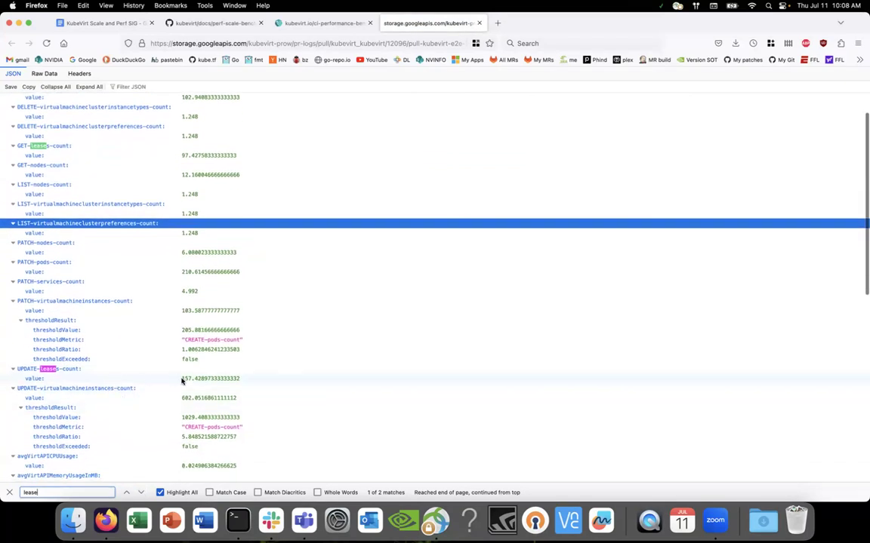
left_click(325, 22)
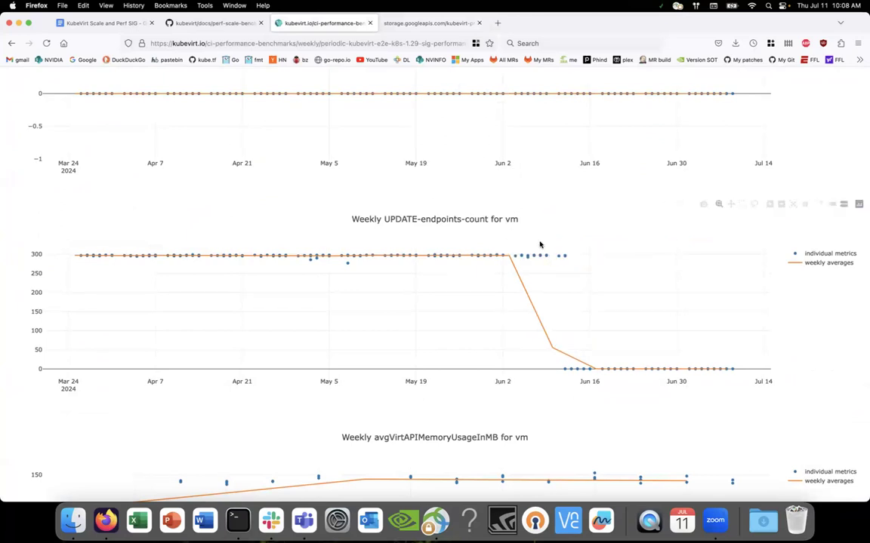
left_click(429, 23)
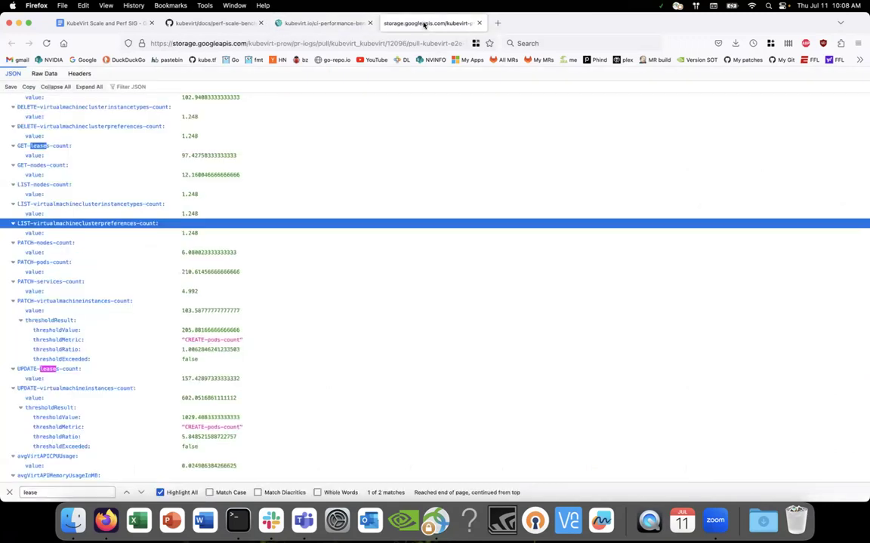
mouse_move(104, 372)
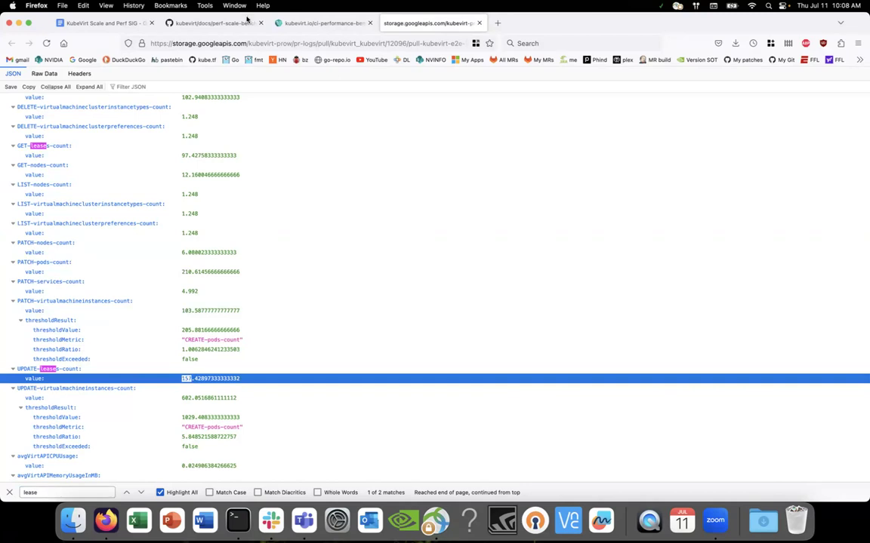
mouse_move(325, 23)
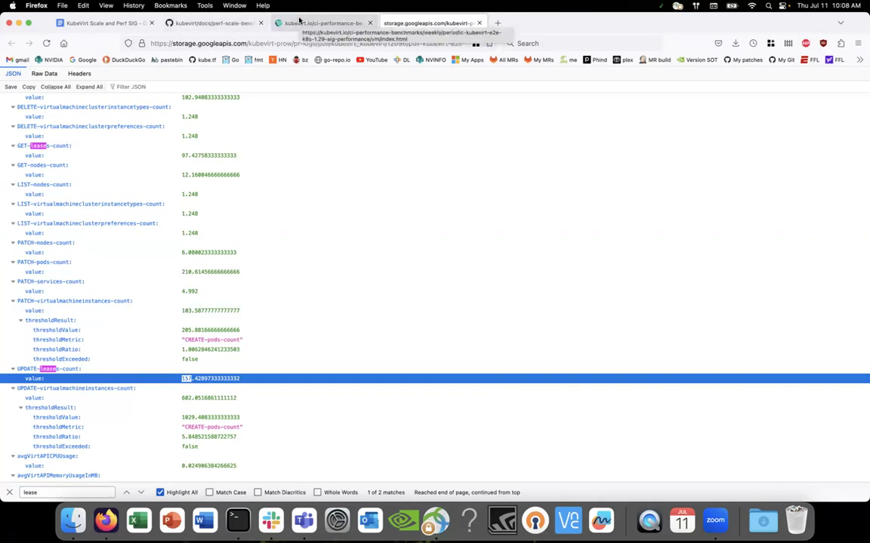
left_click(325, 22)
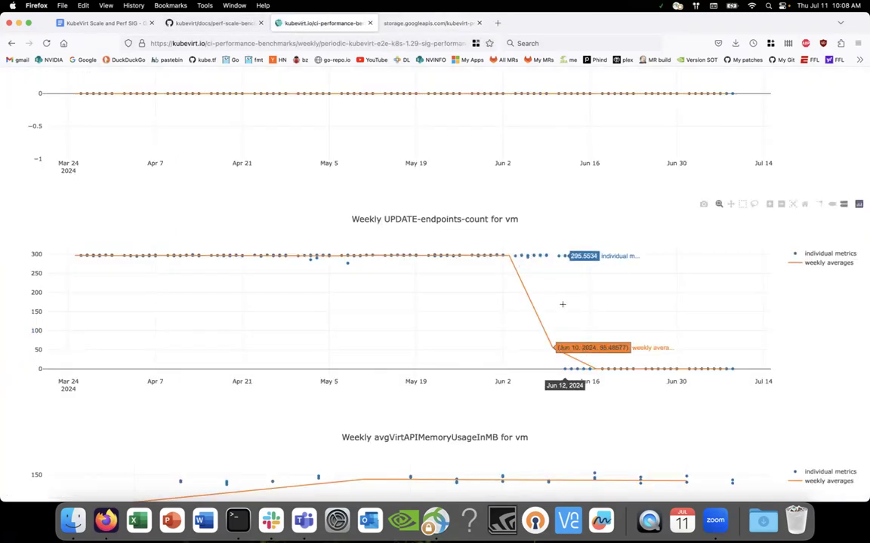
mouse_move(583, 263)
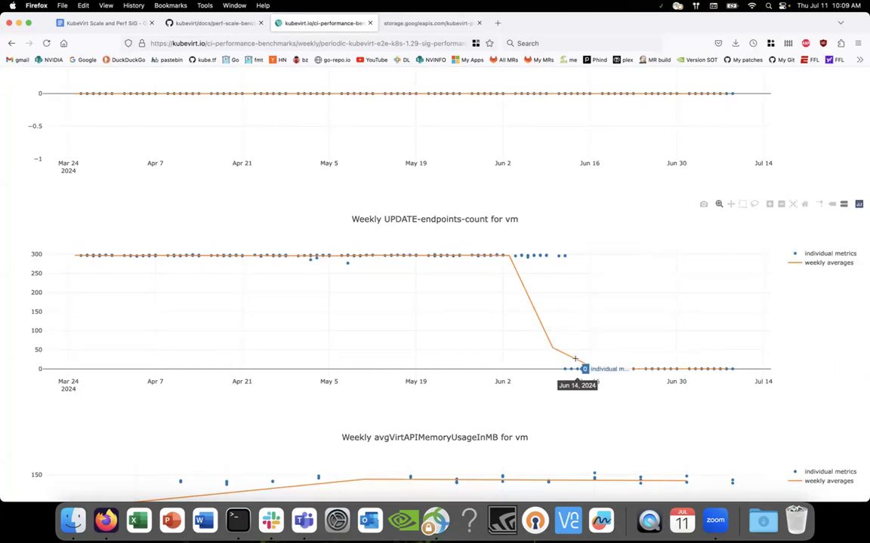
scroll("down", 3)
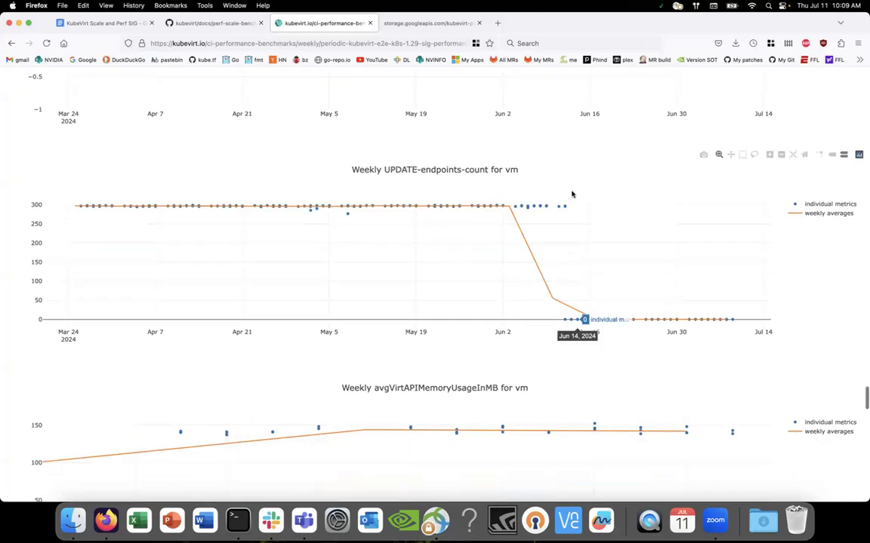
left_click(428, 23)
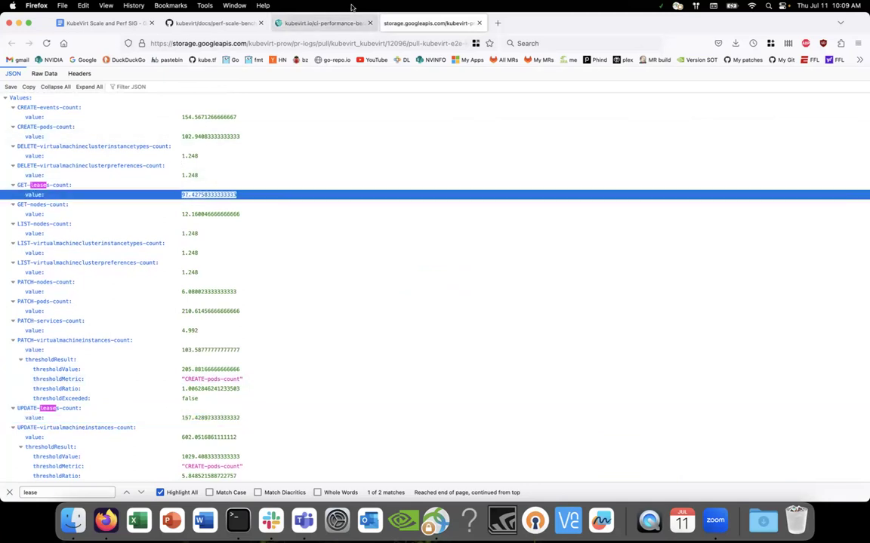
left_click(324, 22)
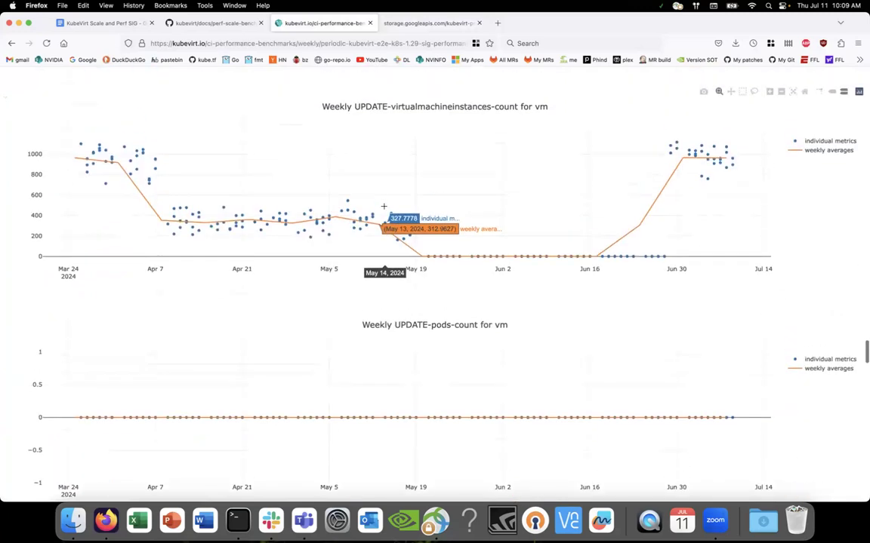
Scroll the benchmarks page down to the weekly GET-endpoints-count chart.
scroll("down", 3)
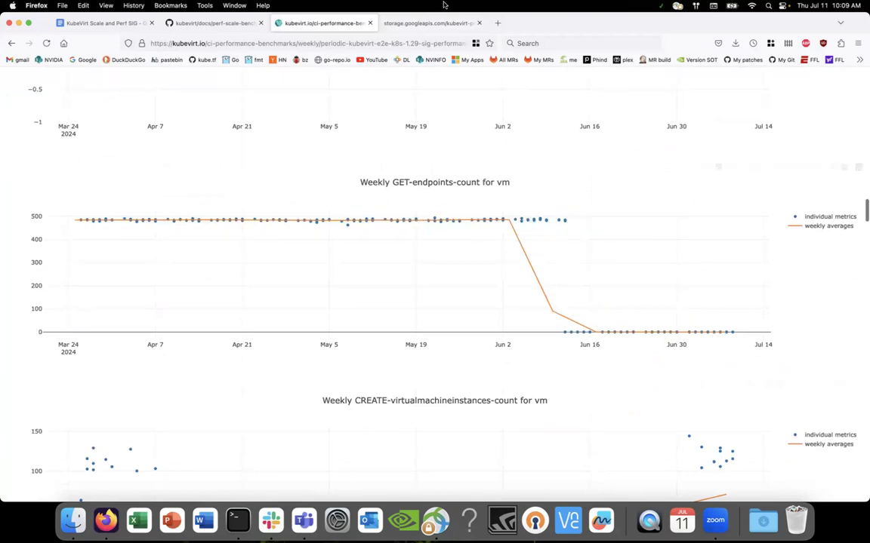
left_click(429, 22)
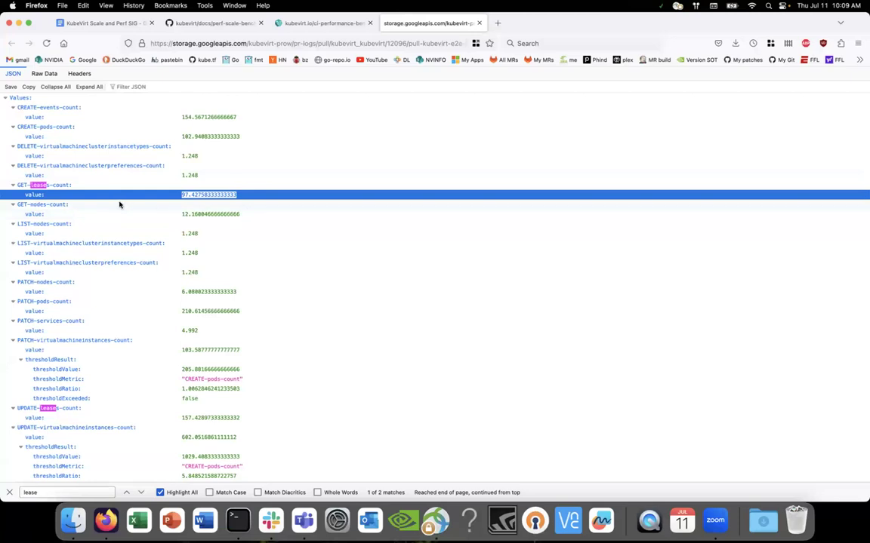
mouse_move(150, 204)
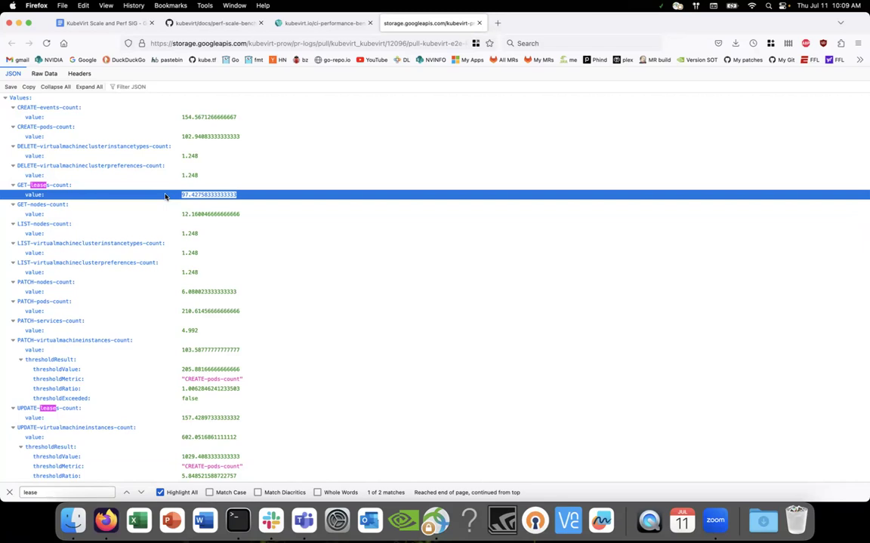
Scroll the metrics JSON over the GET-leases-count and UPDATE-leases-count values.
scroll("down", 3)
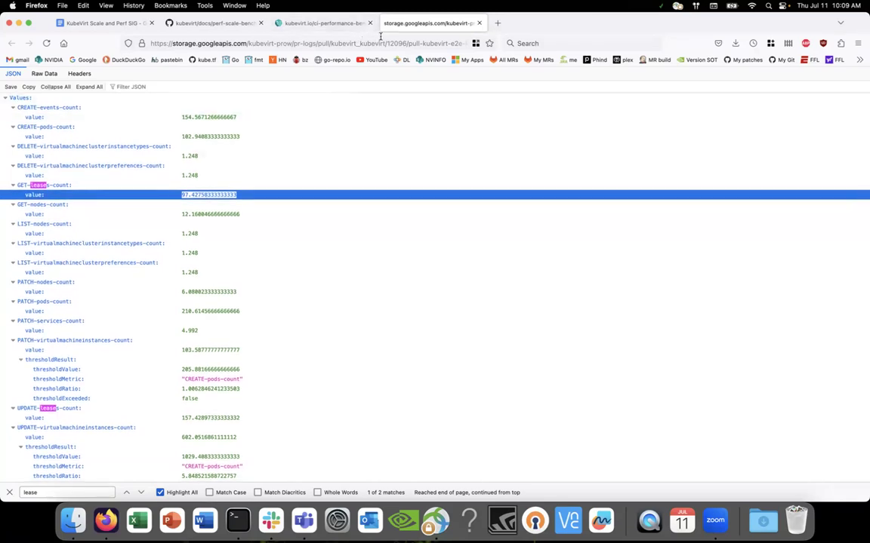
mouse_move(295, 181)
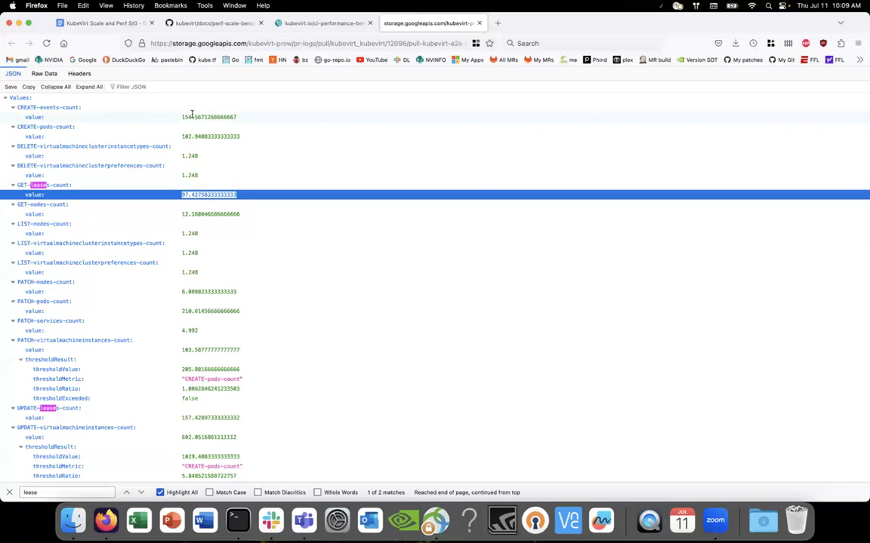
mouse_move(195, 145)
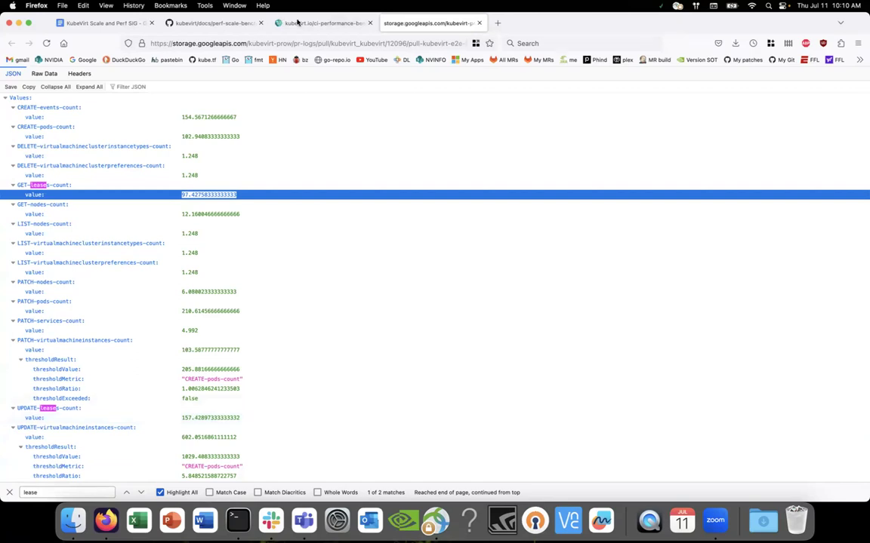
left_click(323, 22)
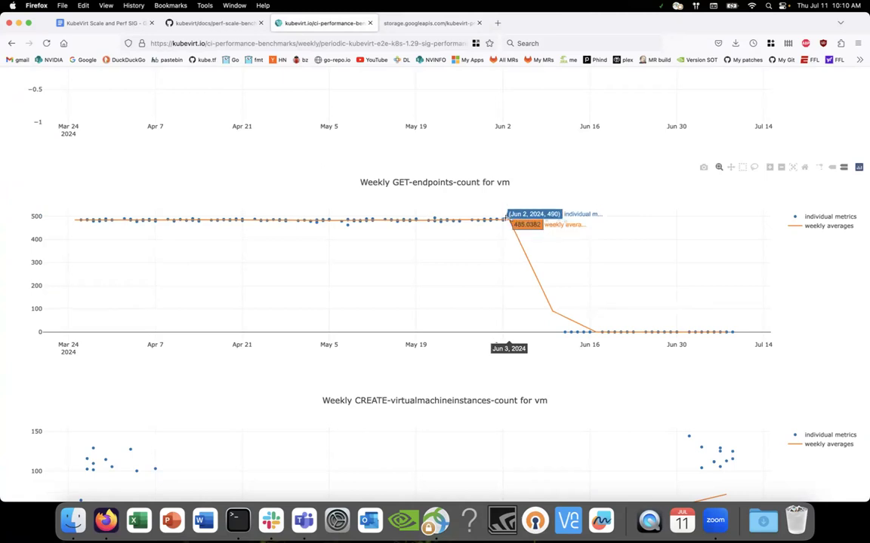
mouse_move(559, 220)
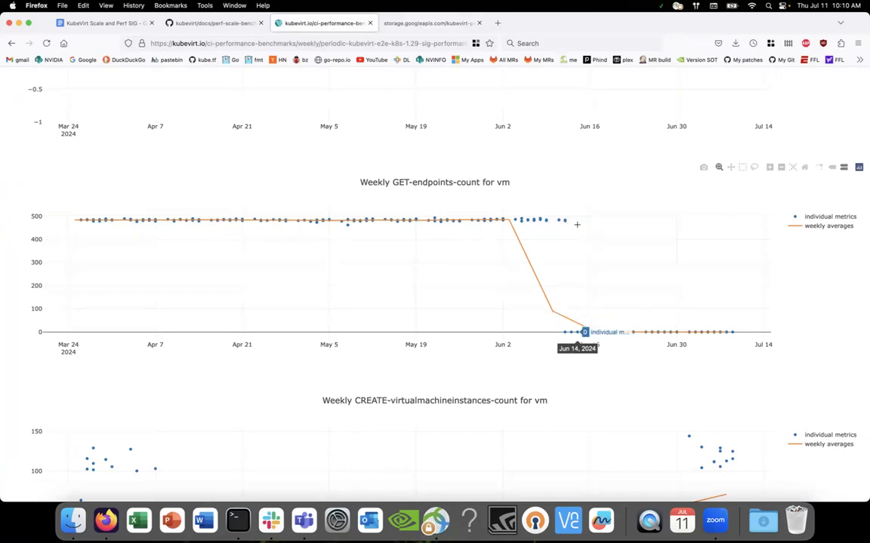
mouse_move(572, 215)
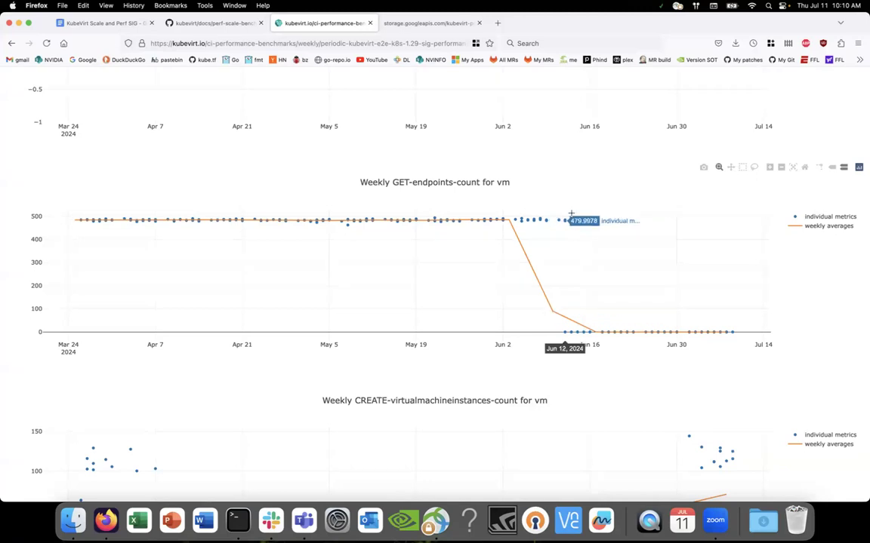
mouse_move(576, 210)
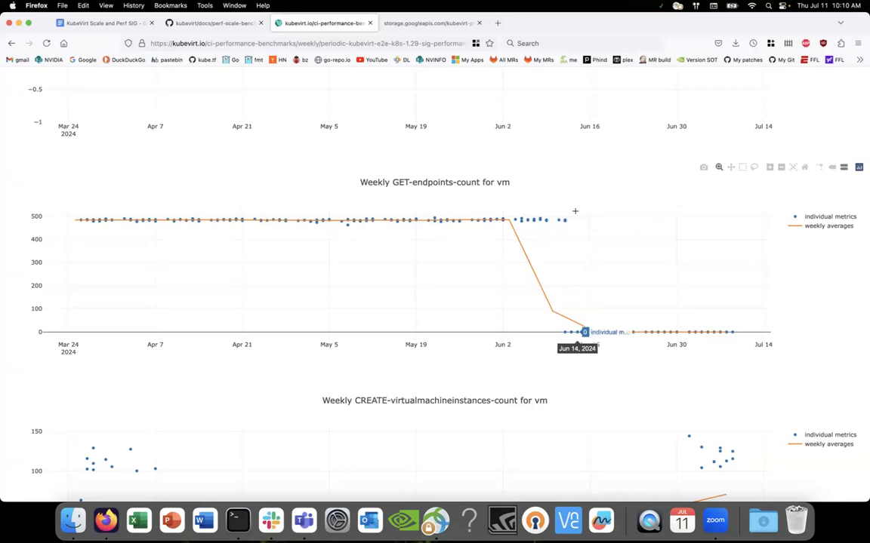
mouse_move(606, 175)
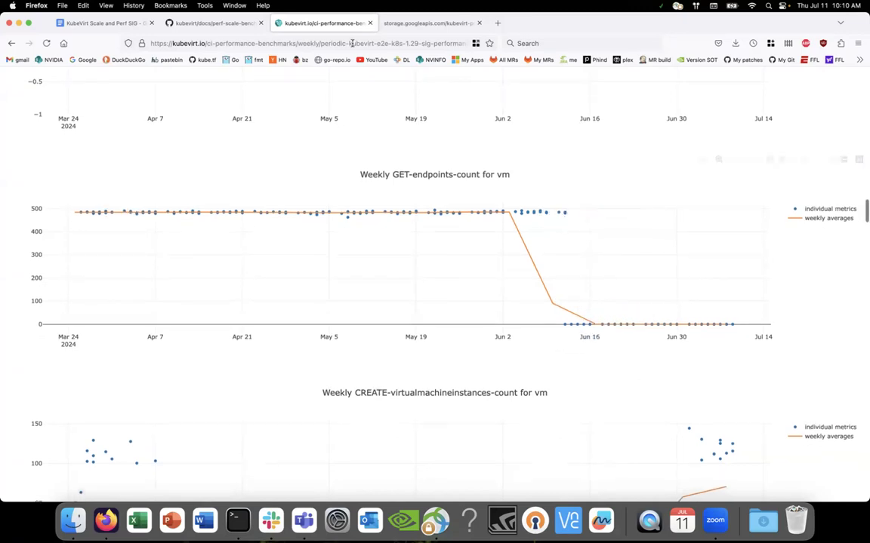
Confirm GET-endpoints-count near 480 on June 12 before dropping to zero.
left_click(428, 22)
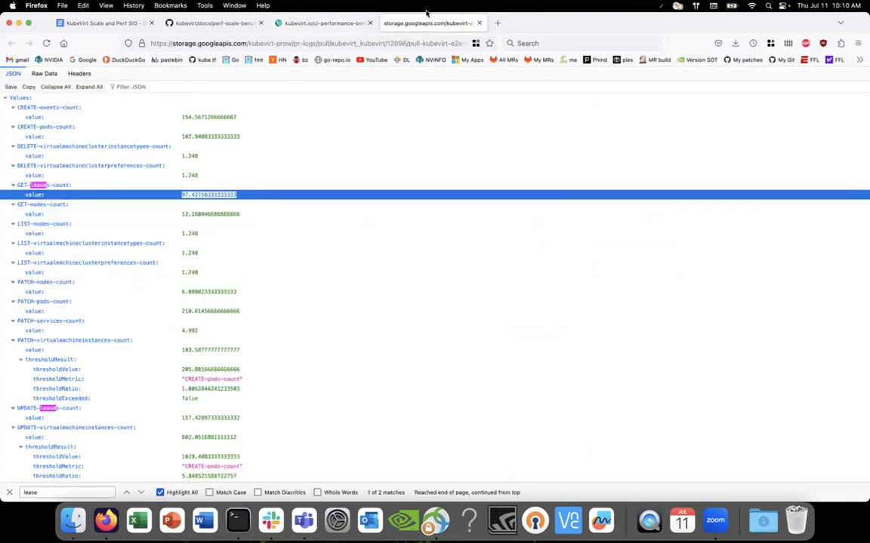
Open the other performance results JSON, listing GET-leases-count near 184.
left_click(325, 23)
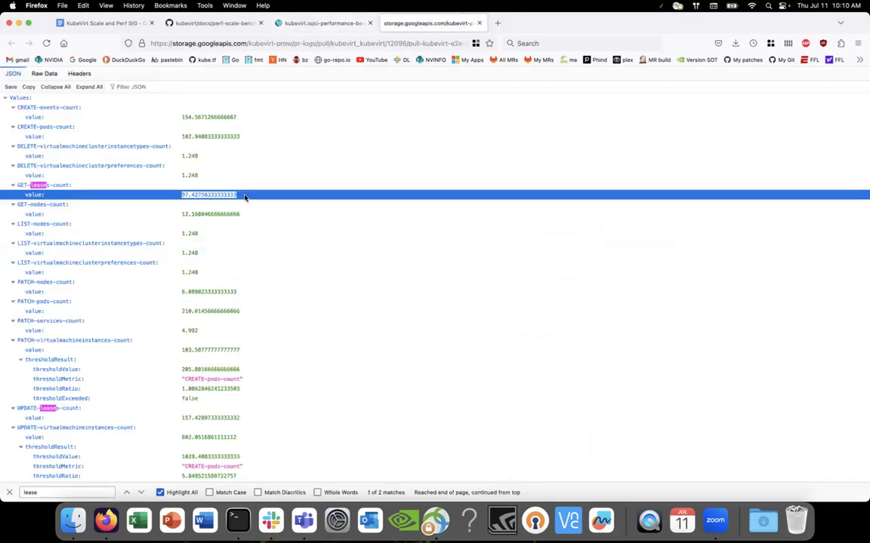
mouse_move(244, 198)
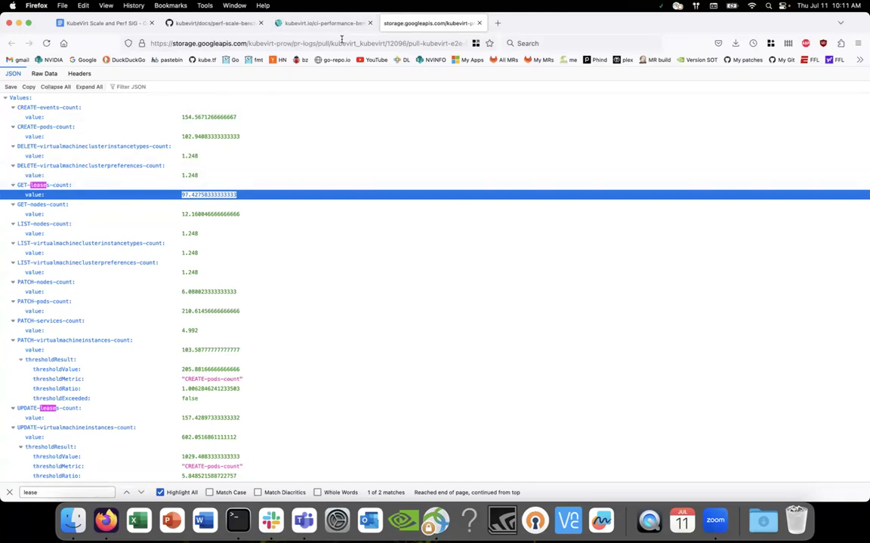
left_click(302, 44)
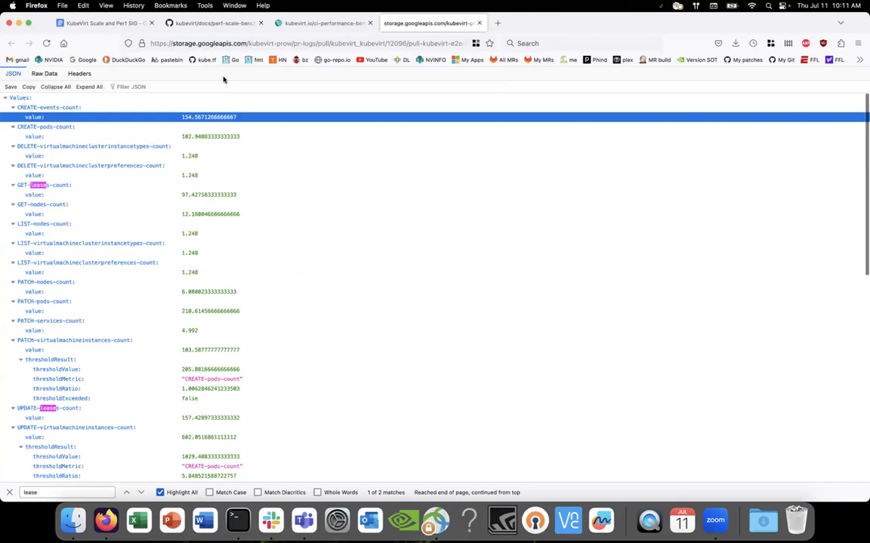
left_click(302, 43)
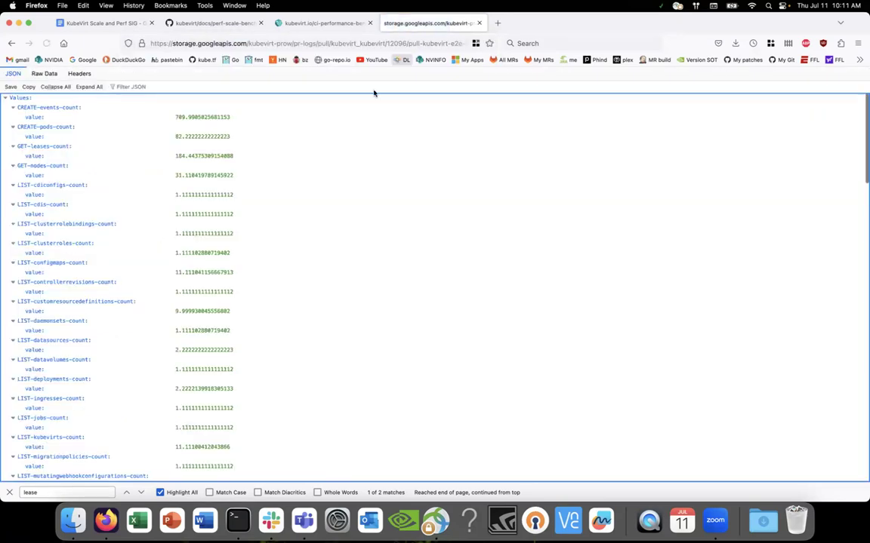
Locate UPDATE-leases-count (about 299) in the results JSON and compare it with the weekly endpoints charts.
scroll("down", 3)
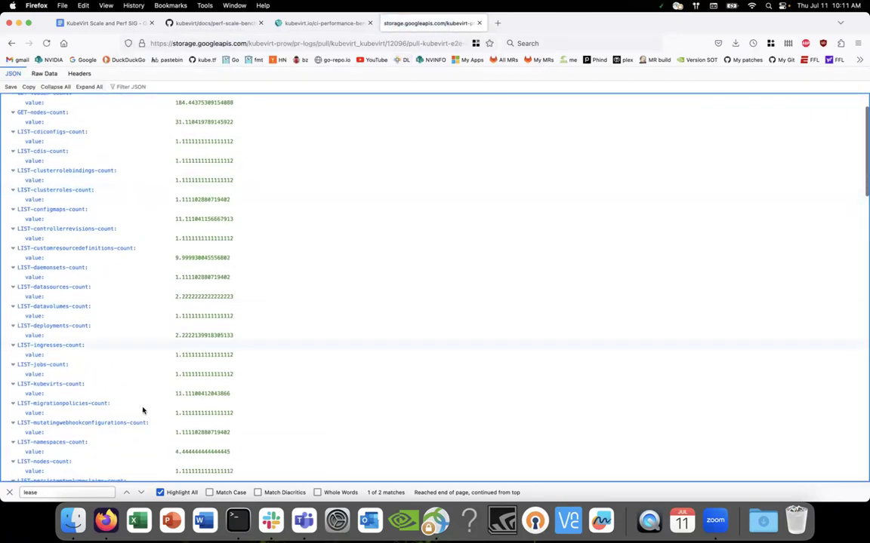
left_click(140, 492)
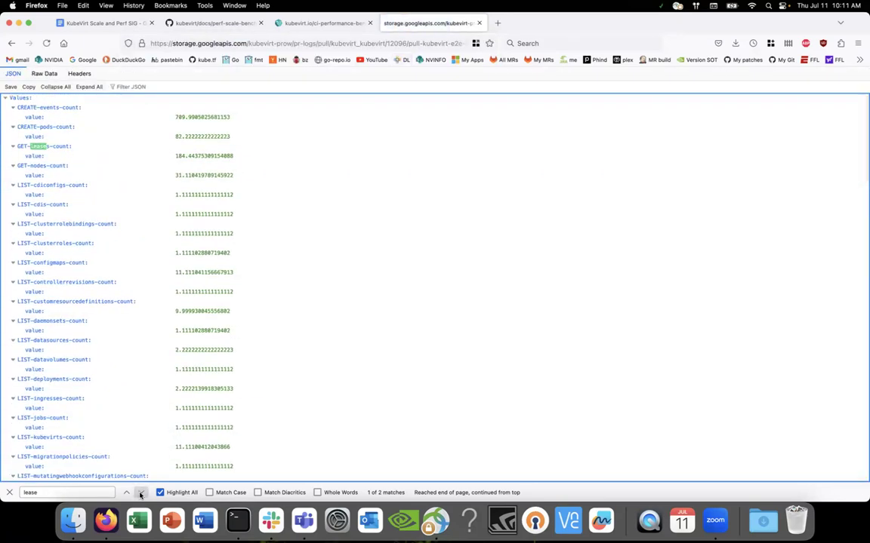
left_click(141, 493)
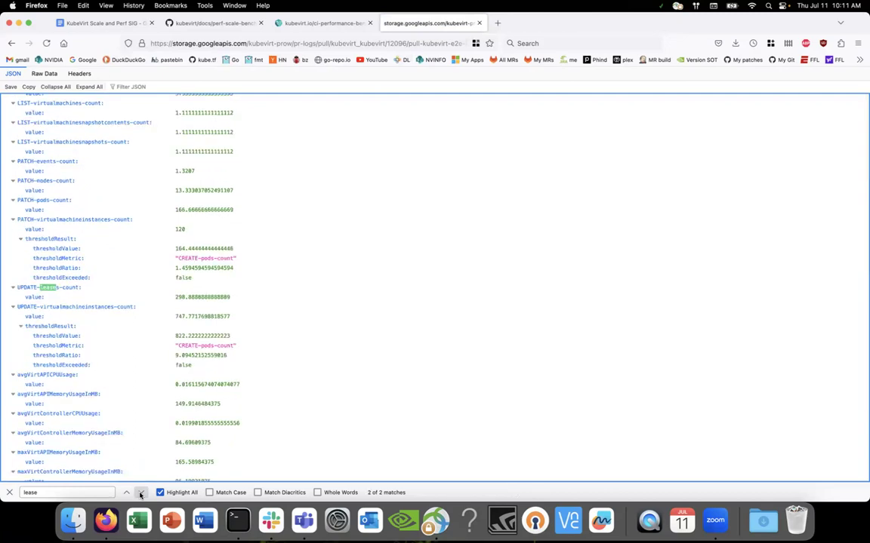
left_click(323, 23)
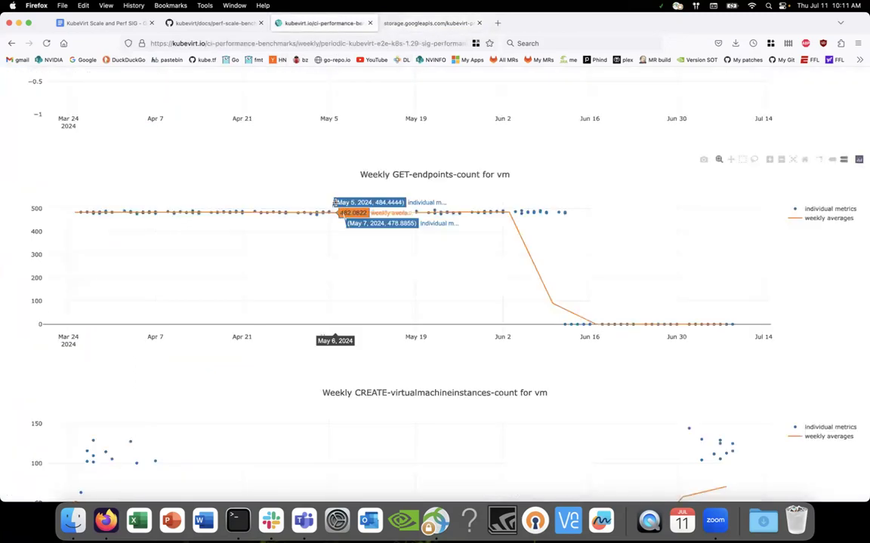
scroll("down", 3)
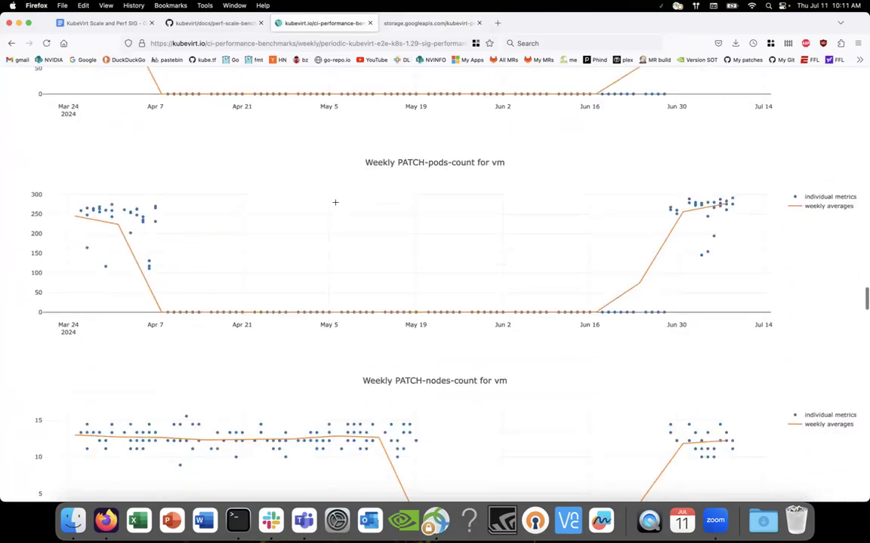
scroll("down", 3)
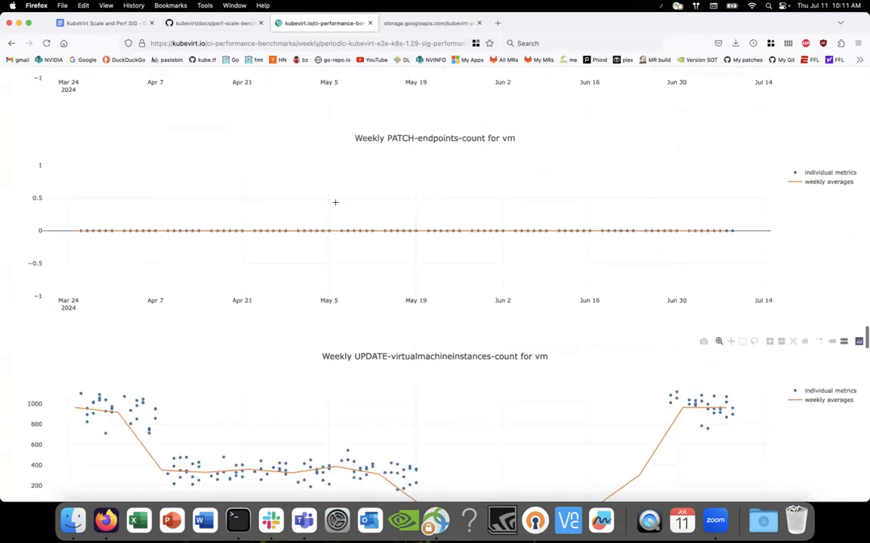
scroll("down", 3)
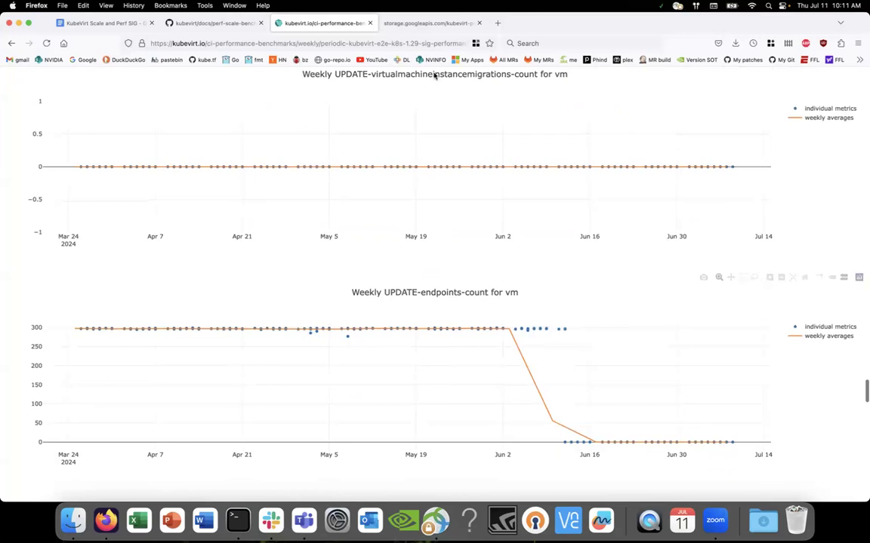
Compare GET-leases-count (about 184) against the GET-endpoints-count chart.
left_click(429, 23)
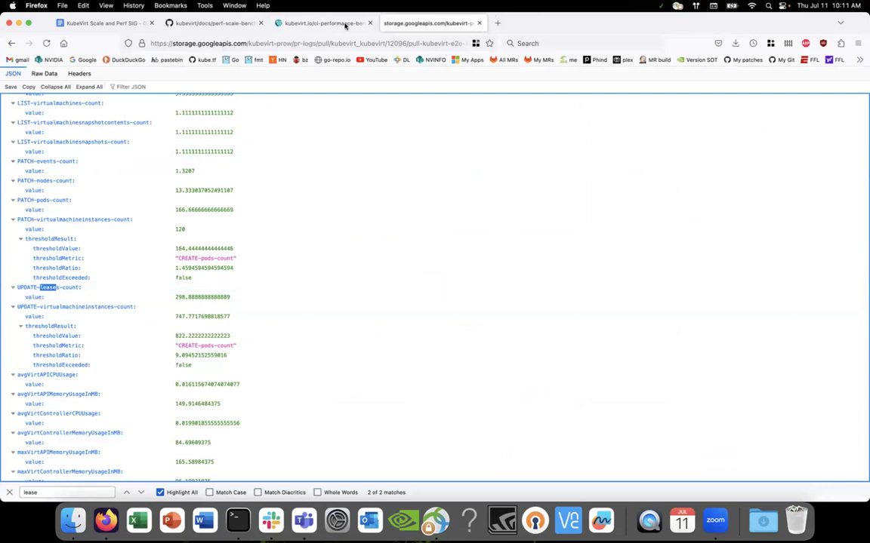
left_click(323, 23)
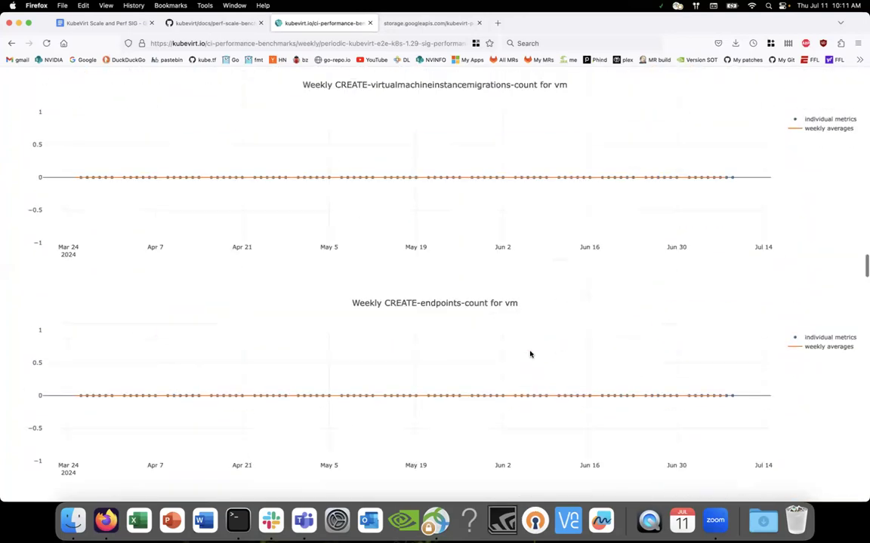
scroll("down", 3)
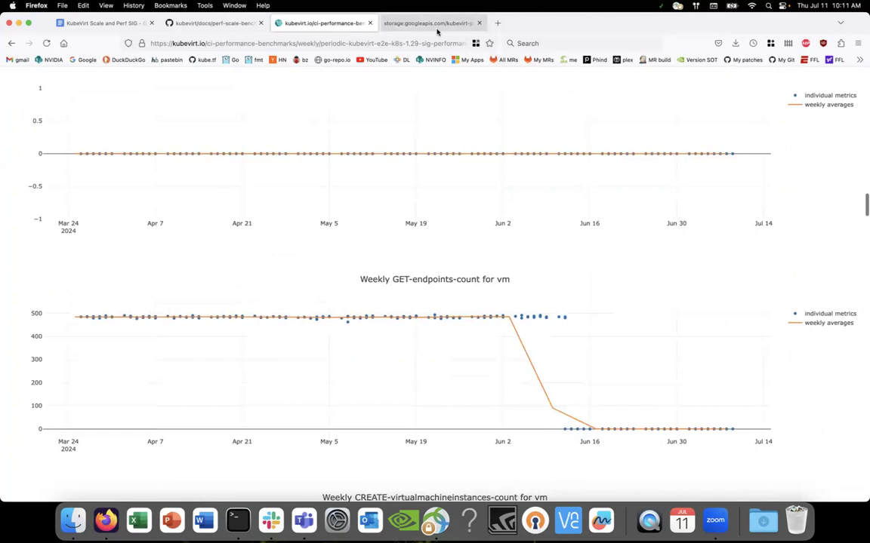
left_click(430, 23)
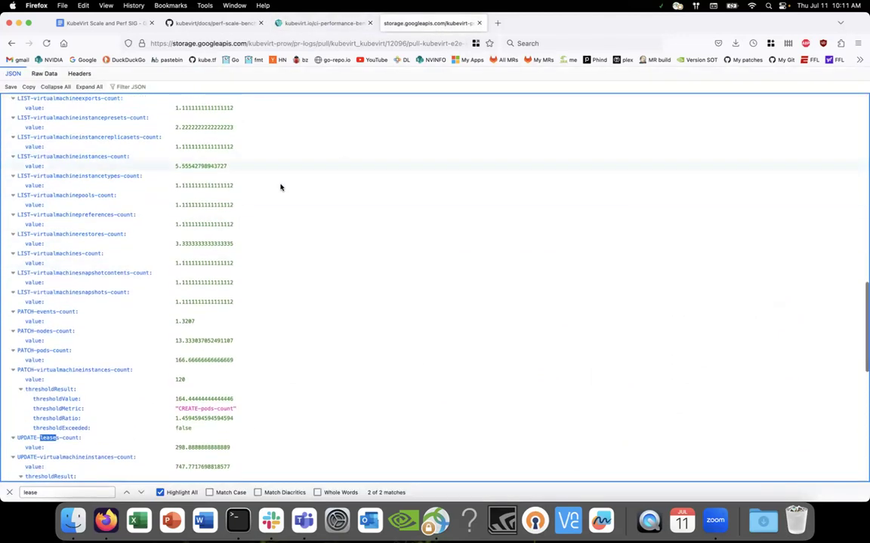
left_click(126, 492)
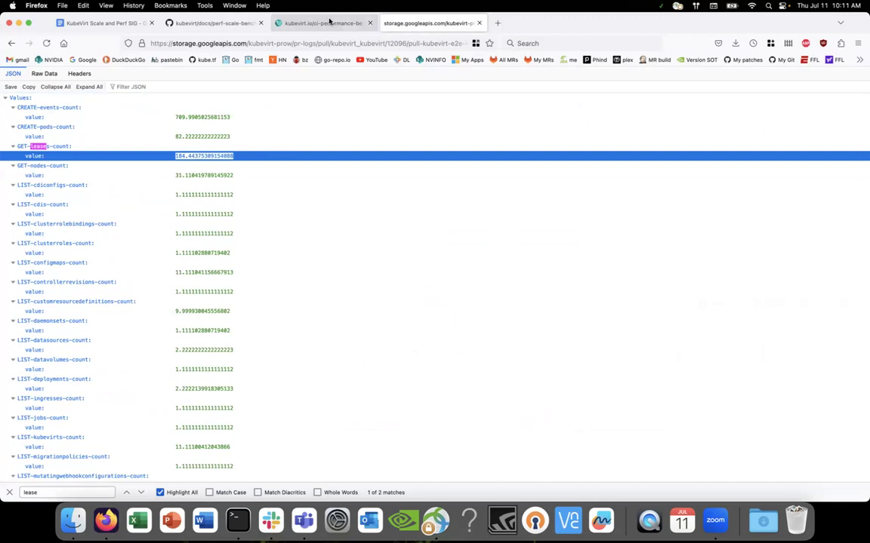
left_click(323, 23)
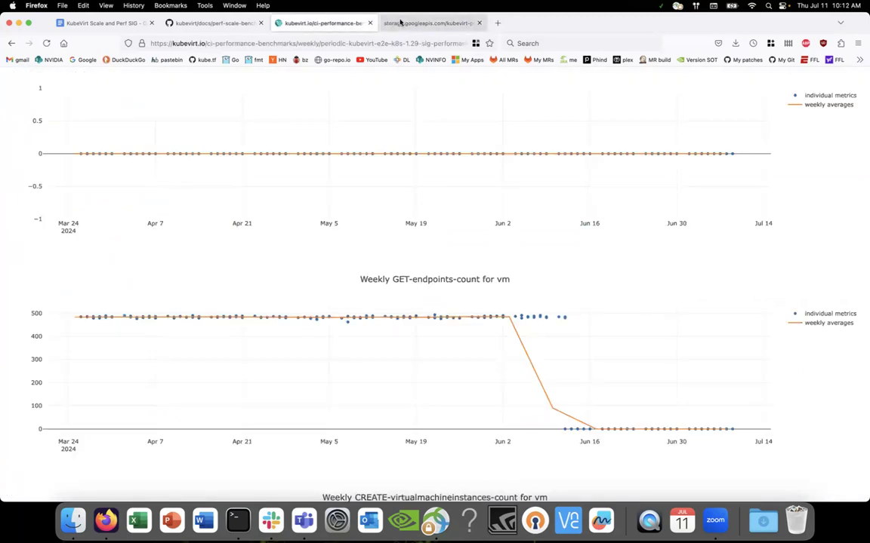
left_click(431, 22)
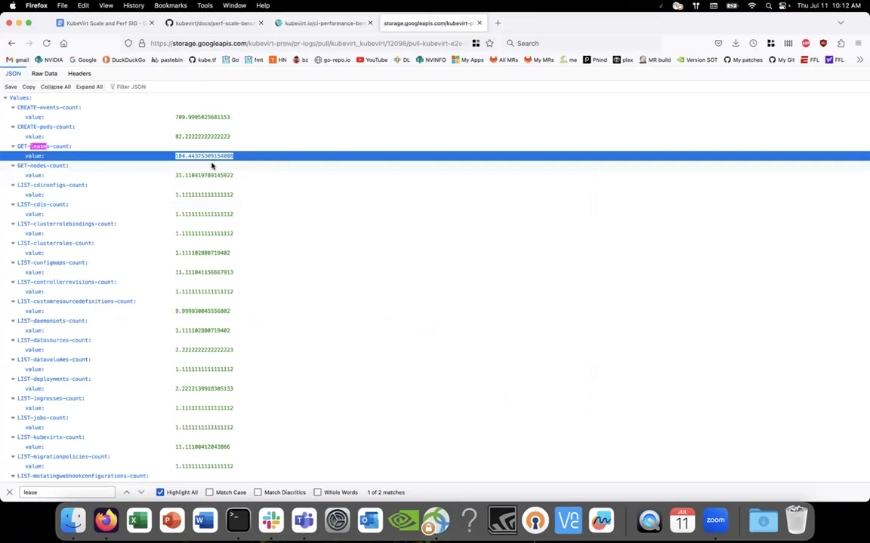
mouse_move(268, 152)
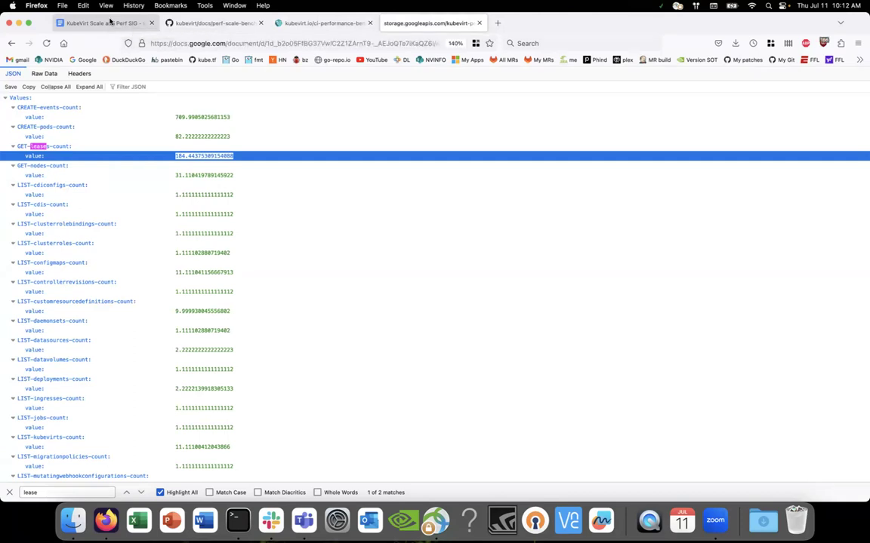
Type 'Measure against Endpoint history. Should be similar result' as the 1.29 metrics sub-point.
left_click(104, 23)
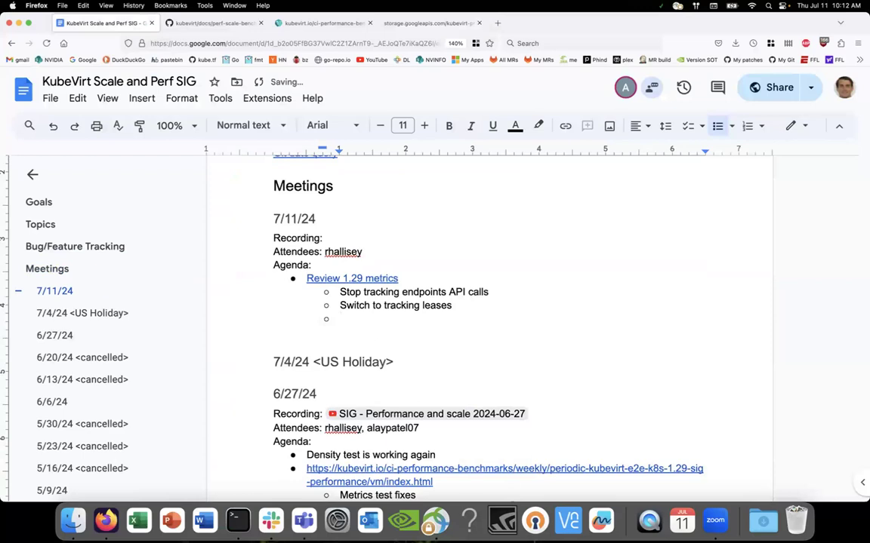
type("Meal")
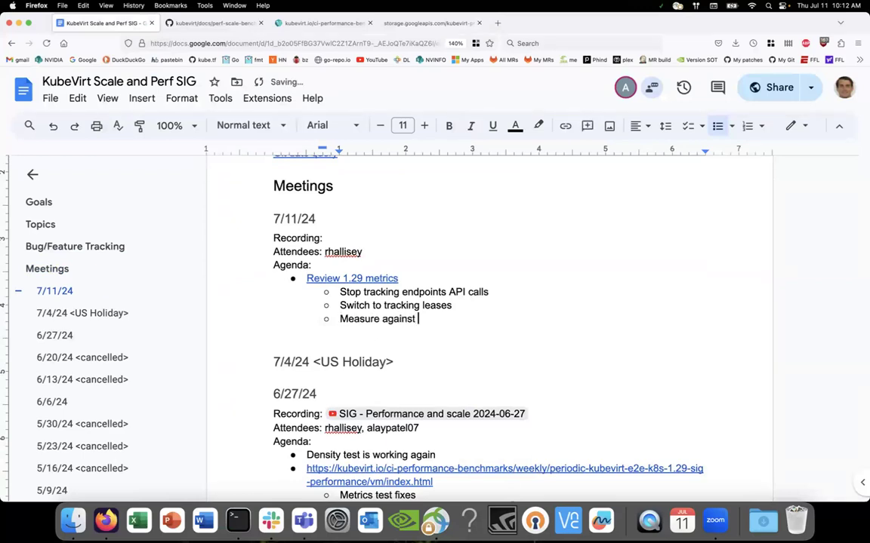
type("E")
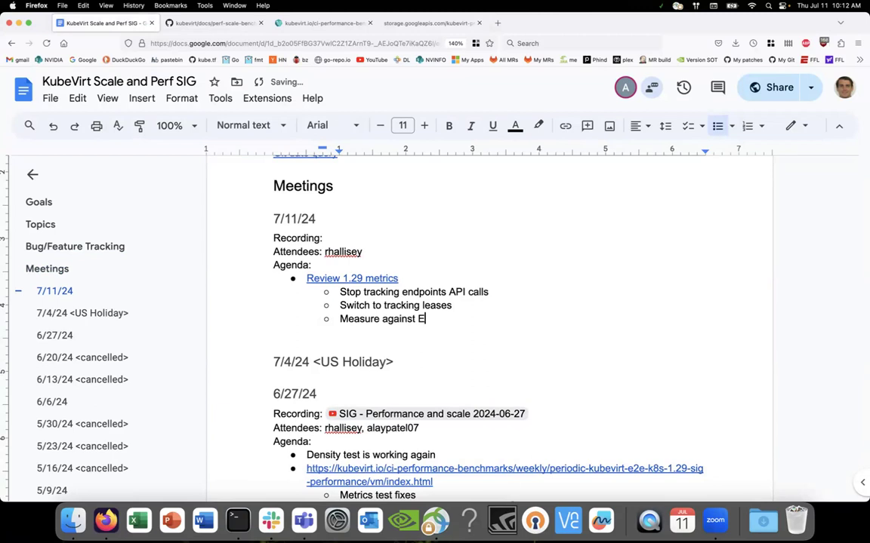
type("npoint")
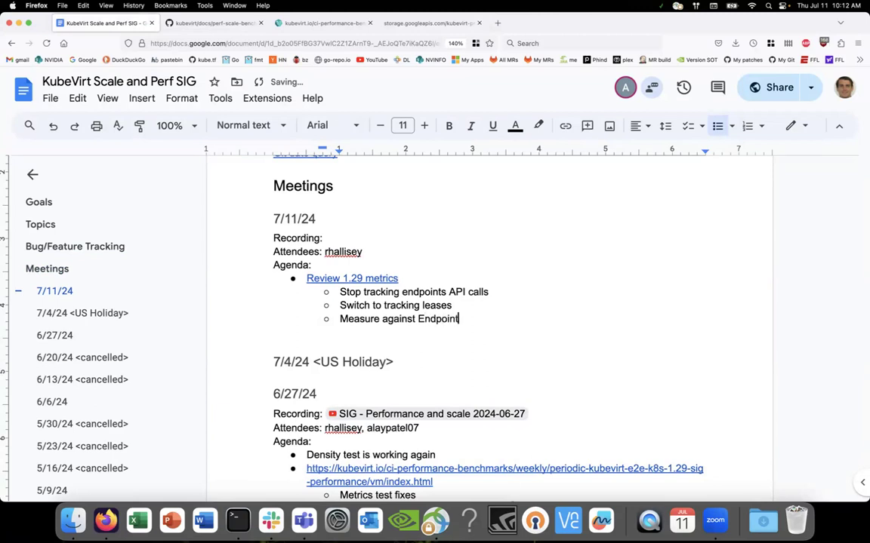
type("history")
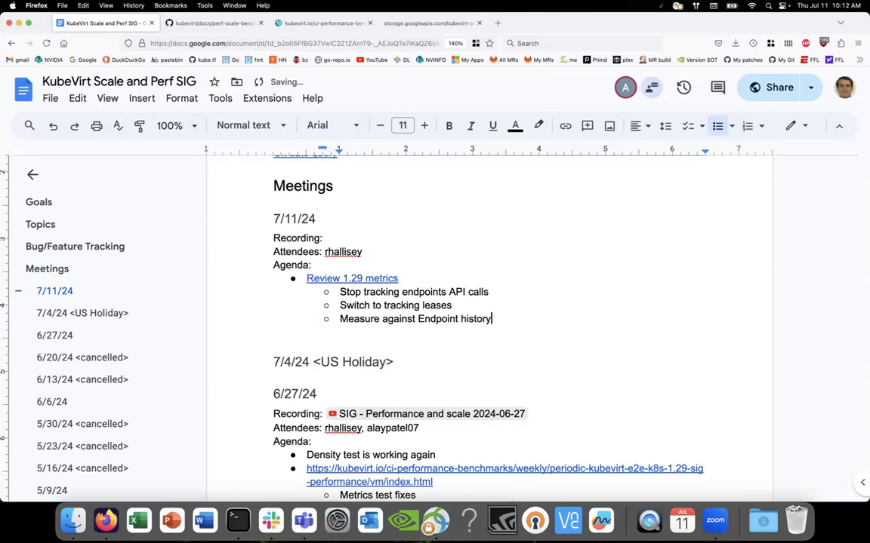
type("Should be simila")
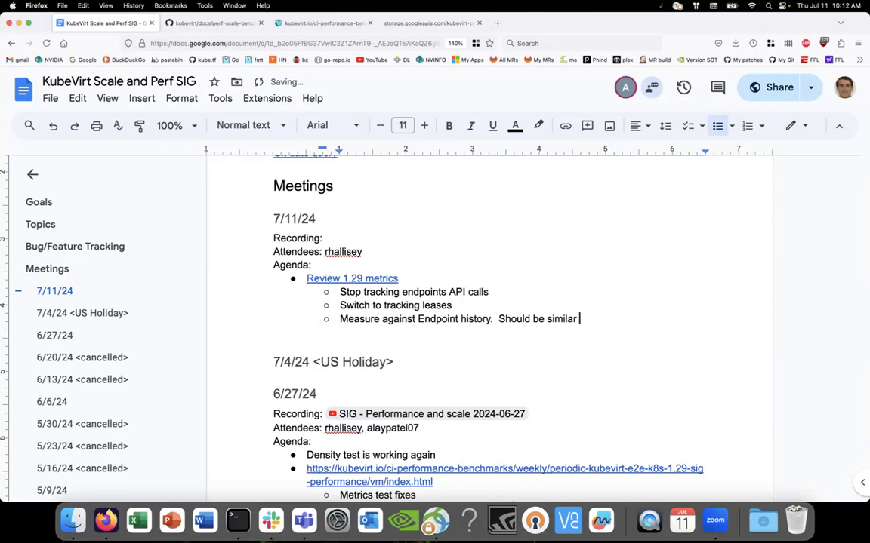
type("result")
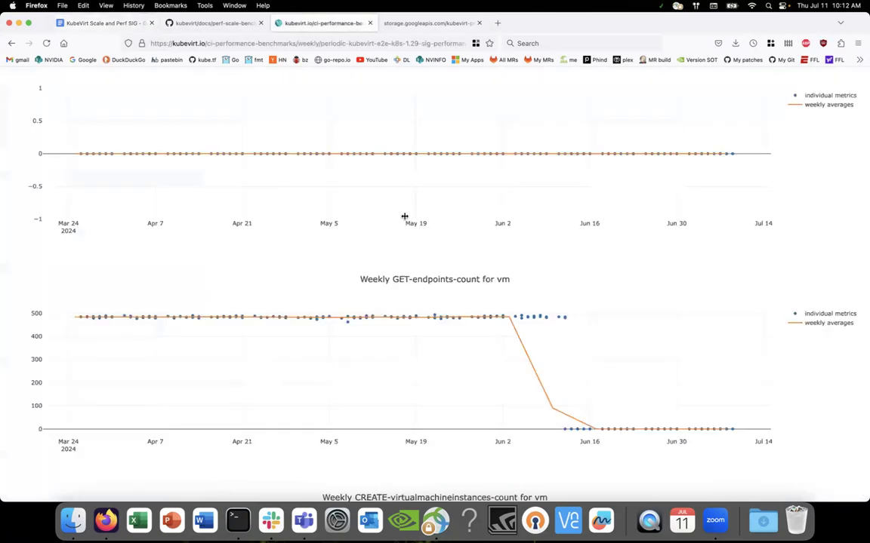
Read the graph-line legend in perf-scale-benchmarks.md, select line 10, and return to the notes.
left_click(216, 23)
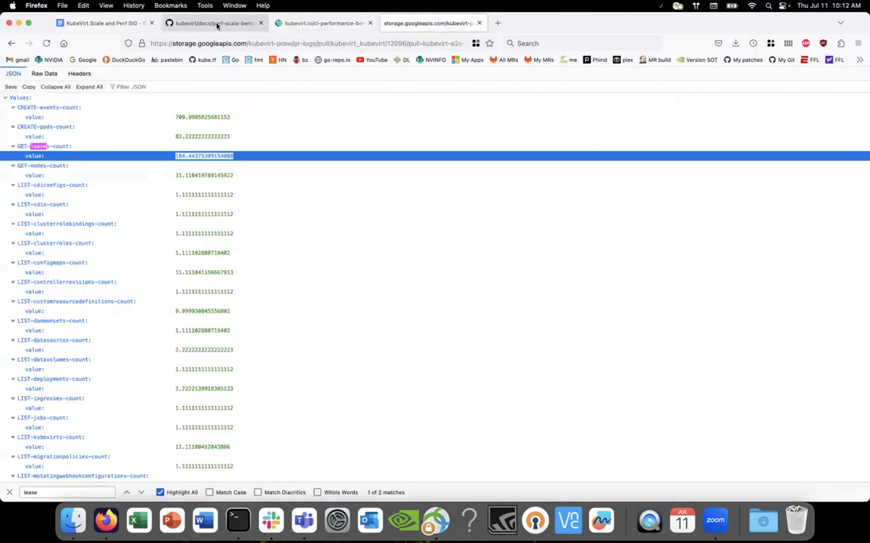
left_click(215, 22)
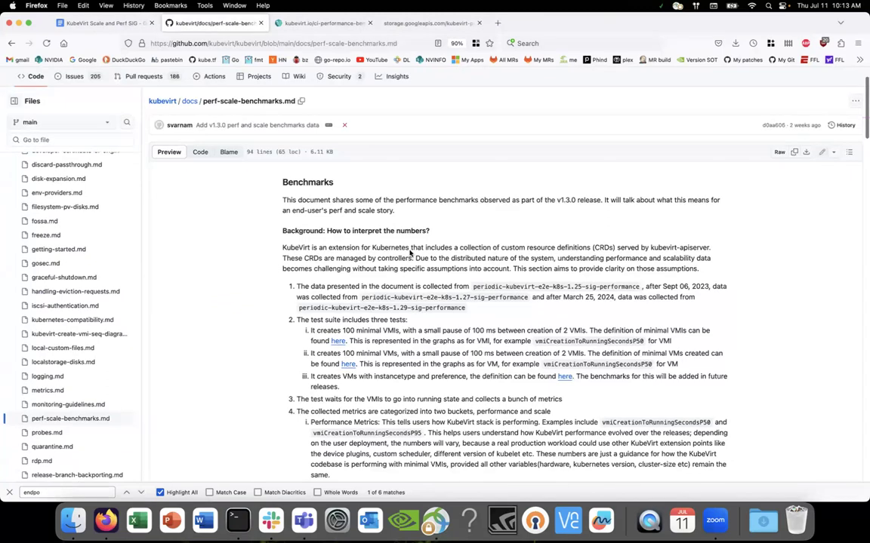
scroll("down", 3)
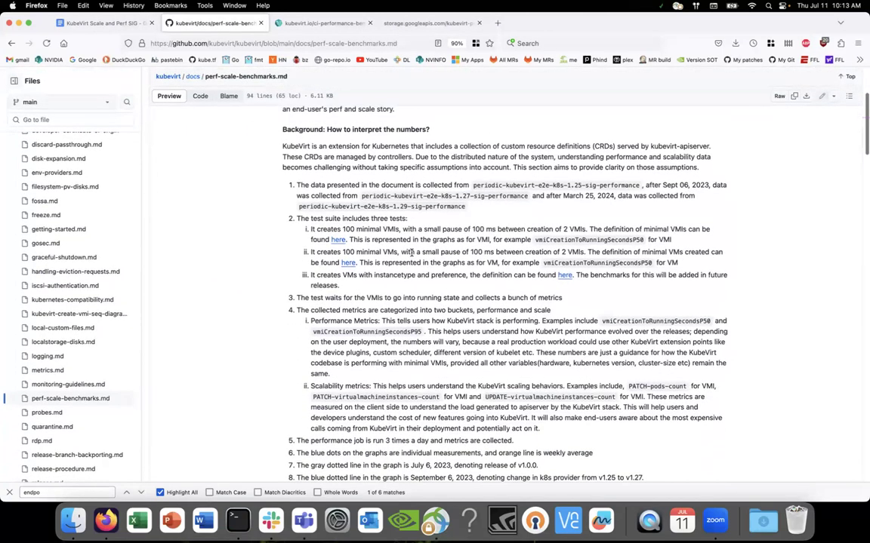
scroll("down", 3)
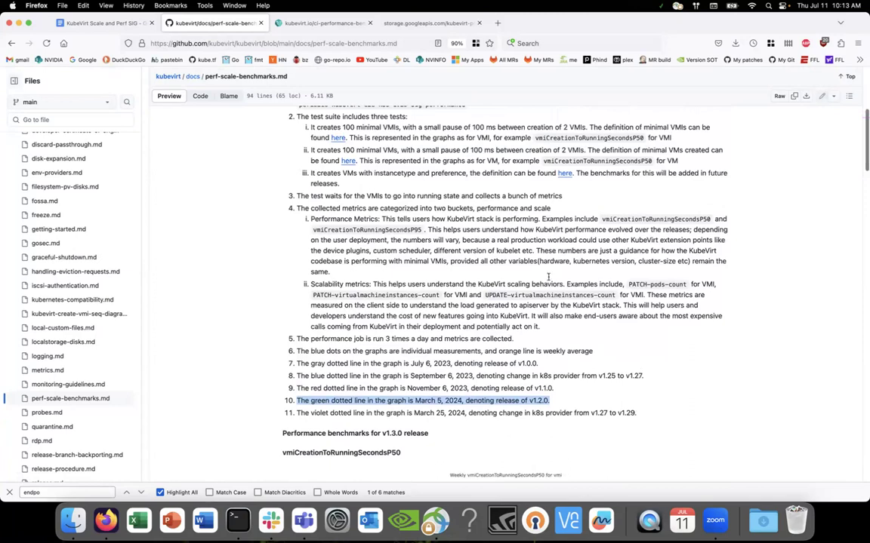
left_click(272, 43)
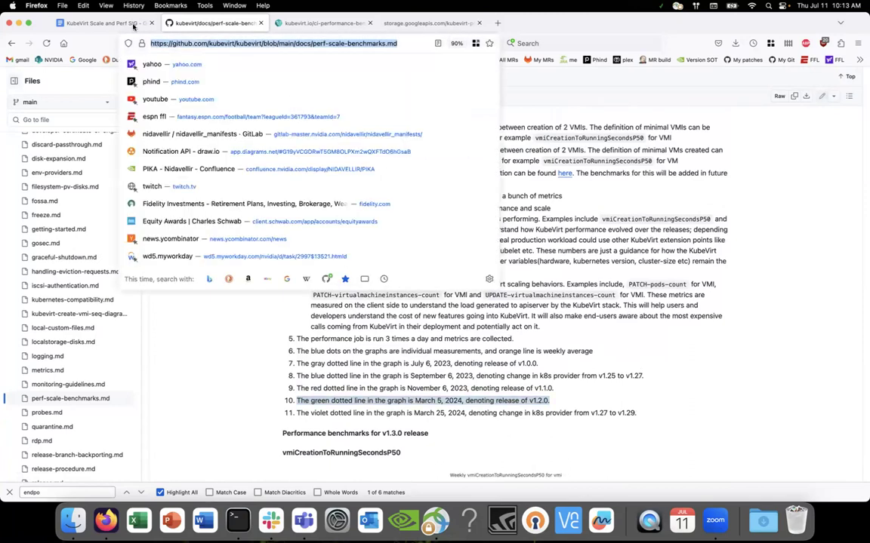
left_click(105, 23)
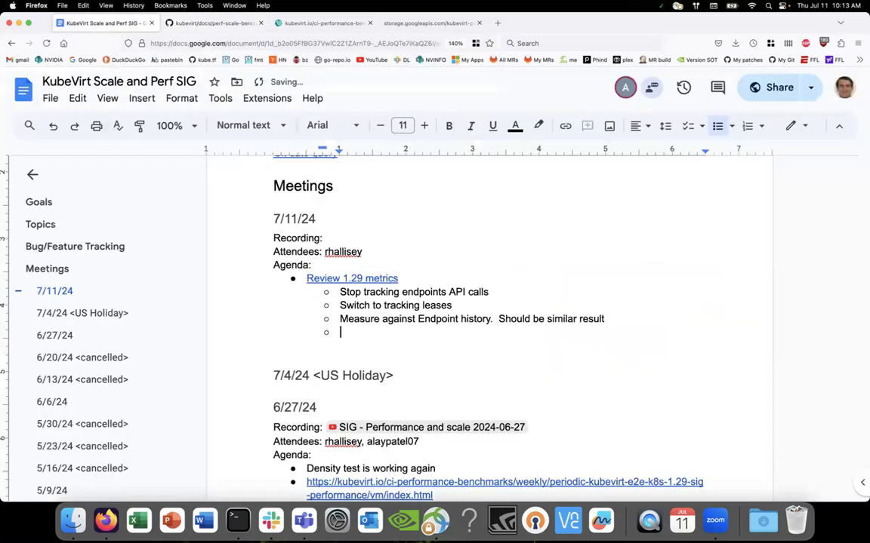
Add the 'v1.3 release perf and scale data' bullet with the benchmarks link and start a new line.
type("v1.")
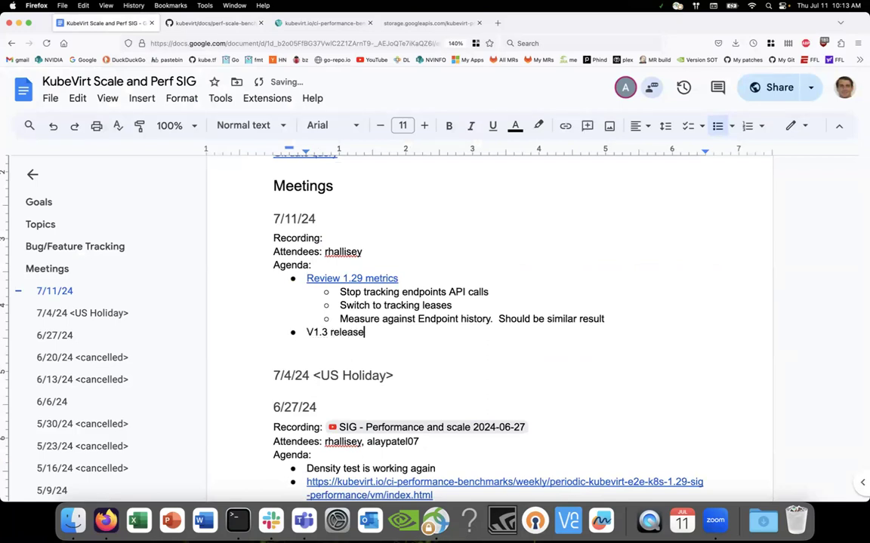
type("perf")
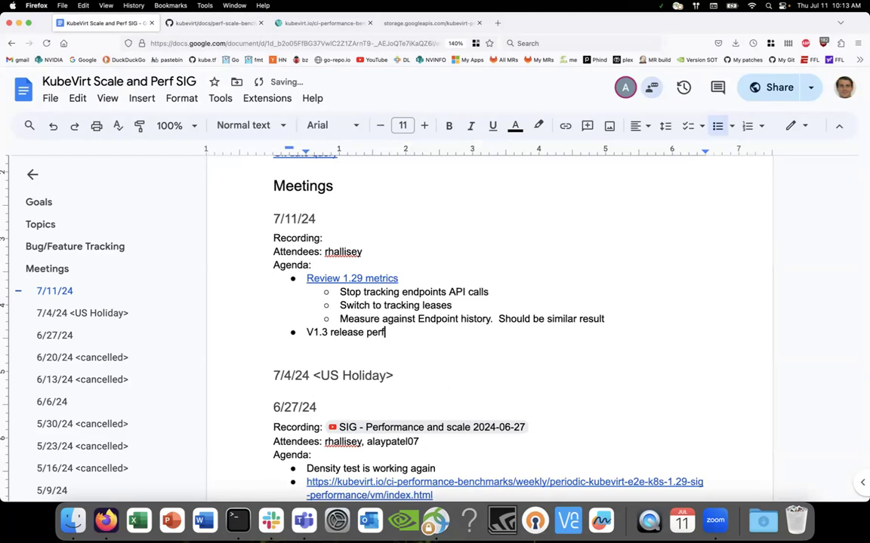
type("and scale data - https://github.com/kubevirt/kubevirt/blob/main/docs/perf-scale-benchmarks.md")
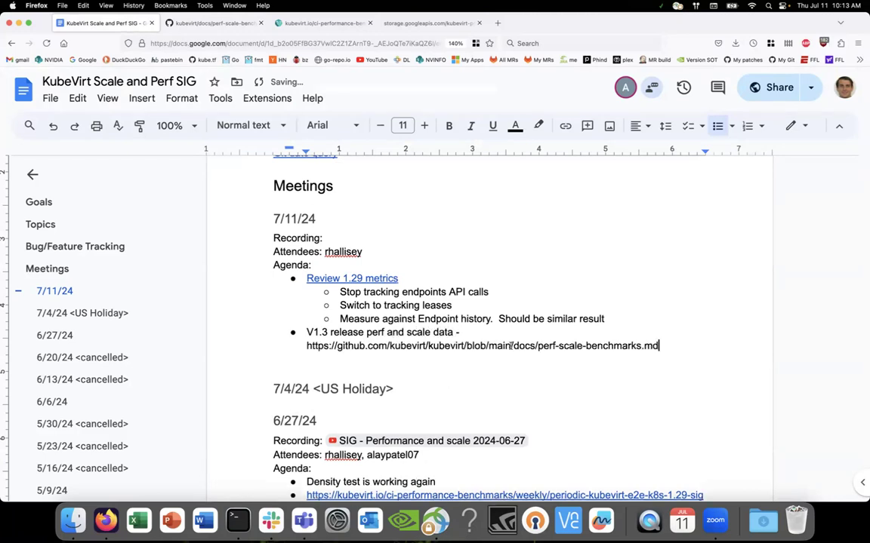
key("enter")
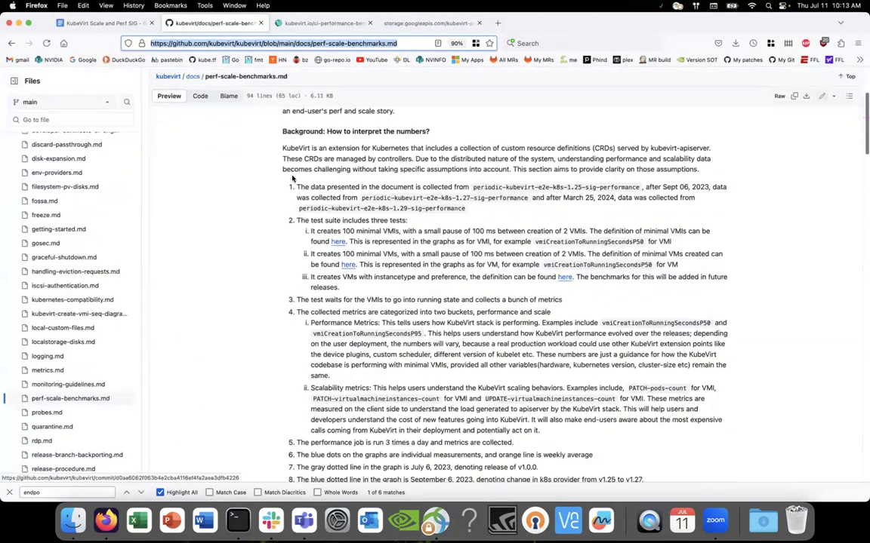
Scroll perf-scale-benchmarks.md down to the v1.3.0 vmiCreationToRunningSecondsP50 charts.
scroll("down", 3)
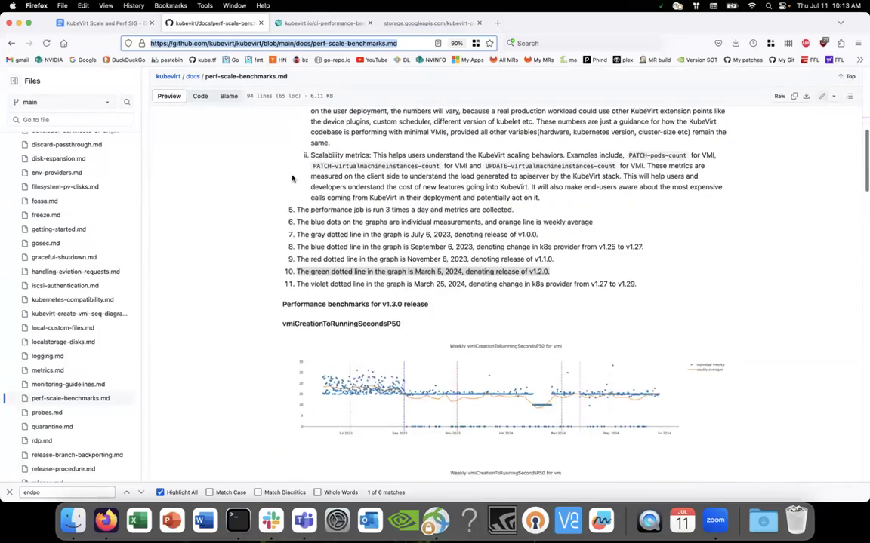
scroll("down", 3)
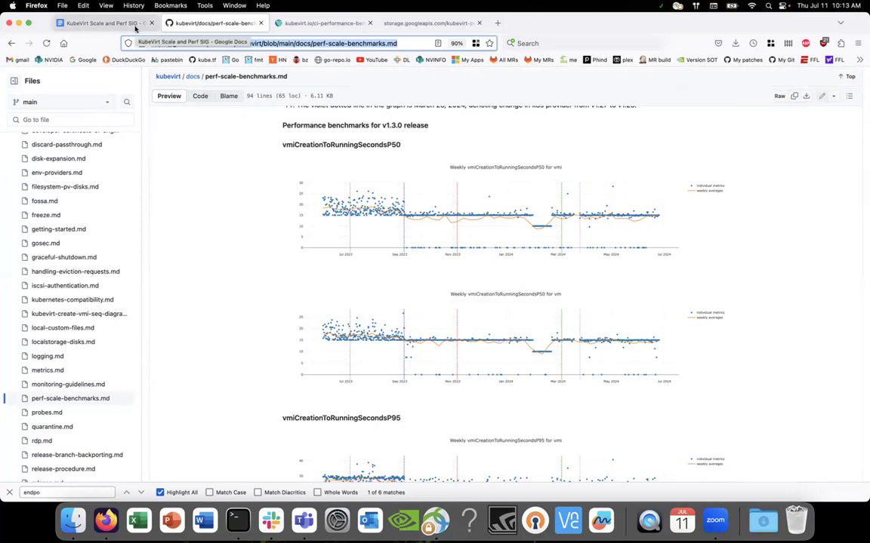
Type the sub-point 'Discuss automating the perf-scale release data' and start a new bullet.
left_click(104, 23)
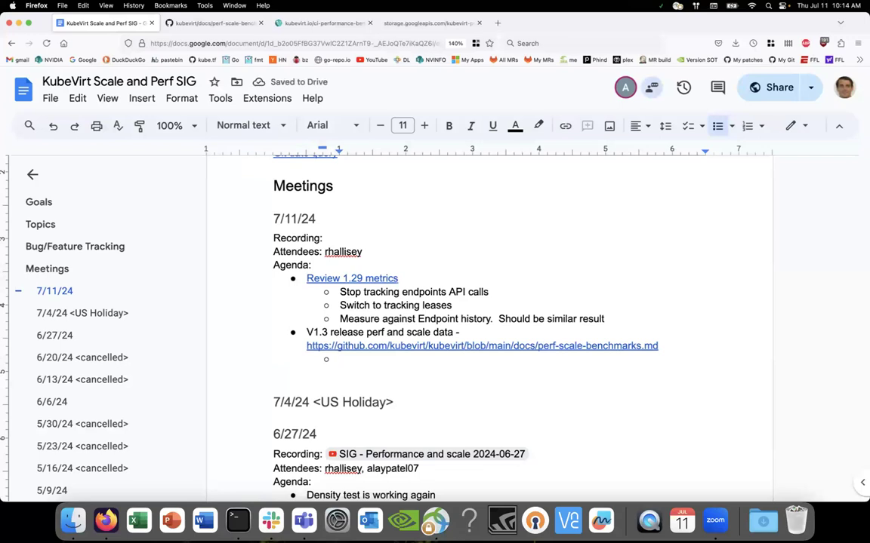
type("Discuss automating")
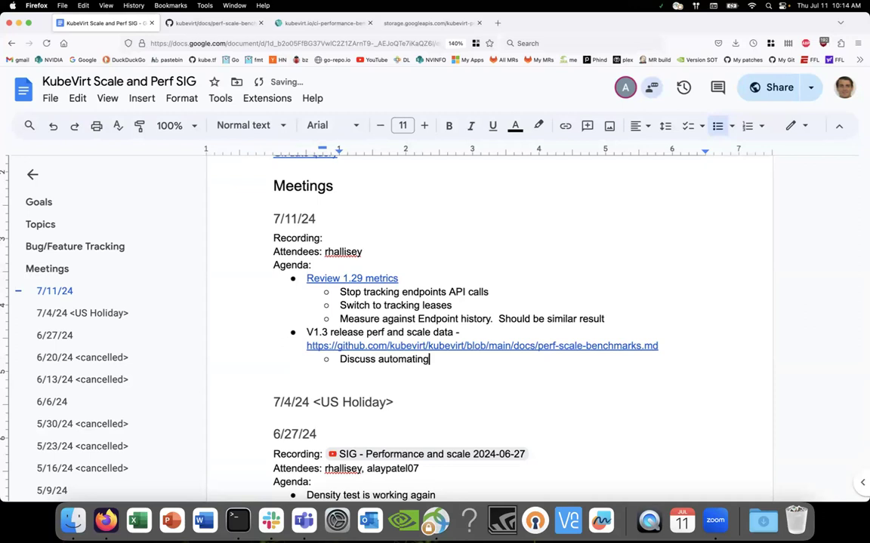
type("\" \"")
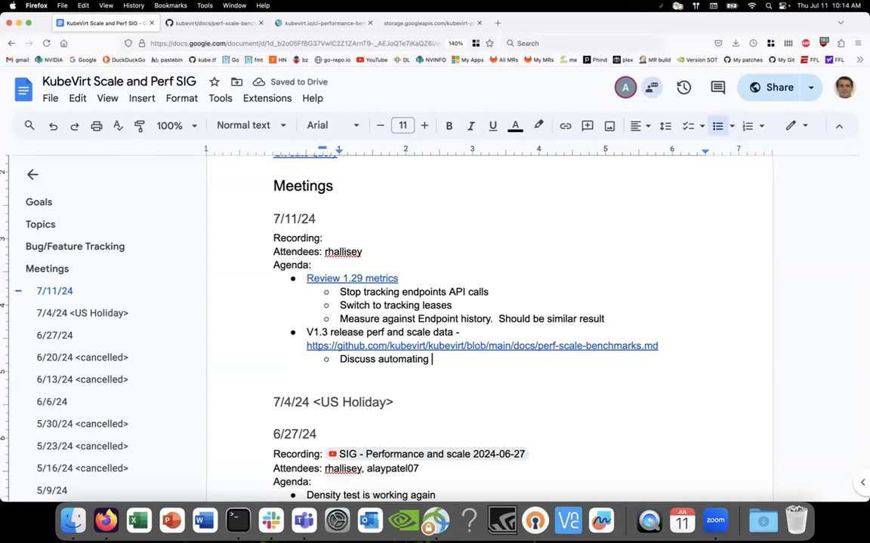
type("the performance")
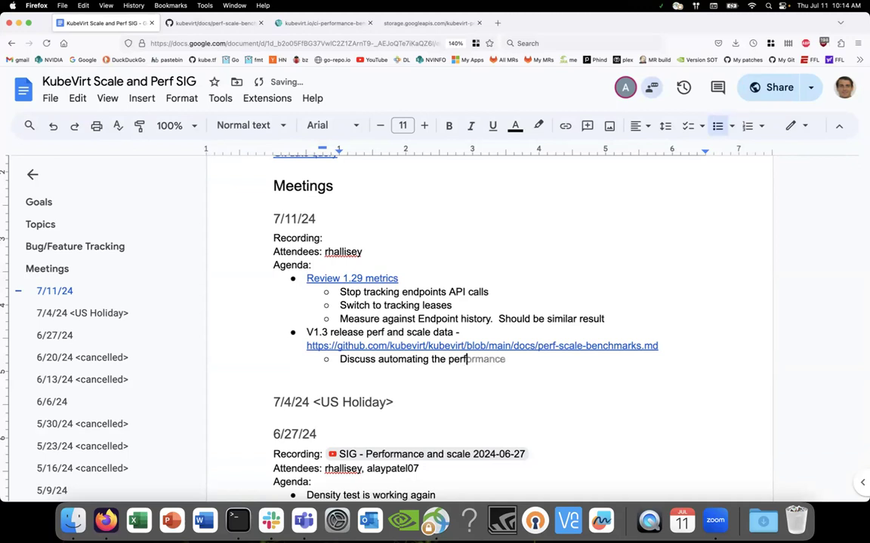
type("pef-scale rele")
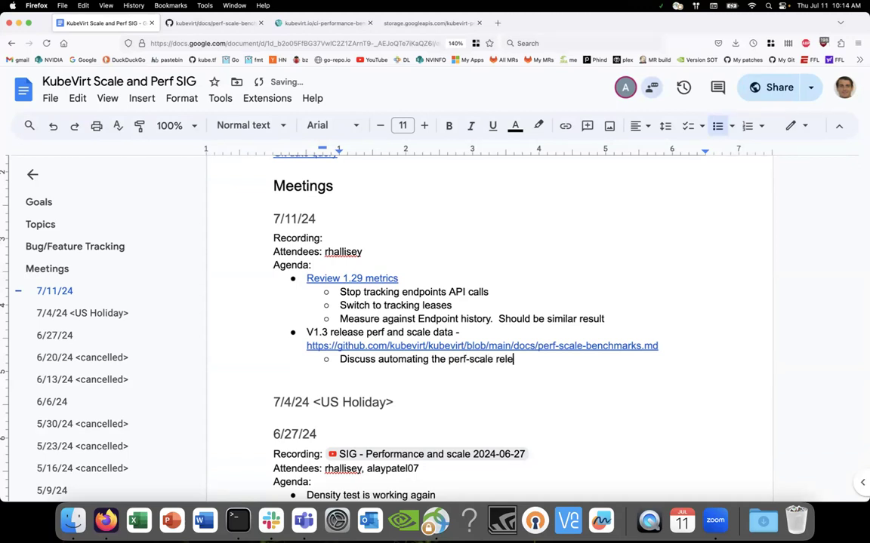
type("ase data")
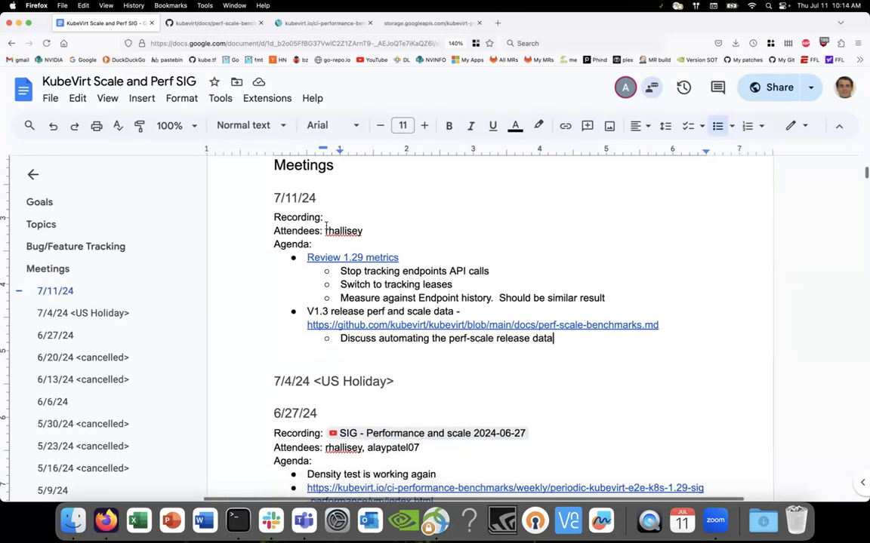
key("Return")
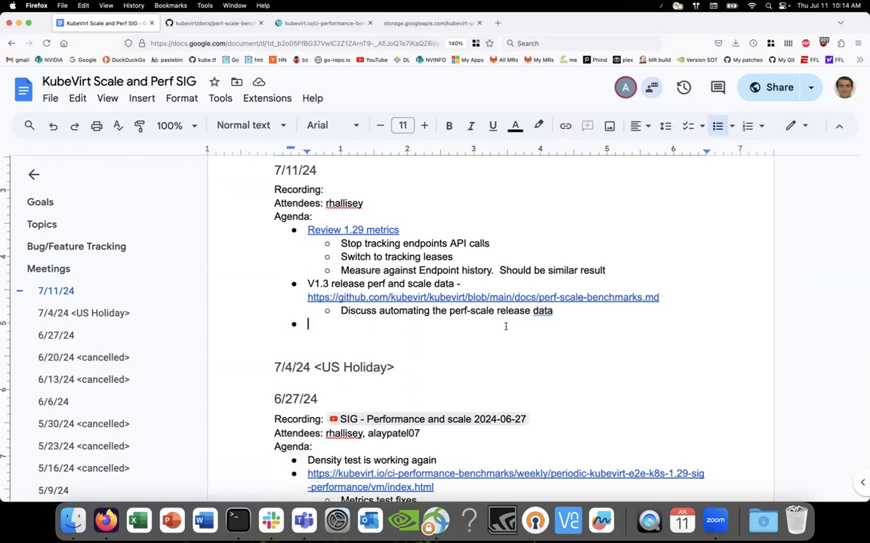
Scroll down through the meeting notes past the v1.3 release bullet.
scroll("down", 3)
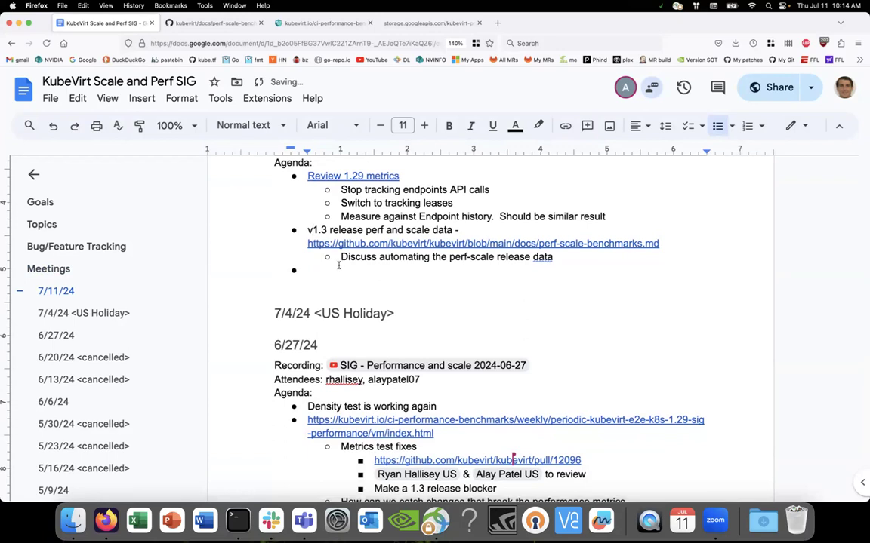
scroll("down", 3)
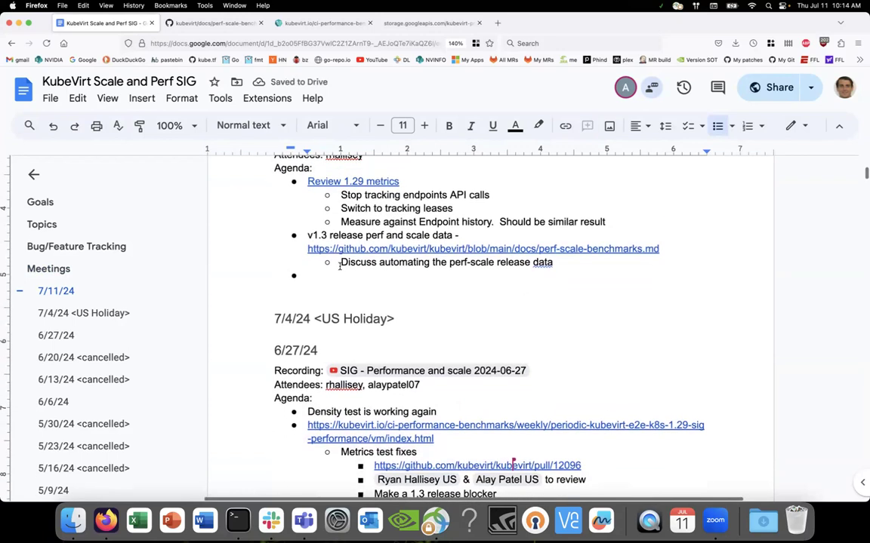
scroll("down", 3)
type("Will need an issue for CI configuration for a job to run kwok test")
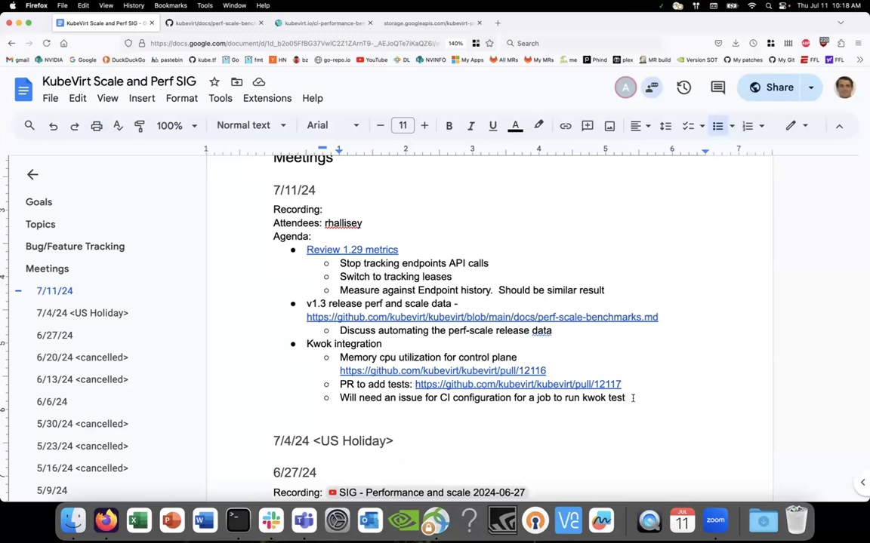
mouse_move(671, 385)
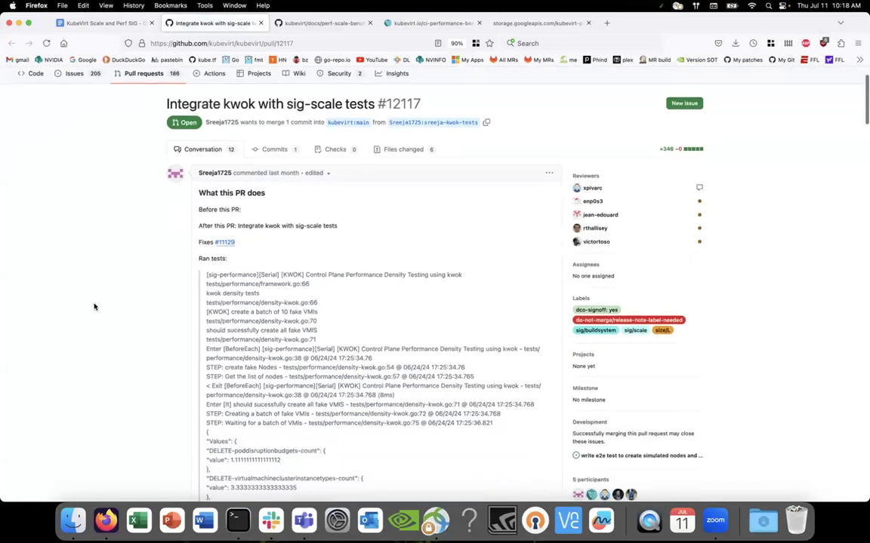
Scroll through the kwok sig-scale pull request's test log output, then return to the notes.
scroll("down", 3)
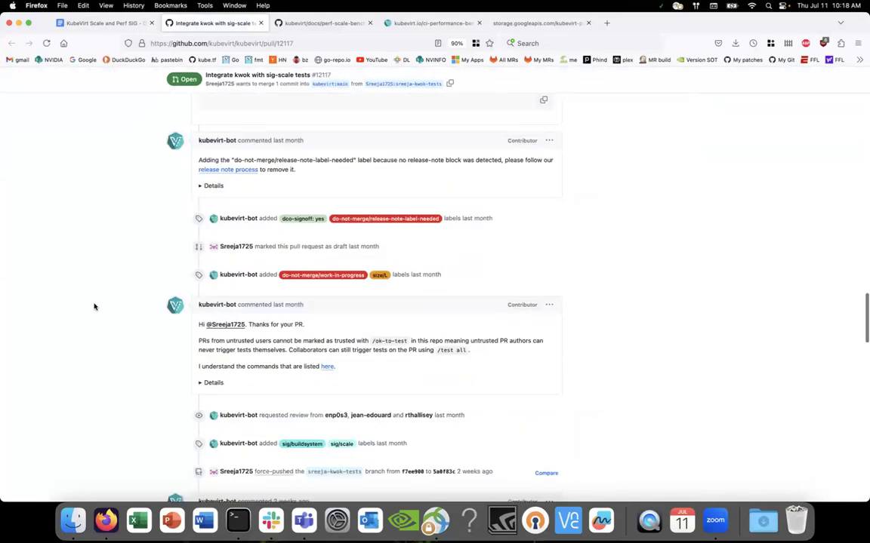
scroll("down", 3)
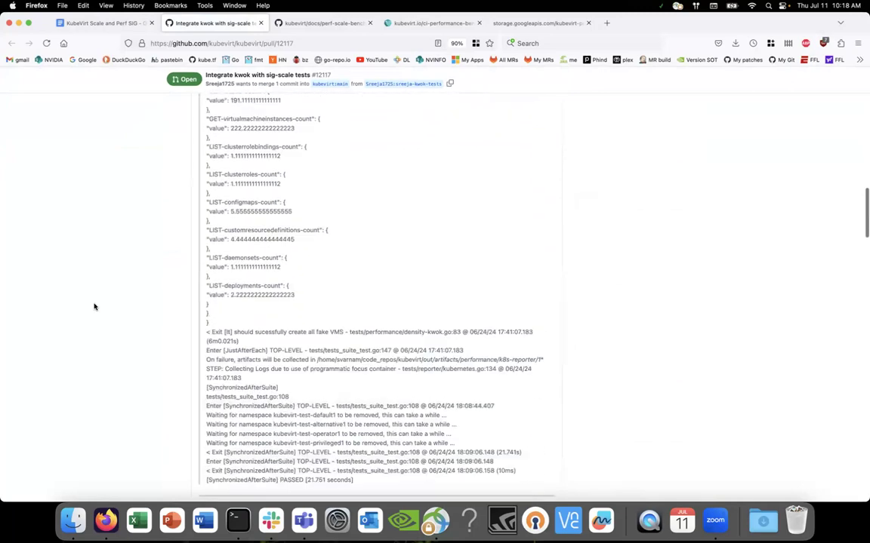
scroll("down", 3)
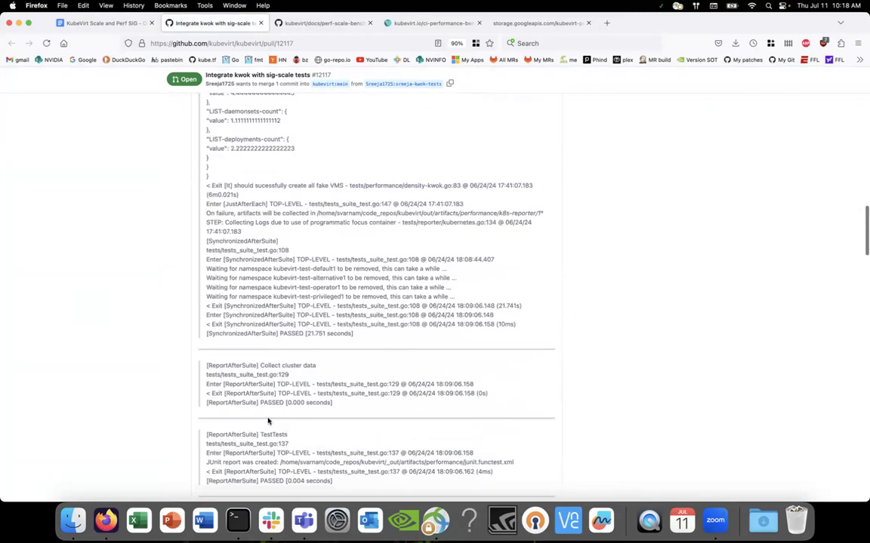
scroll("down", 3)
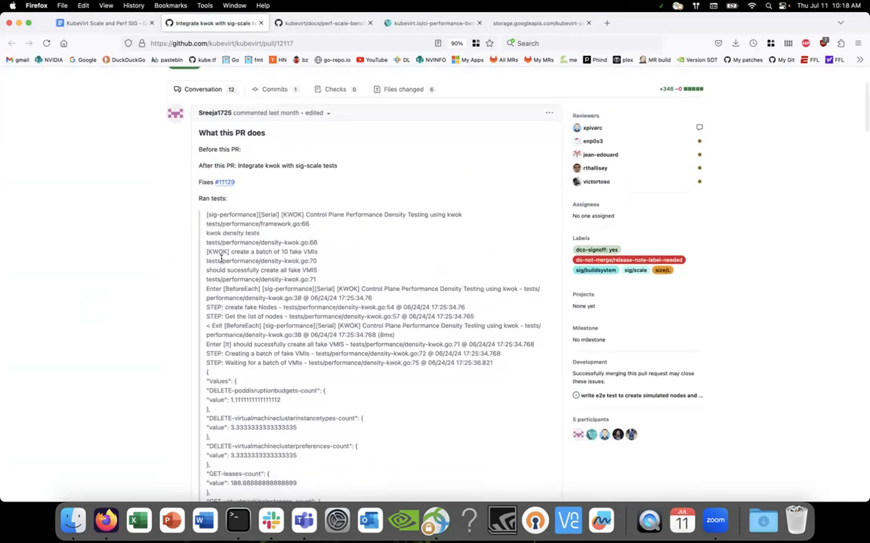
scroll("down", 3)
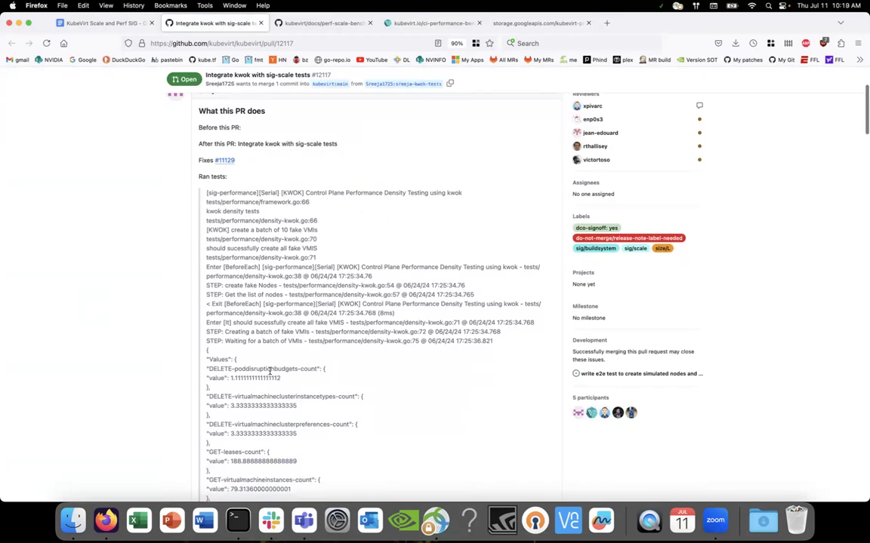
scroll("down", 3)
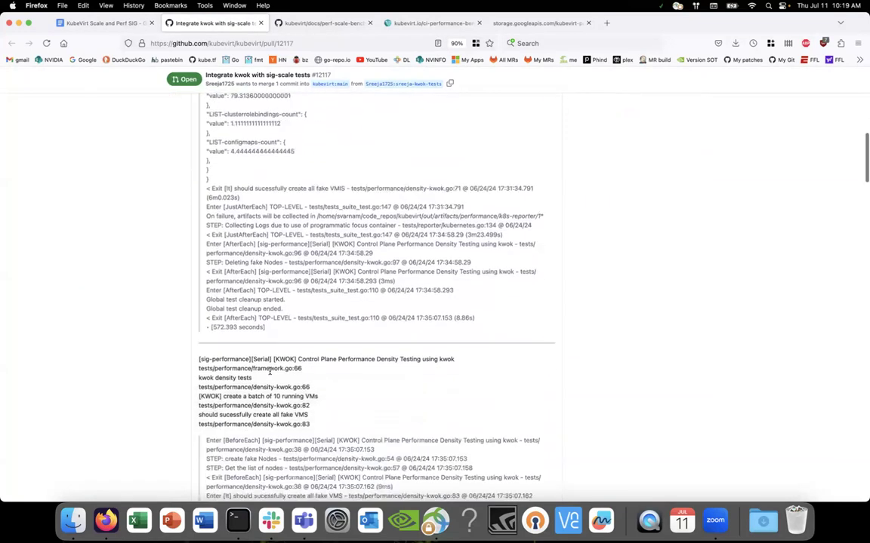
scroll("down", 3)
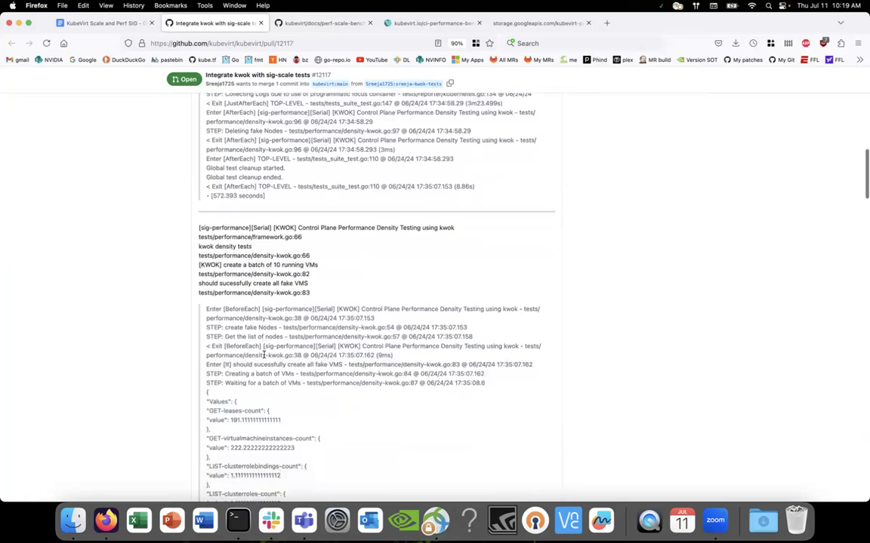
scroll("down", 3)
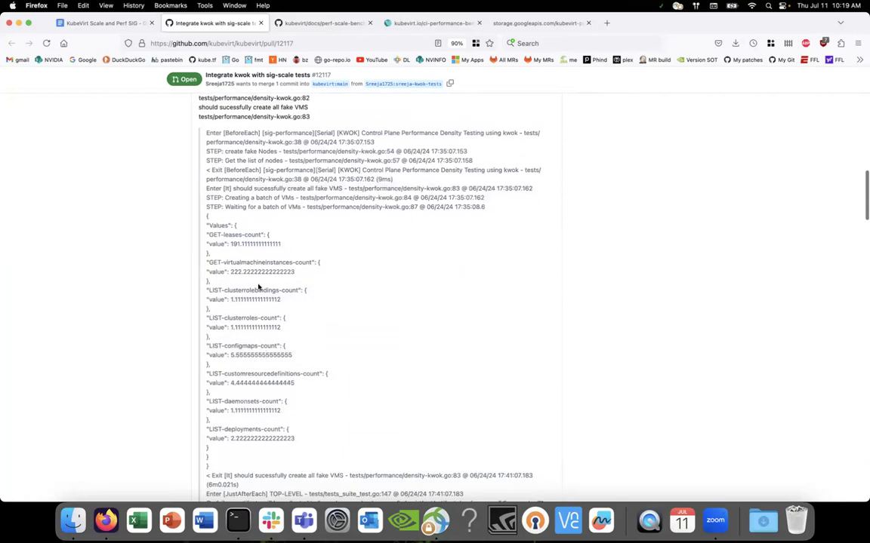
scroll("down", 3)
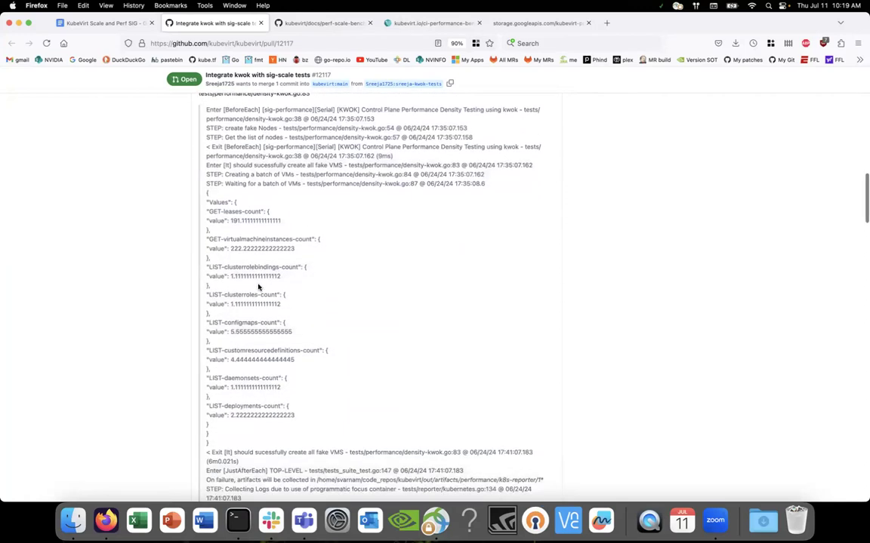
scroll("down", 3)
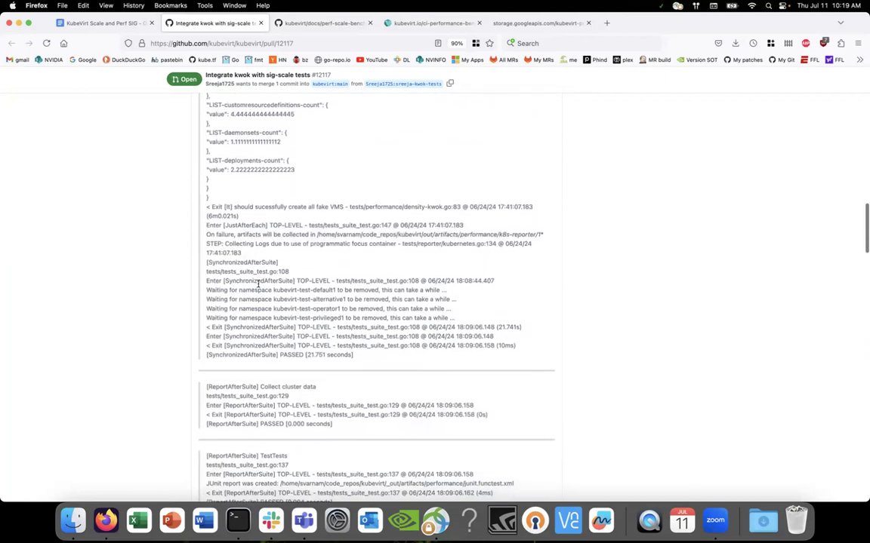
scroll("down", 3)
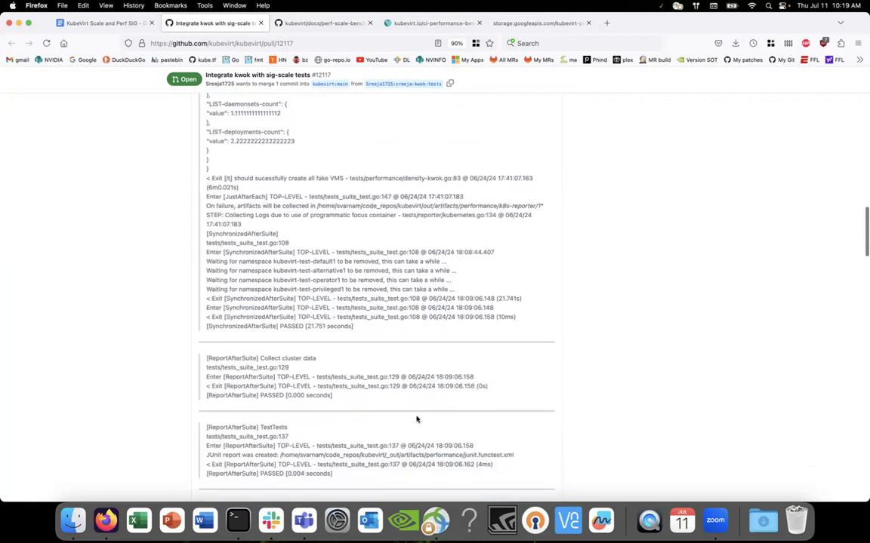
mouse_move(593, 286)
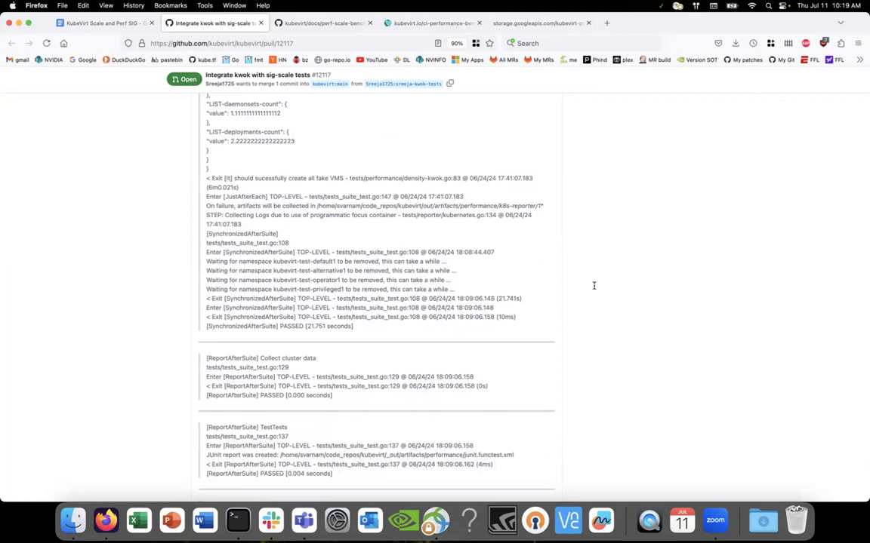
mouse_move(632, 304)
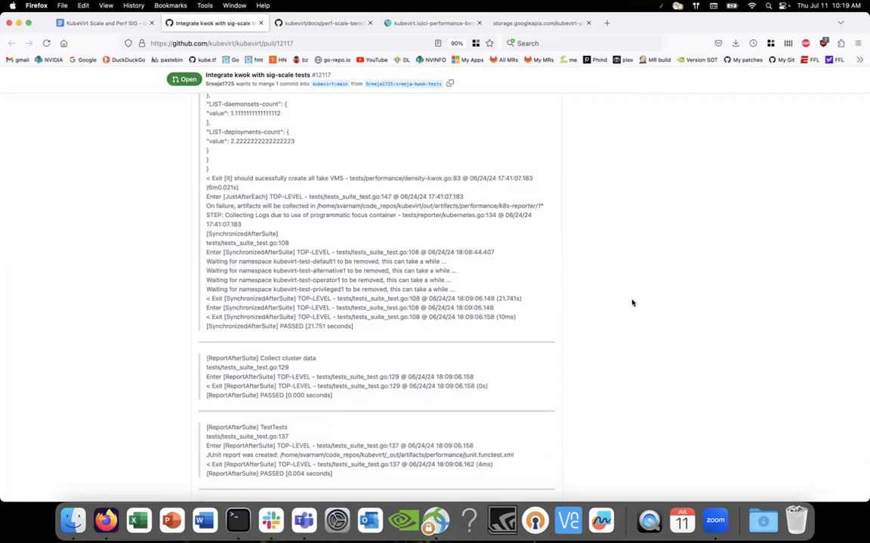
mouse_move(559, 281)
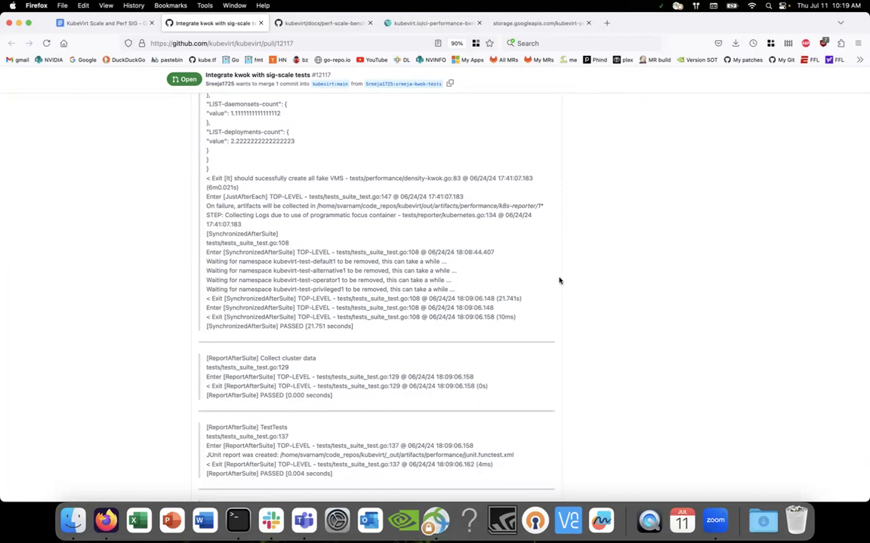
mouse_move(371, 161)
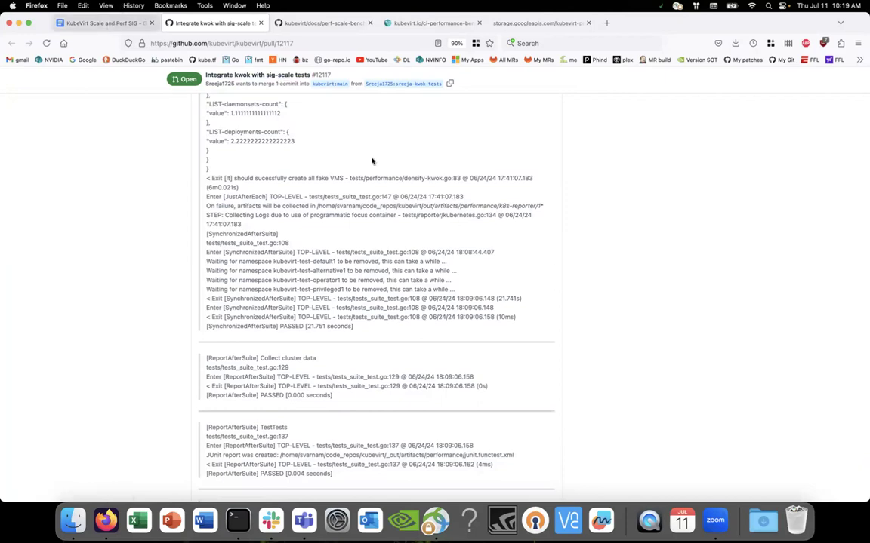
mouse_move(612, 274)
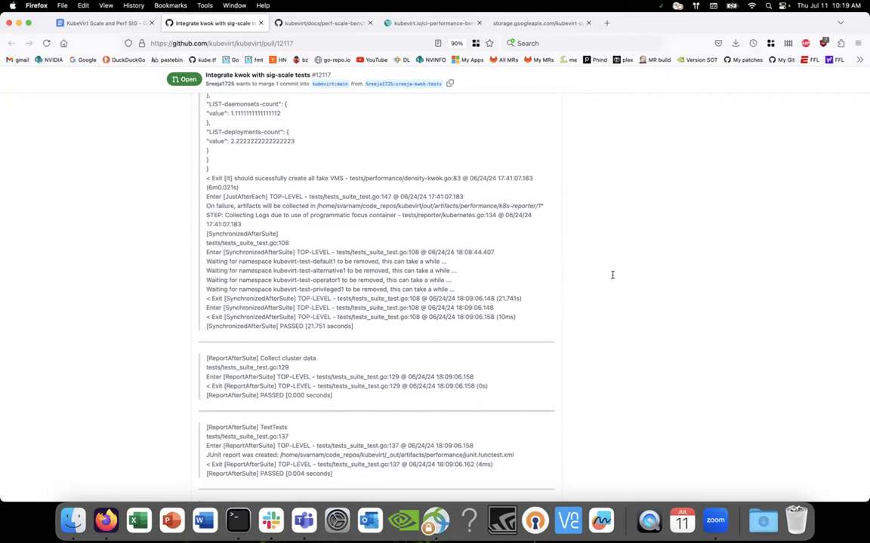
left_click(105, 22)
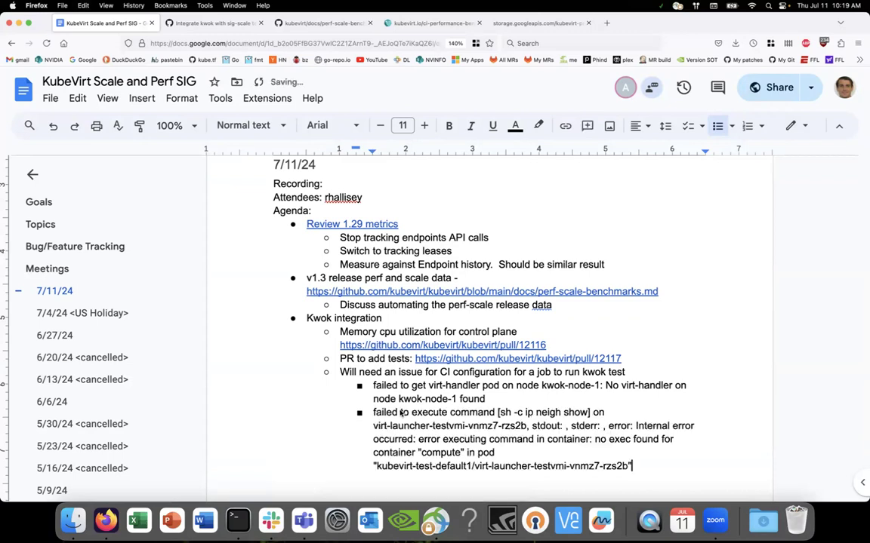
Paste 'skipping vmi kubevirt-test-default1/testvmi-222mq: failed to login: Timeout' as a new error sub-bullet.
scroll("down", 3)
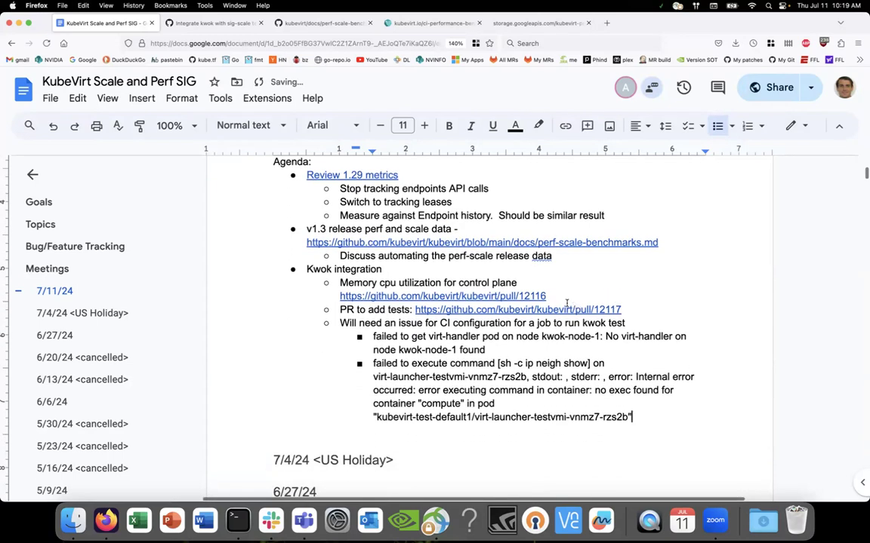
scroll("down", 3)
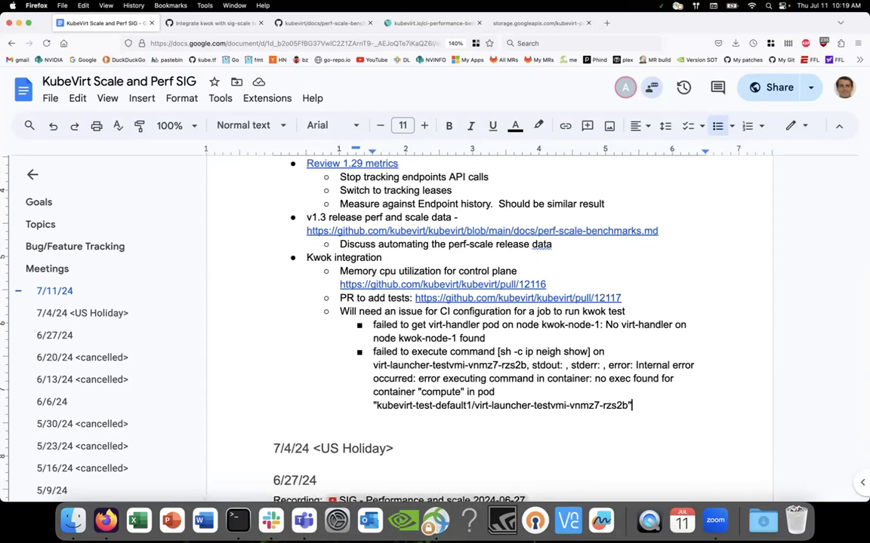
type("skipping vmi kubevirt-test-default1/testvmi-222mq: failed to login: Timeout trying to connect to the virtual machine instance")
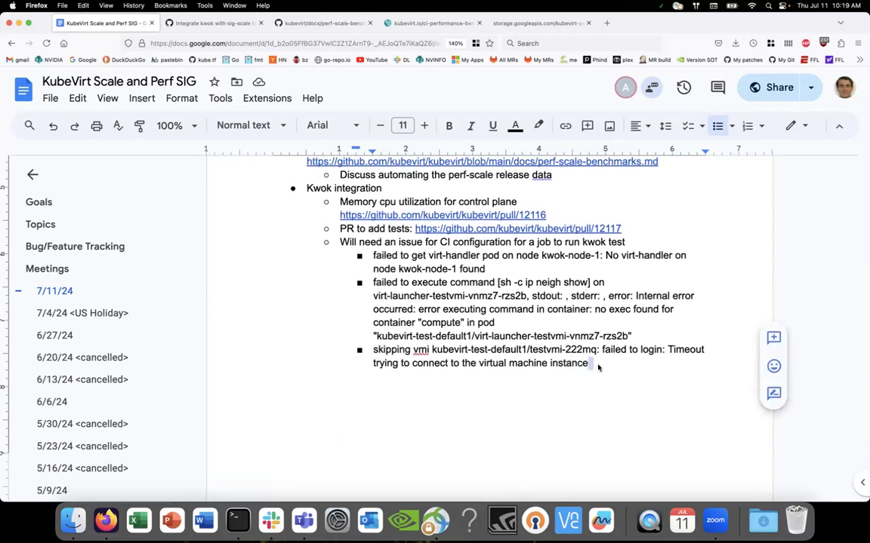
Highlight the three error sub-bullets in grey.
left_click_drag(372, 255, 587, 364)
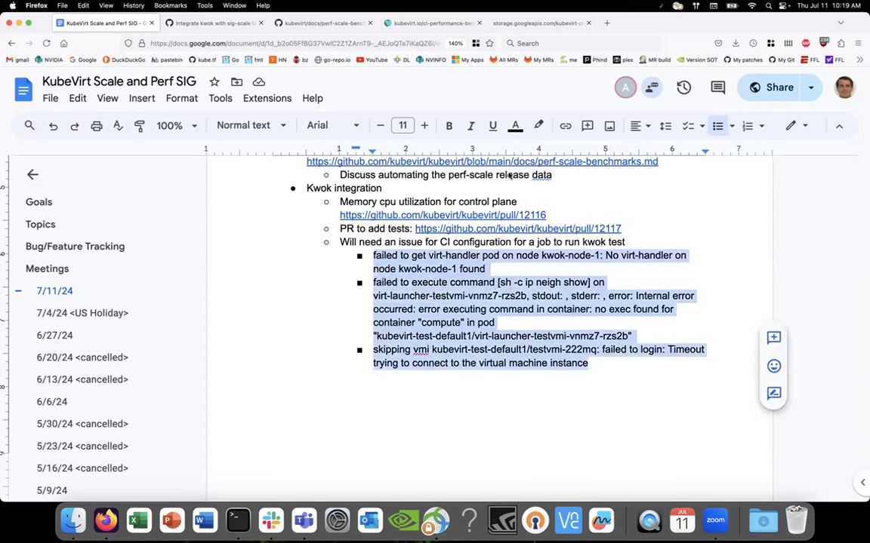
left_click(516, 125)
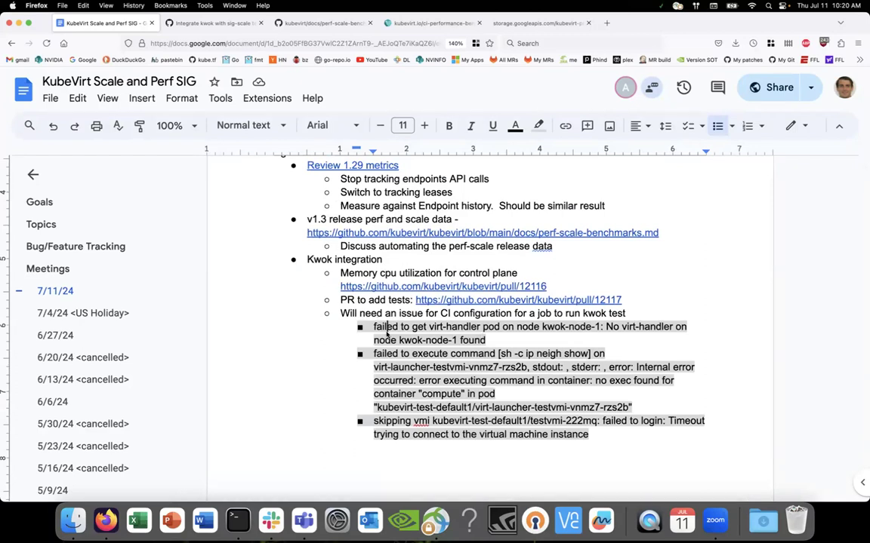
scroll("down", 3)
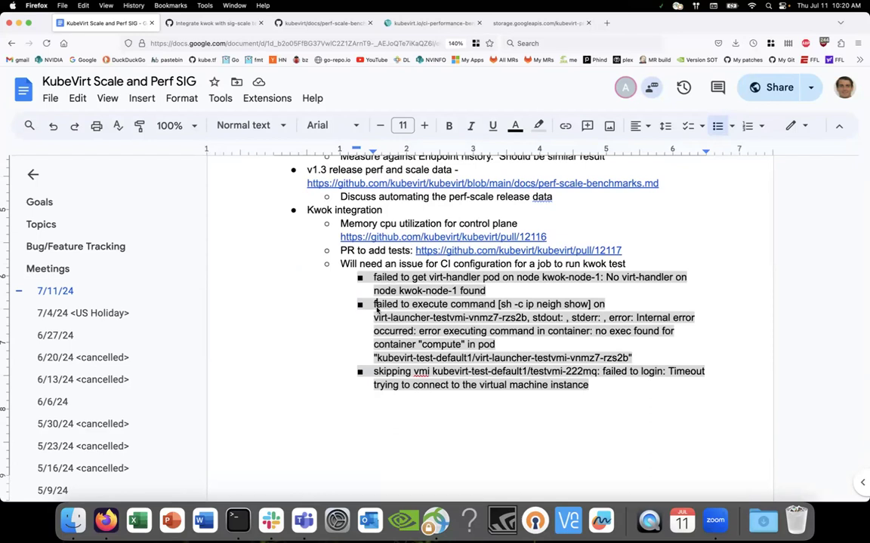
scroll("down", 3)
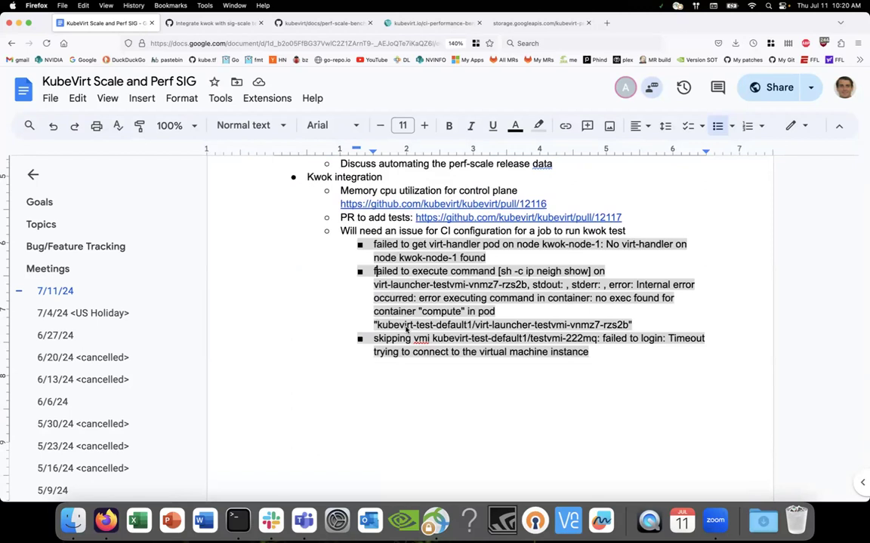
scroll("down", 3)
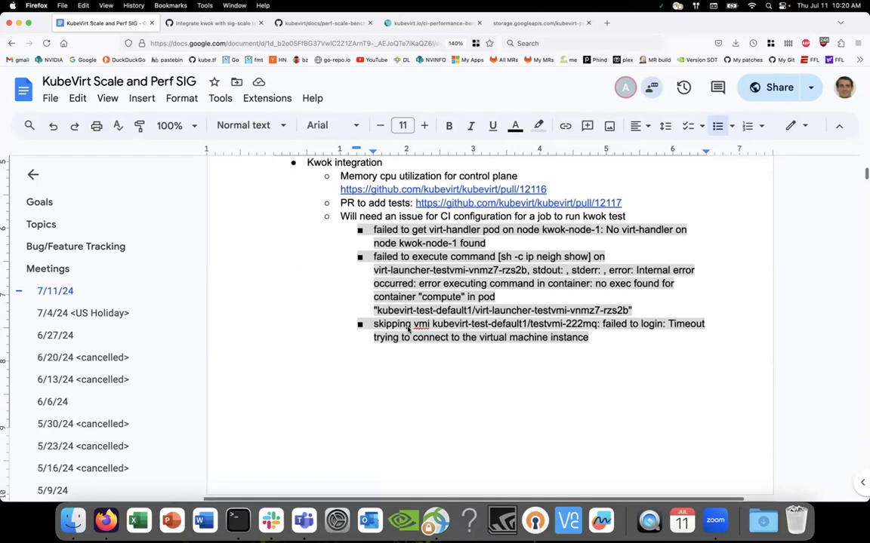
scroll("down", 3)
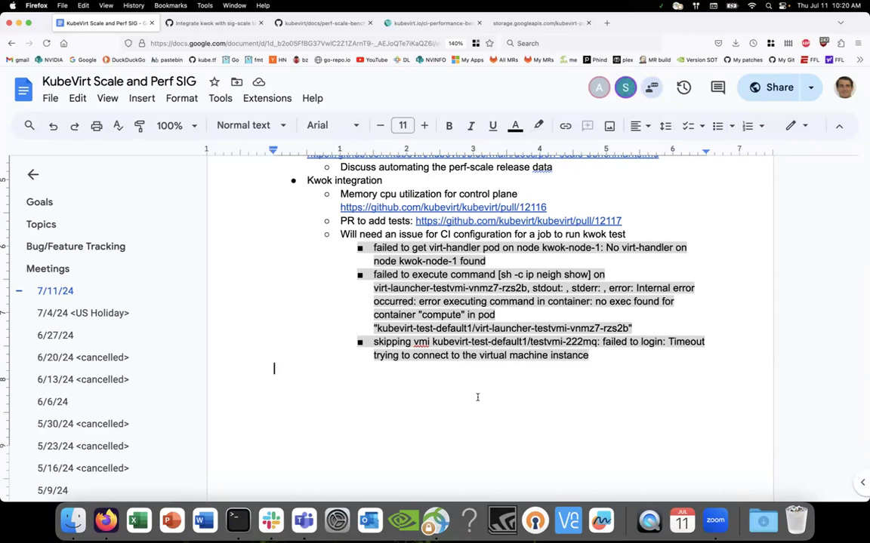
mouse_move(577, 194)
type(".")
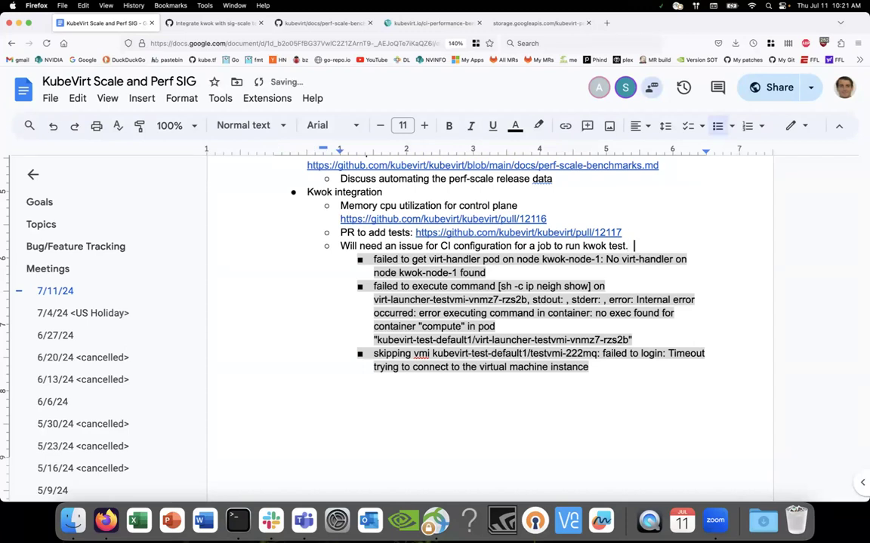
Append 'Skip gathering logs from the fake vmis.' after 'kwok test.', correcting the typo.
type("Skip")
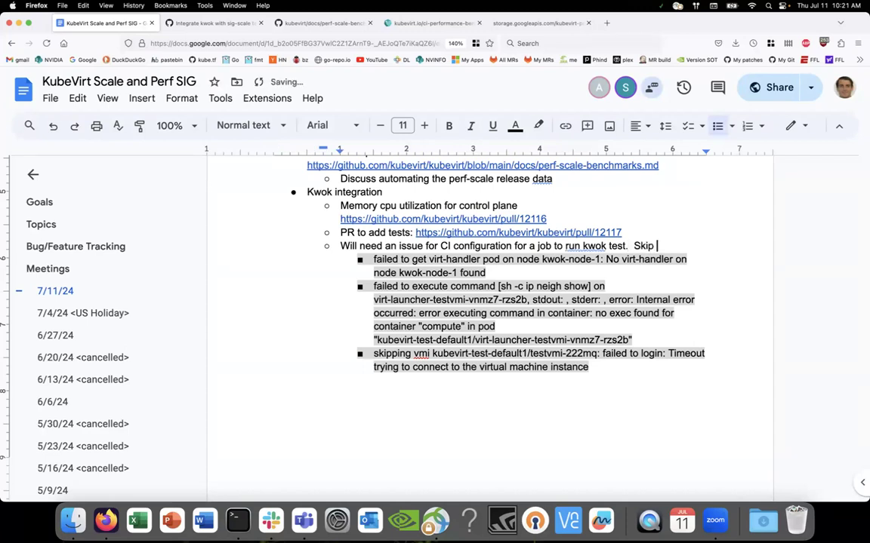
type("gathering logs from")
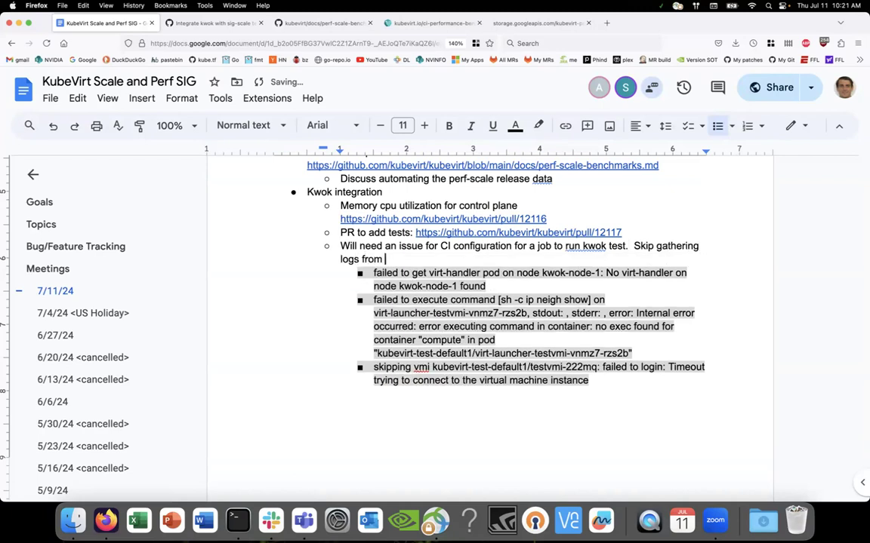
type("the kwo")
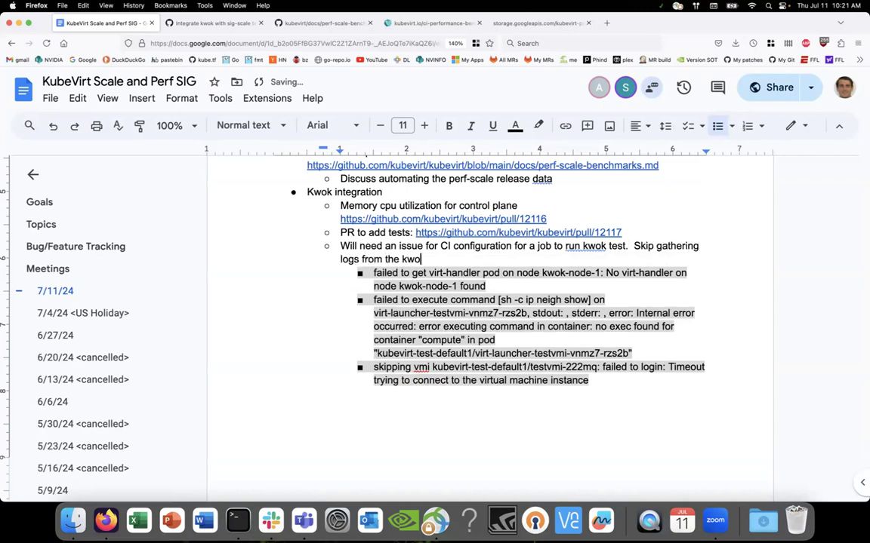
key("Backspace")
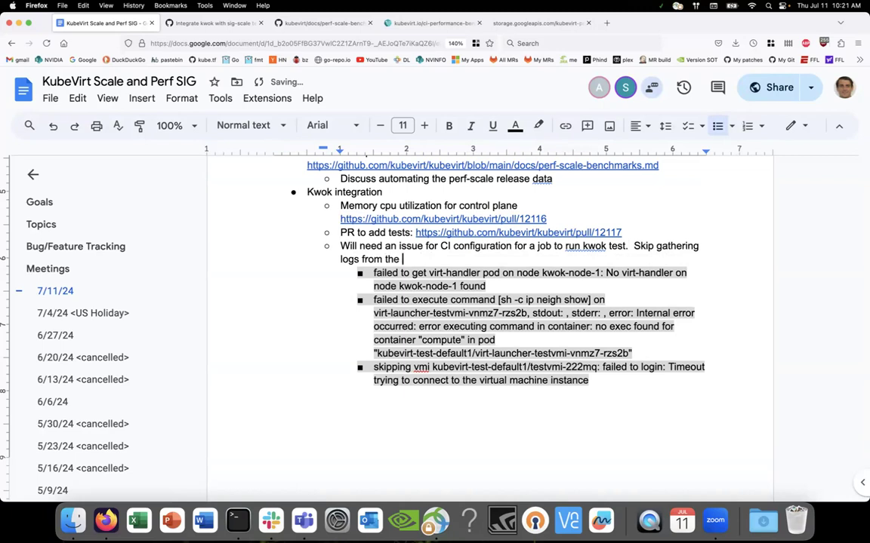
type("fake vms")
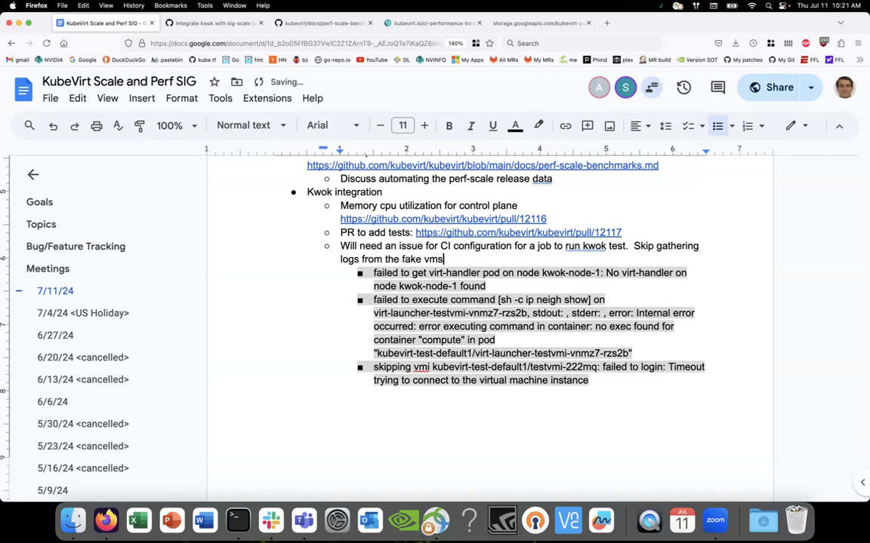
type(".")
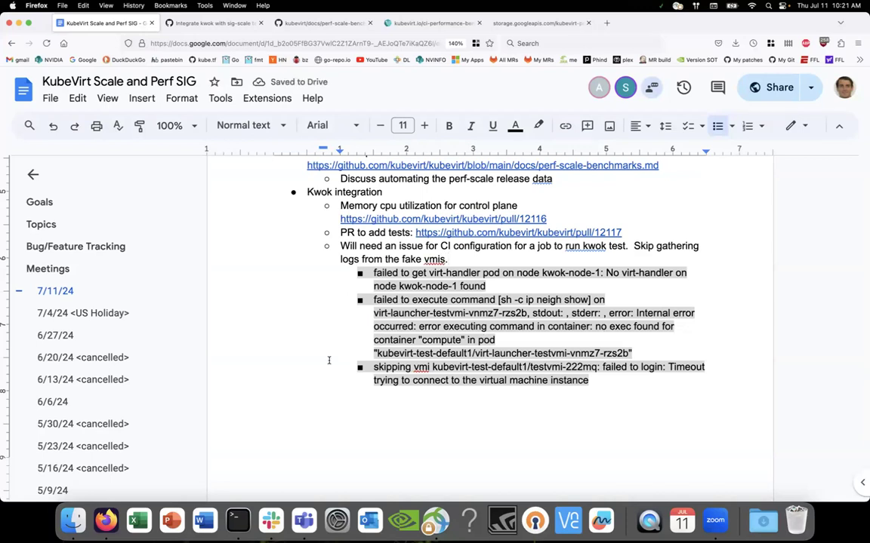
scroll("down", 3)
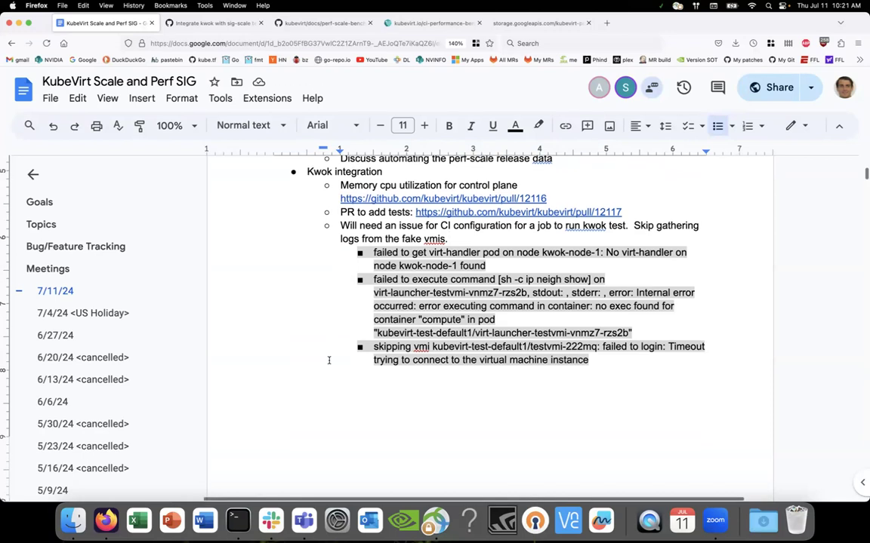
scroll("down", 3)
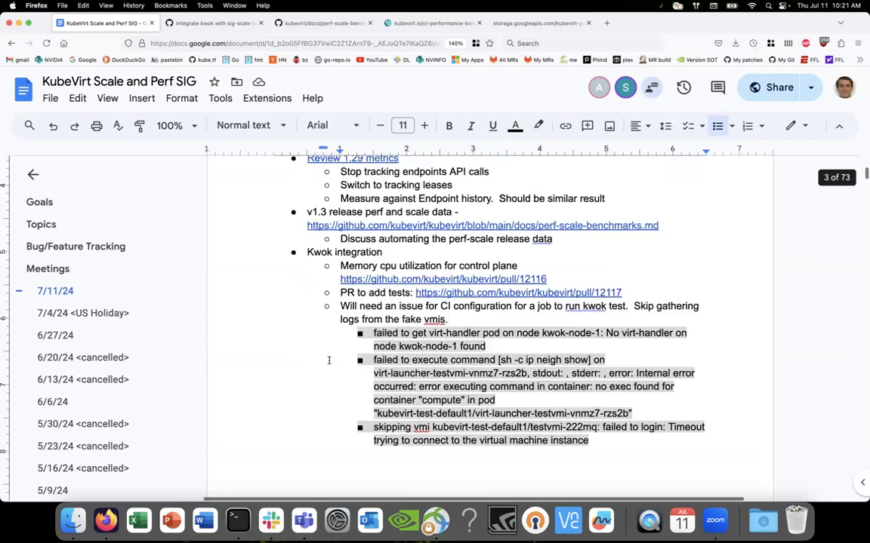
scroll("down", 3)
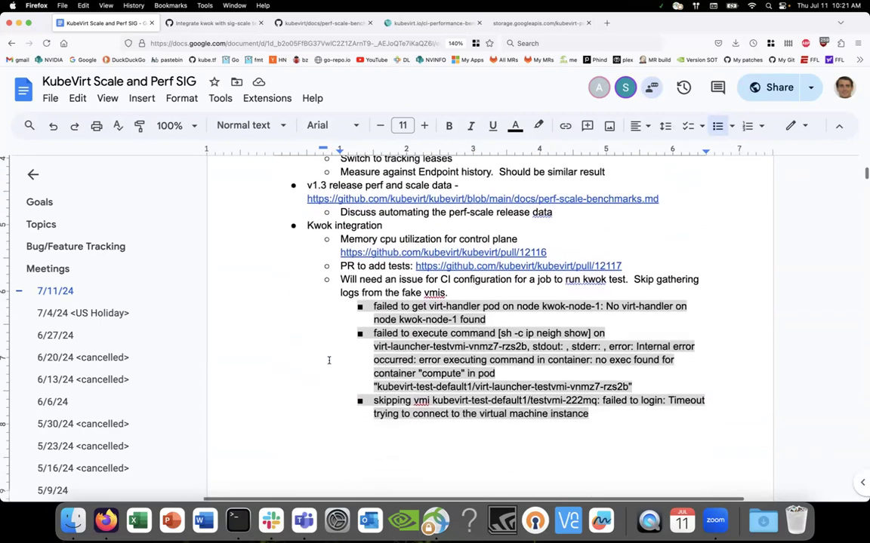
scroll("down", 3)
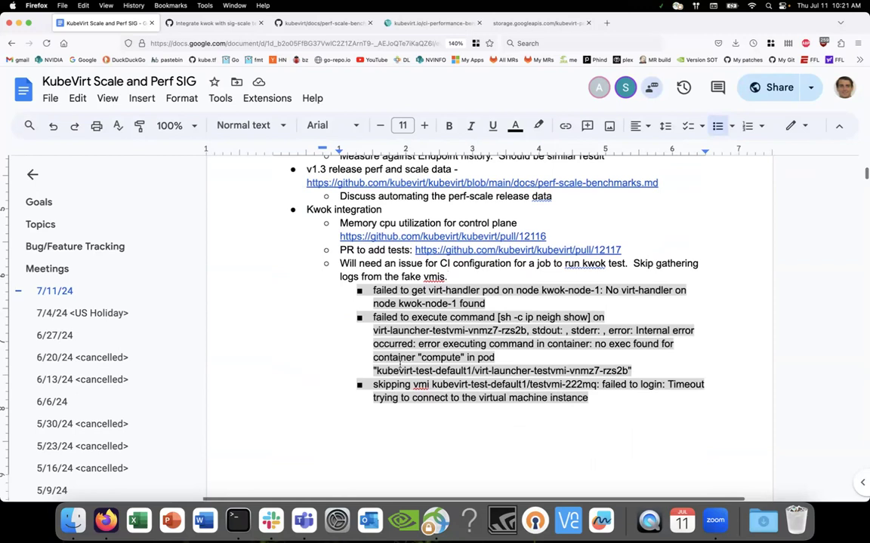
left_click(301, 210)
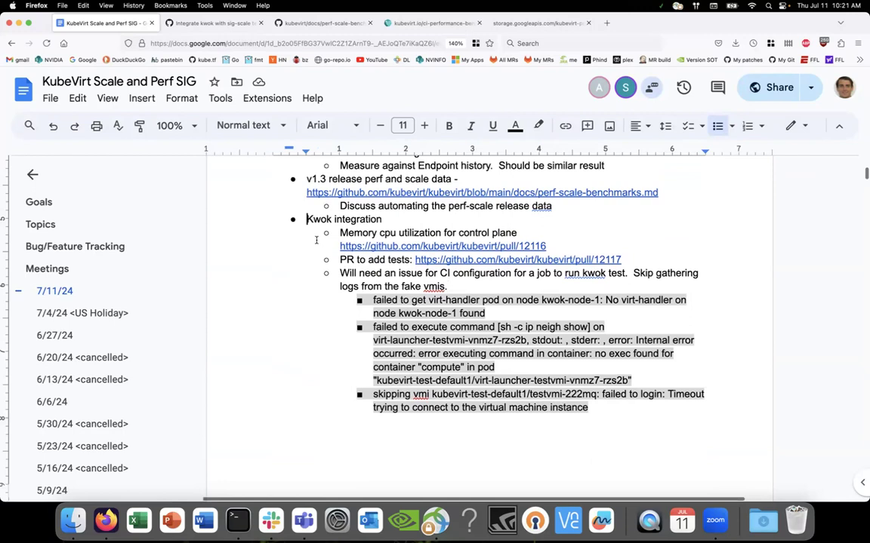
mouse_move(317, 240)
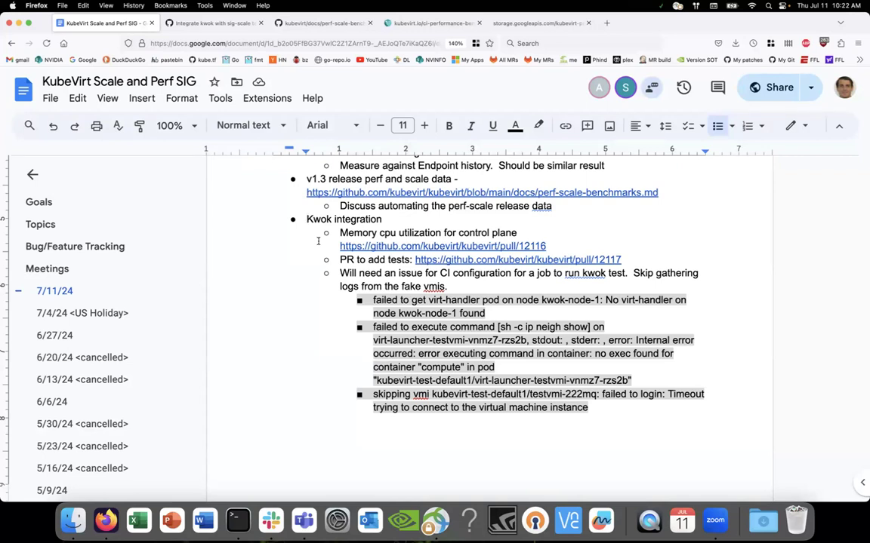
scroll("down", 3)
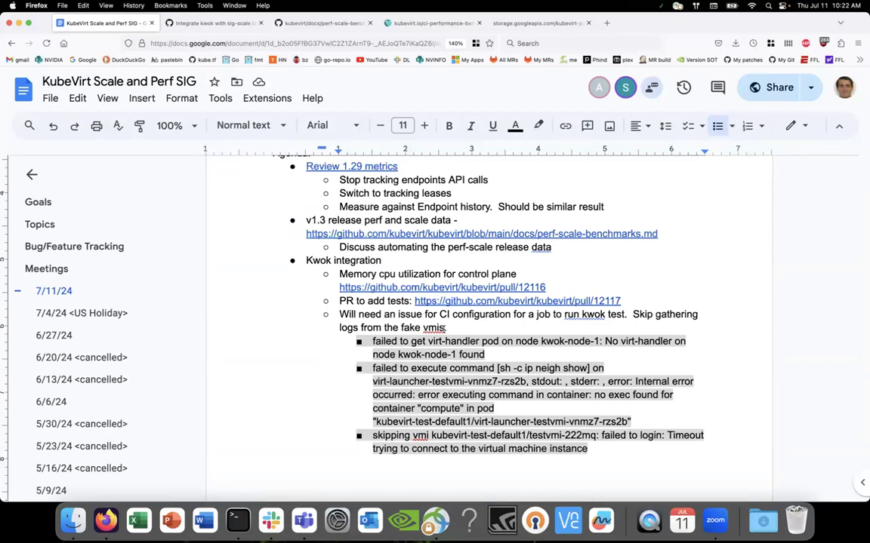
scroll("down", 3)
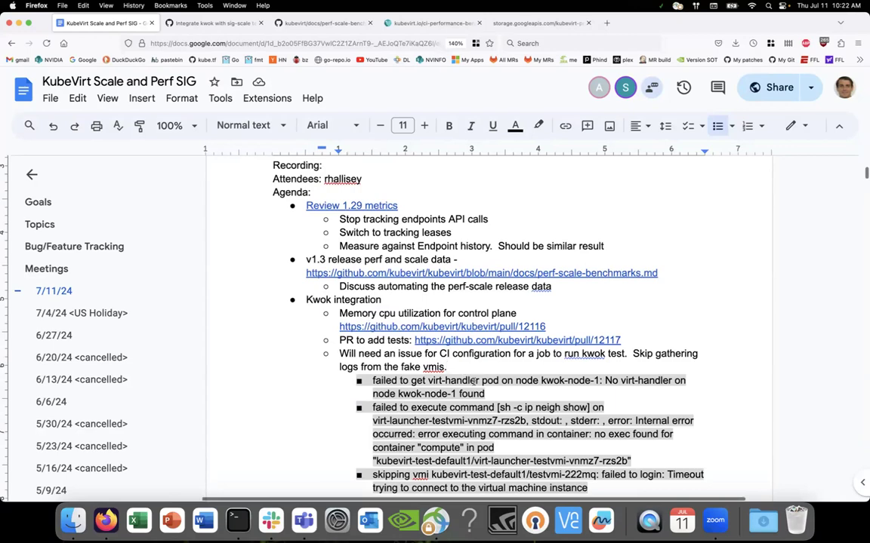
mouse_move(529, 438)
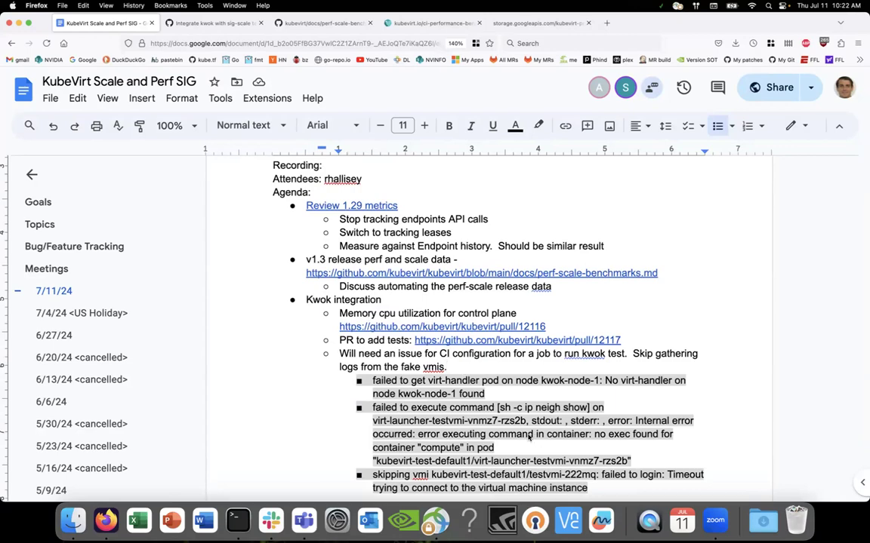